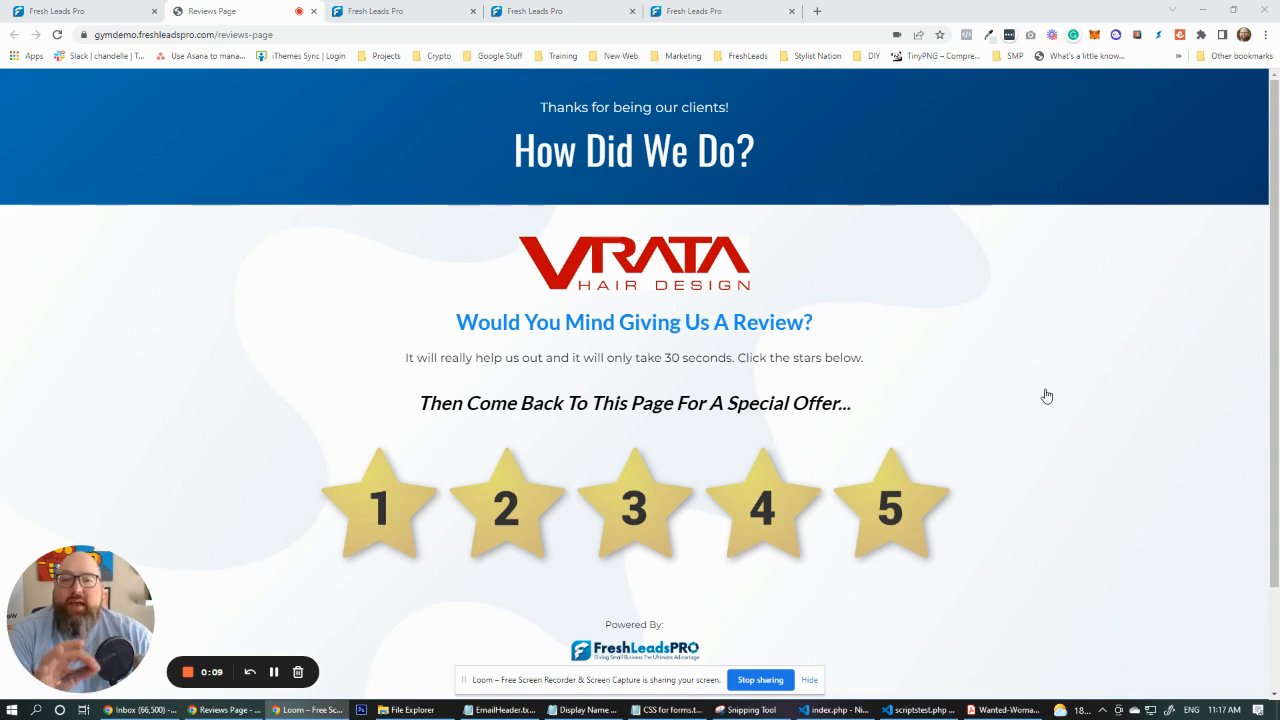
pyautogui.moveTo(1058, 382)
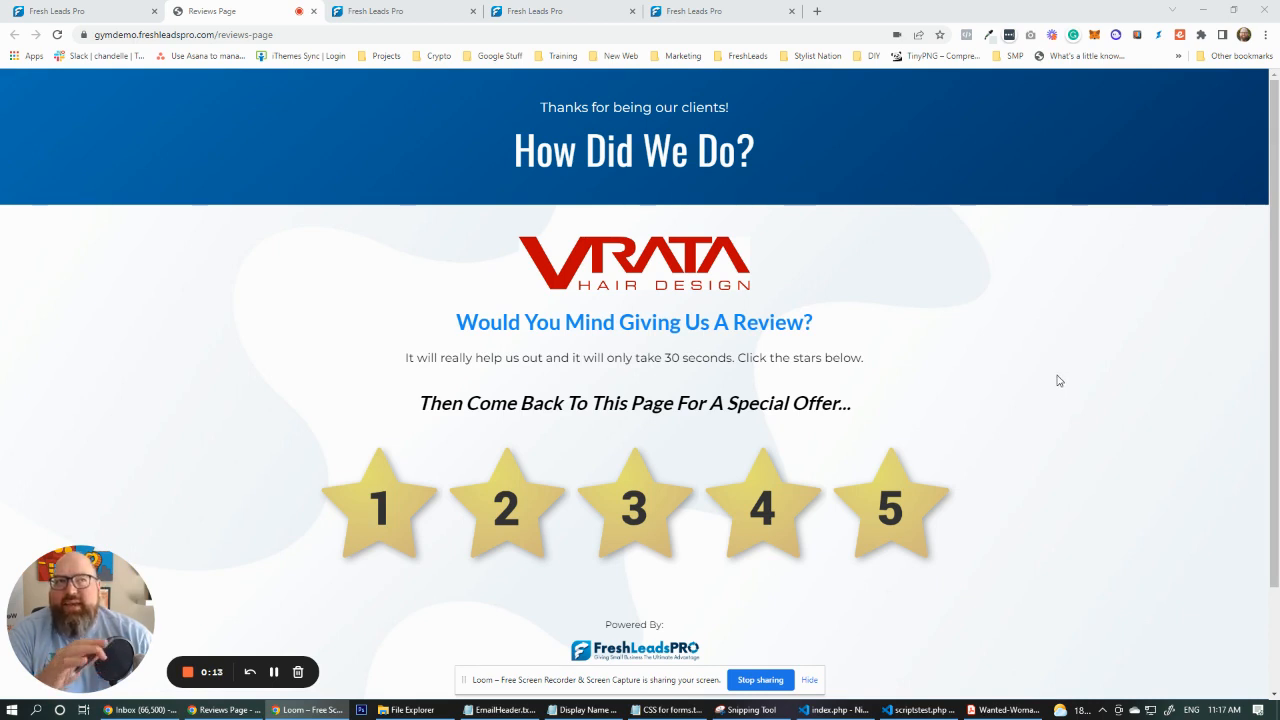
pyautogui.moveTo(1072, 370)
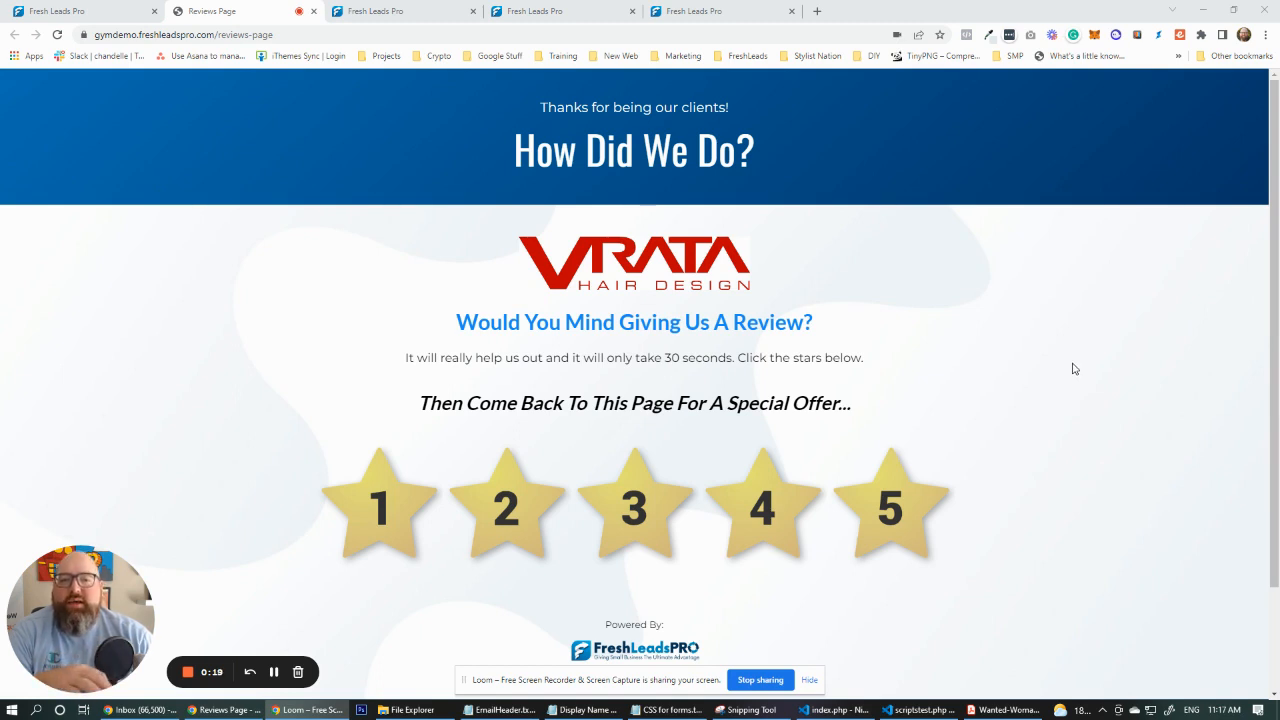
pyautogui.moveTo(1088, 358)
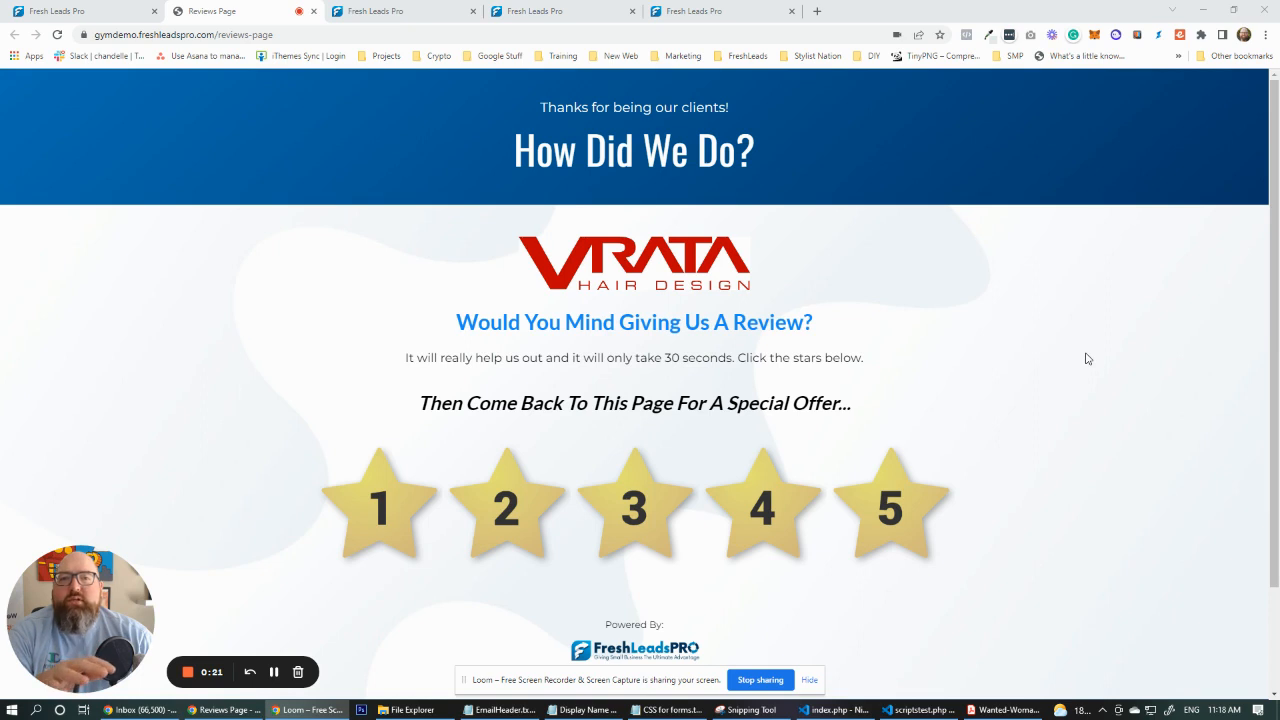
pyautogui.moveTo(1096, 364)
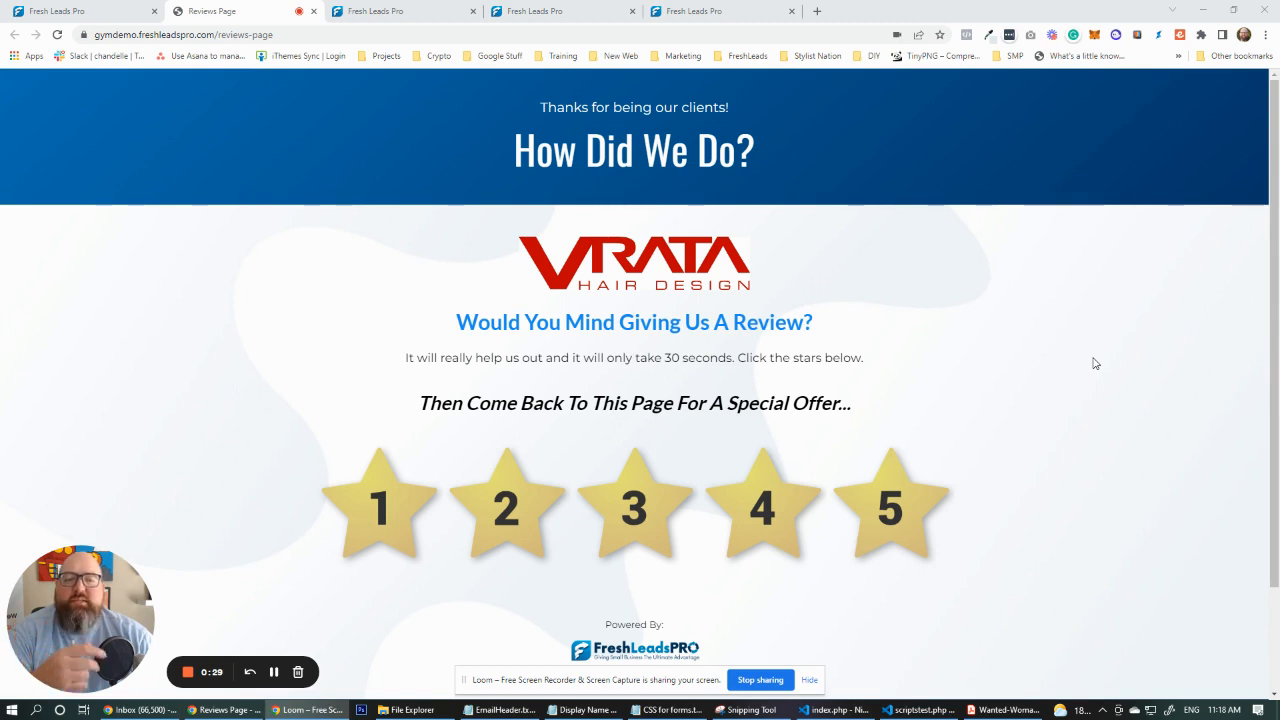
pyautogui.moveTo(1100, 352)
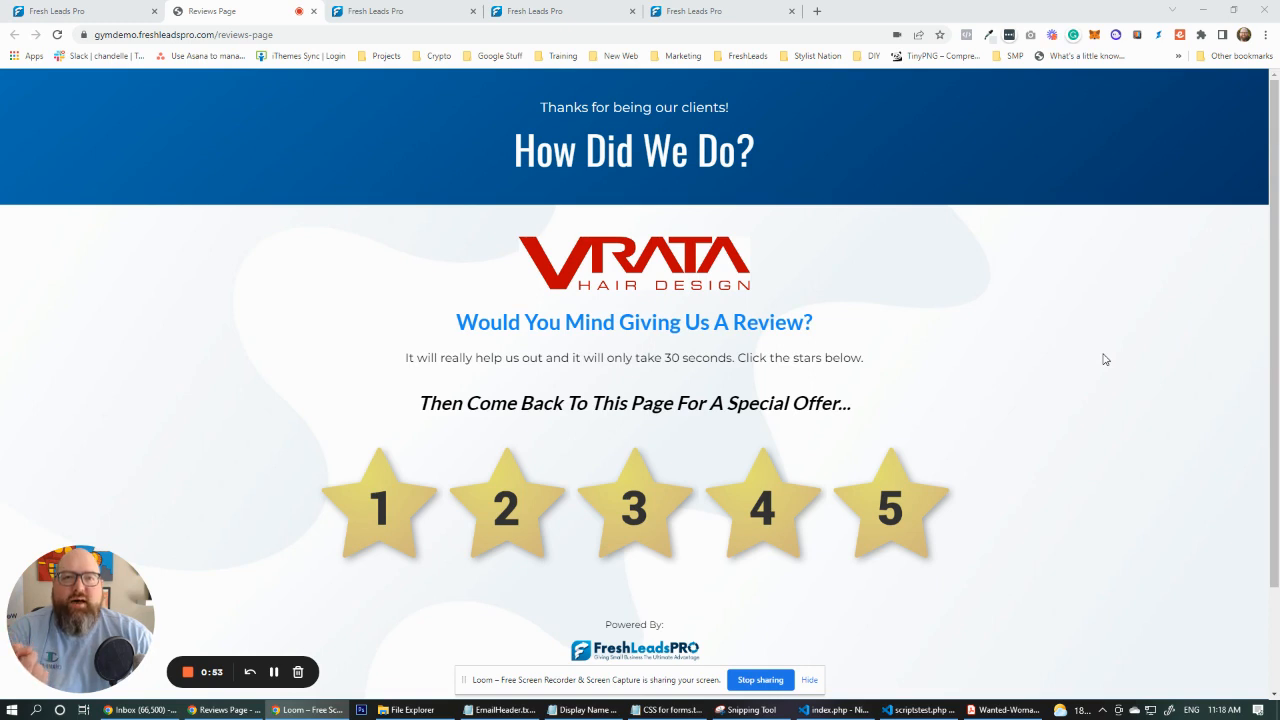
pyautogui.moveTo(1070, 380)
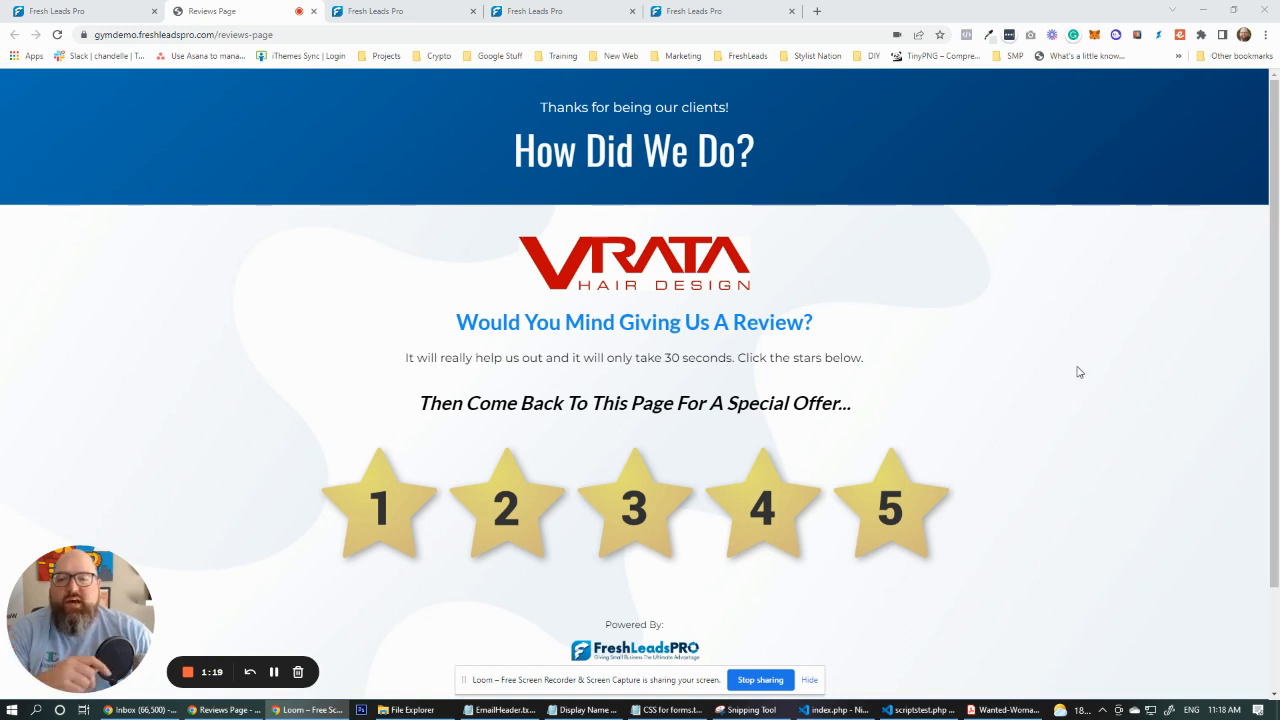
pyautogui.moveTo(1064, 380)
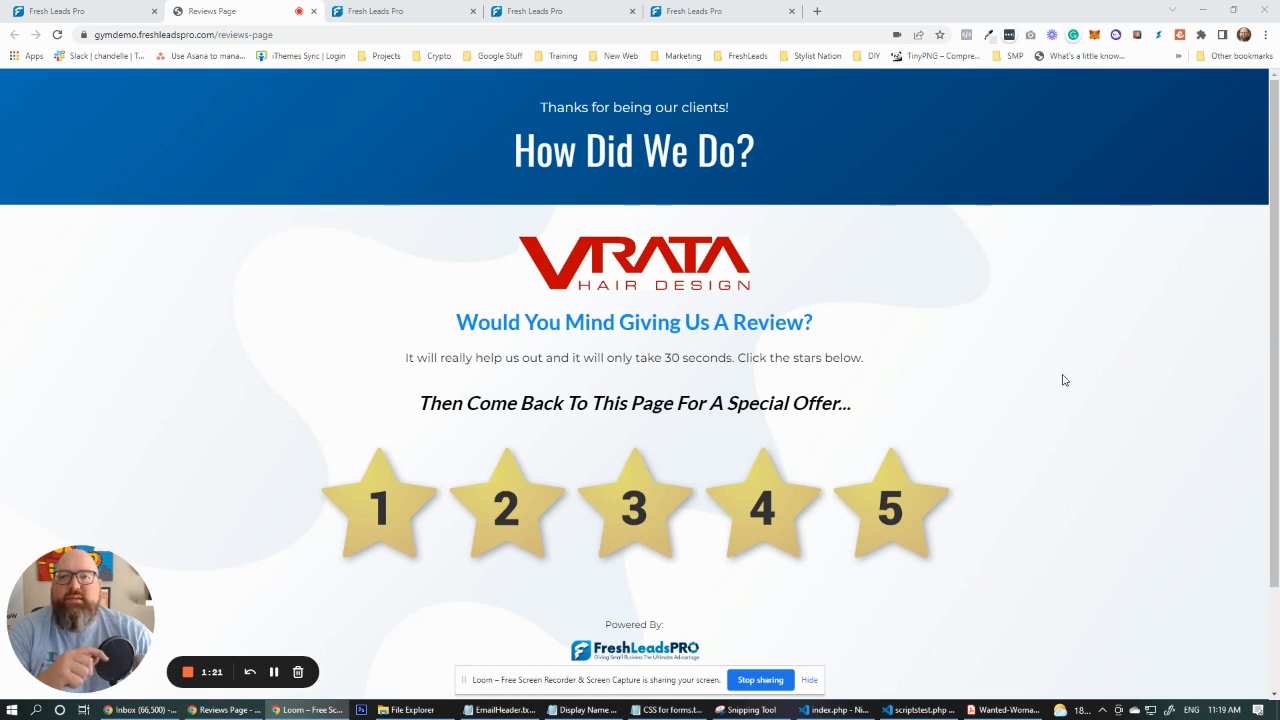
pyautogui.moveTo(1060, 378)
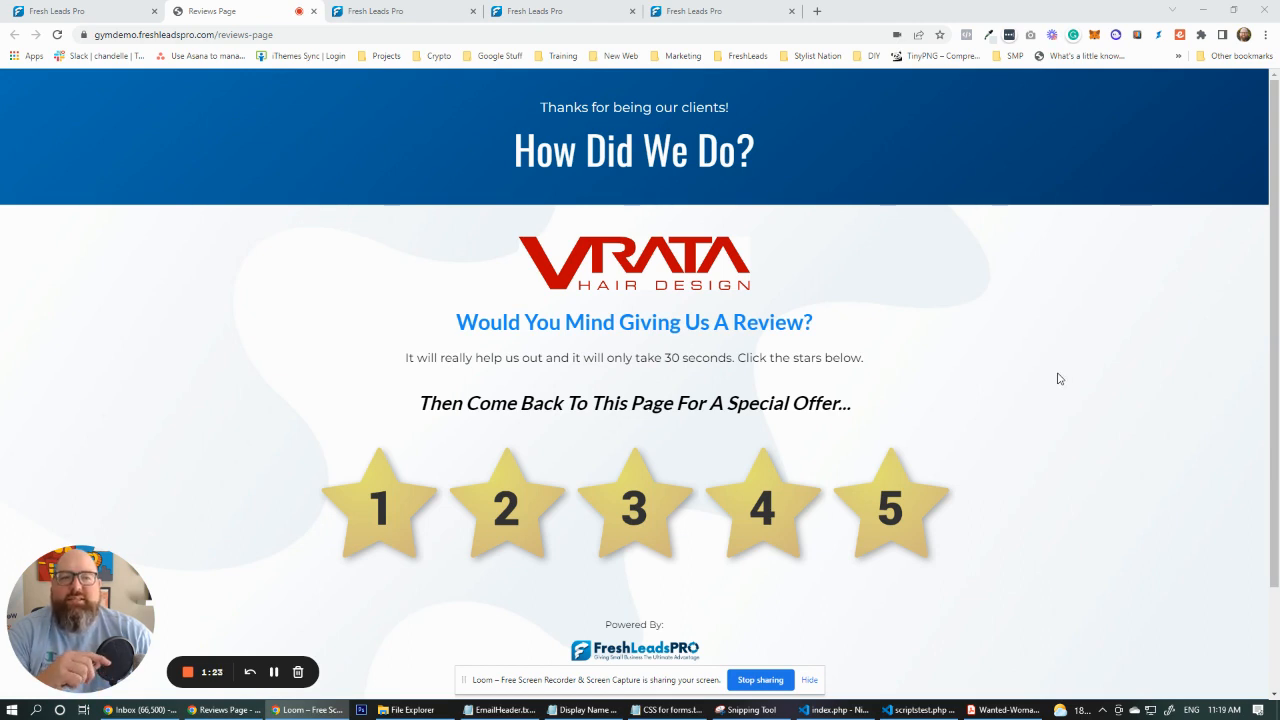
pyautogui.moveTo(1080, 378)
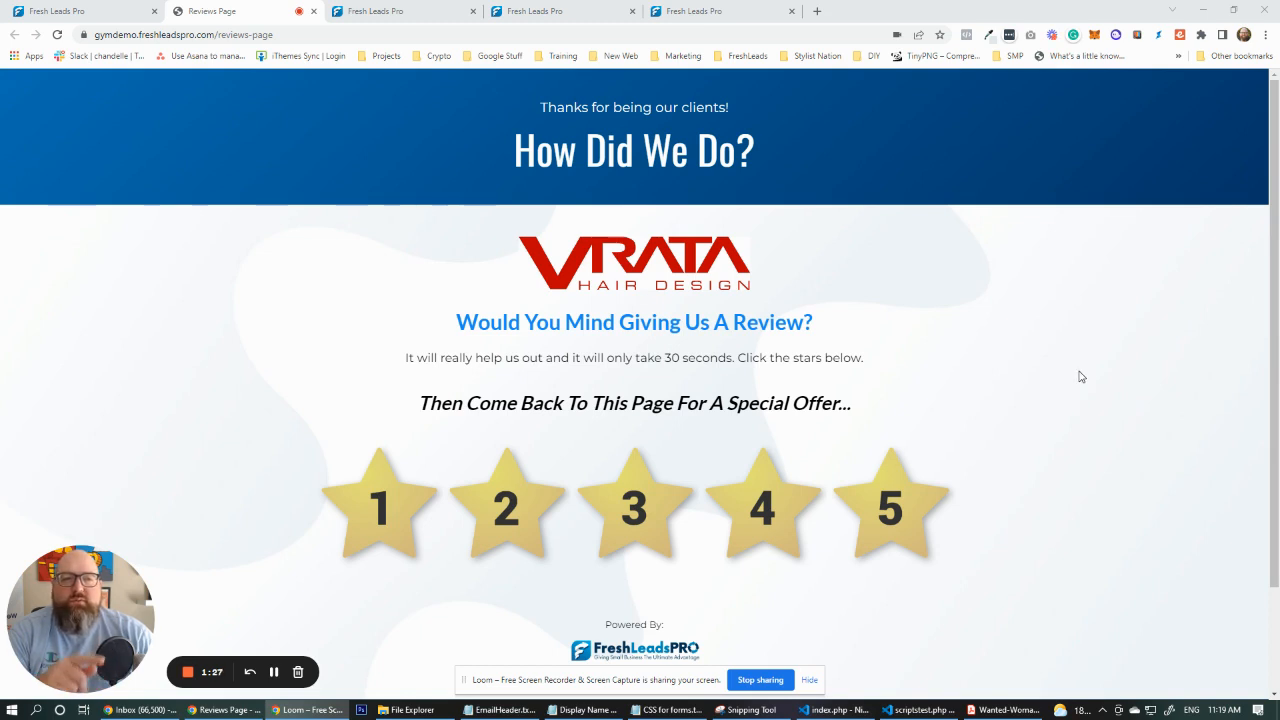
pyautogui.moveTo(1084, 372)
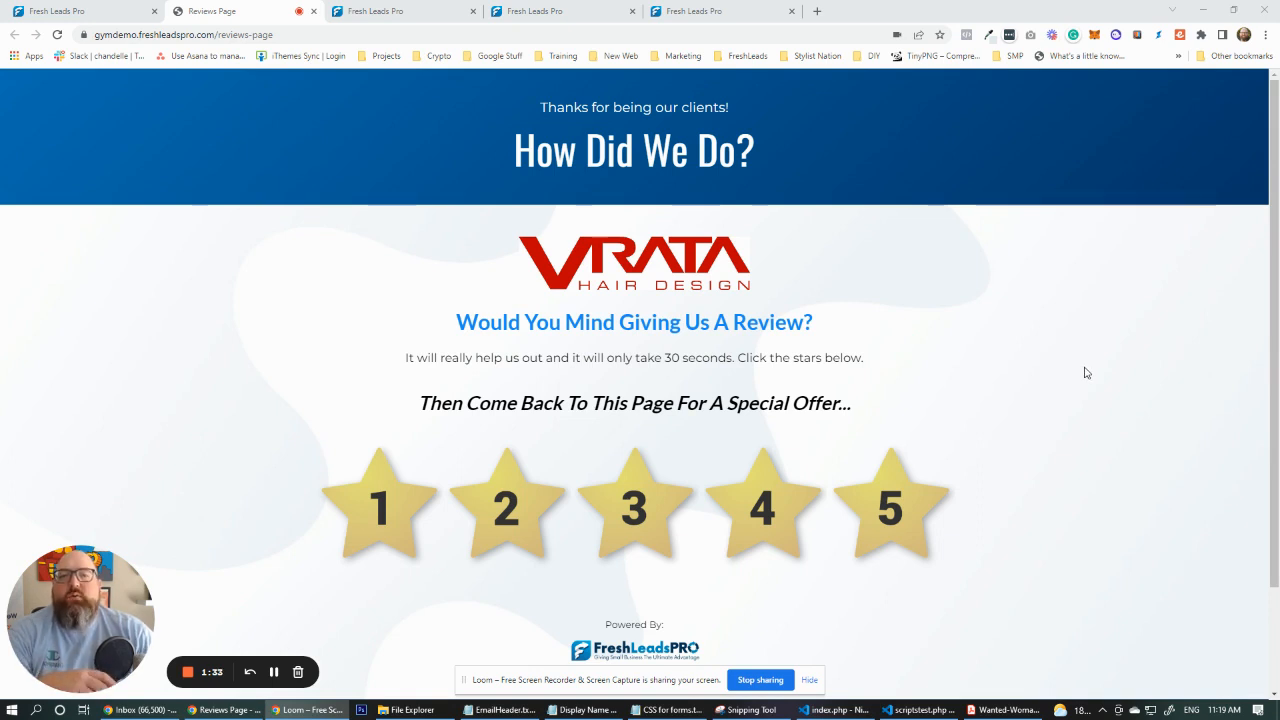
pyautogui.moveTo(1078, 400)
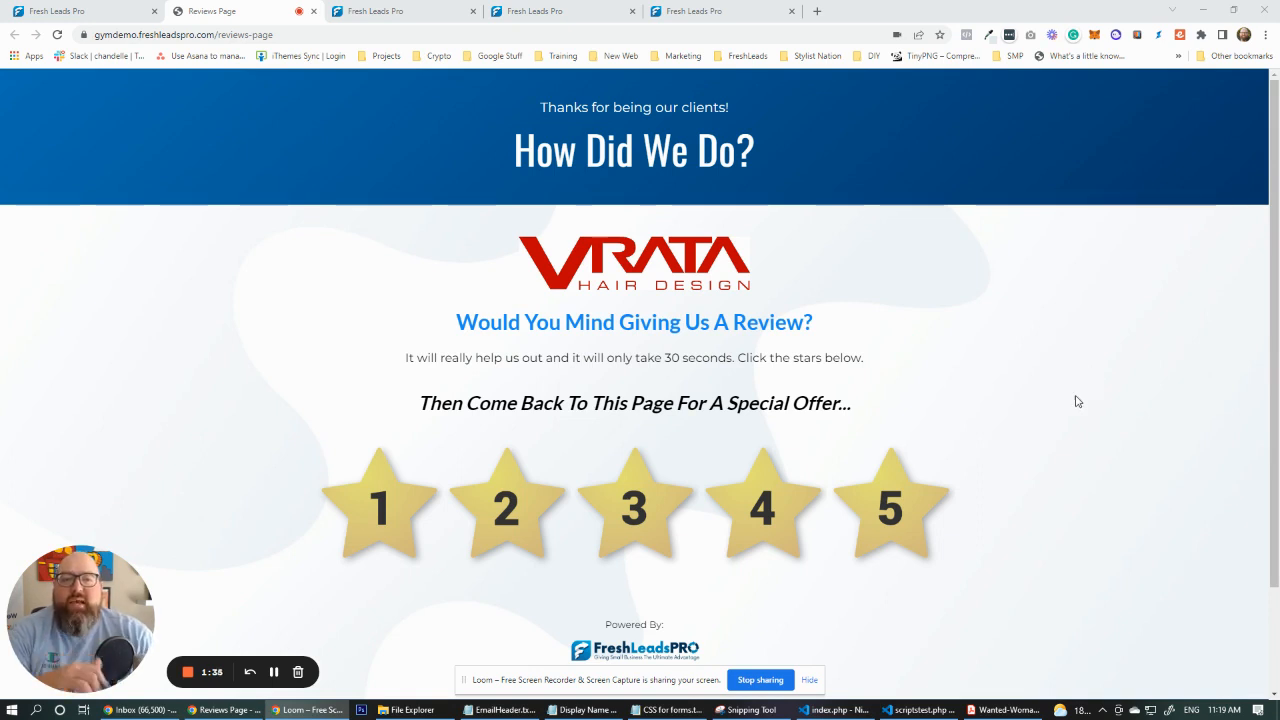
pyautogui.moveTo(1092, 390)
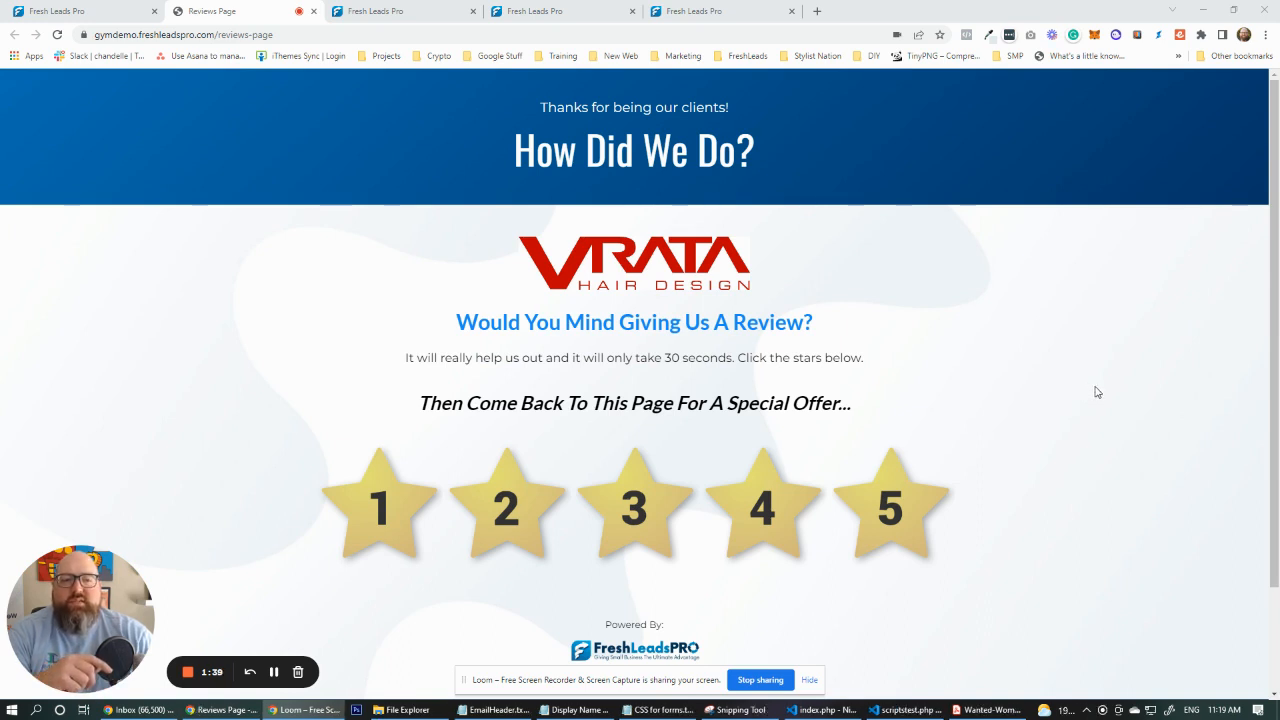
pyautogui.moveTo(636, 508)
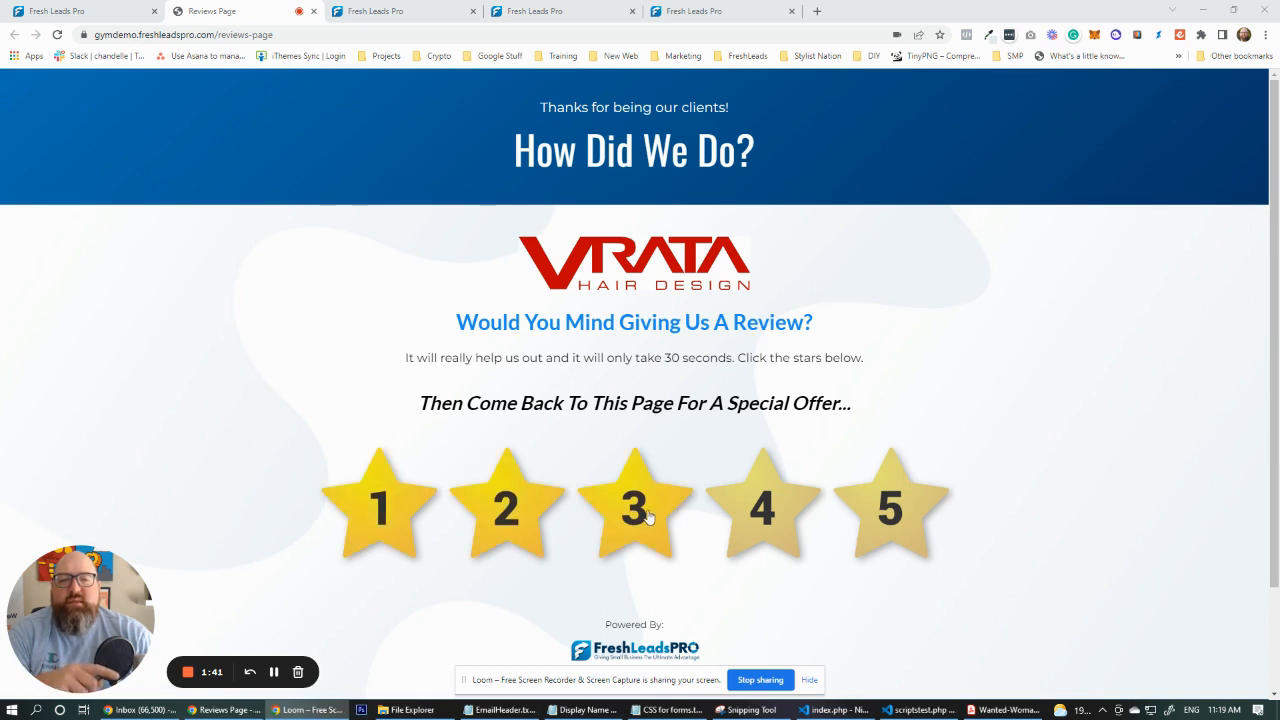
# Rate the business three stars so the private feedback form and review-links prompt appear.
pyautogui.click(634, 508)
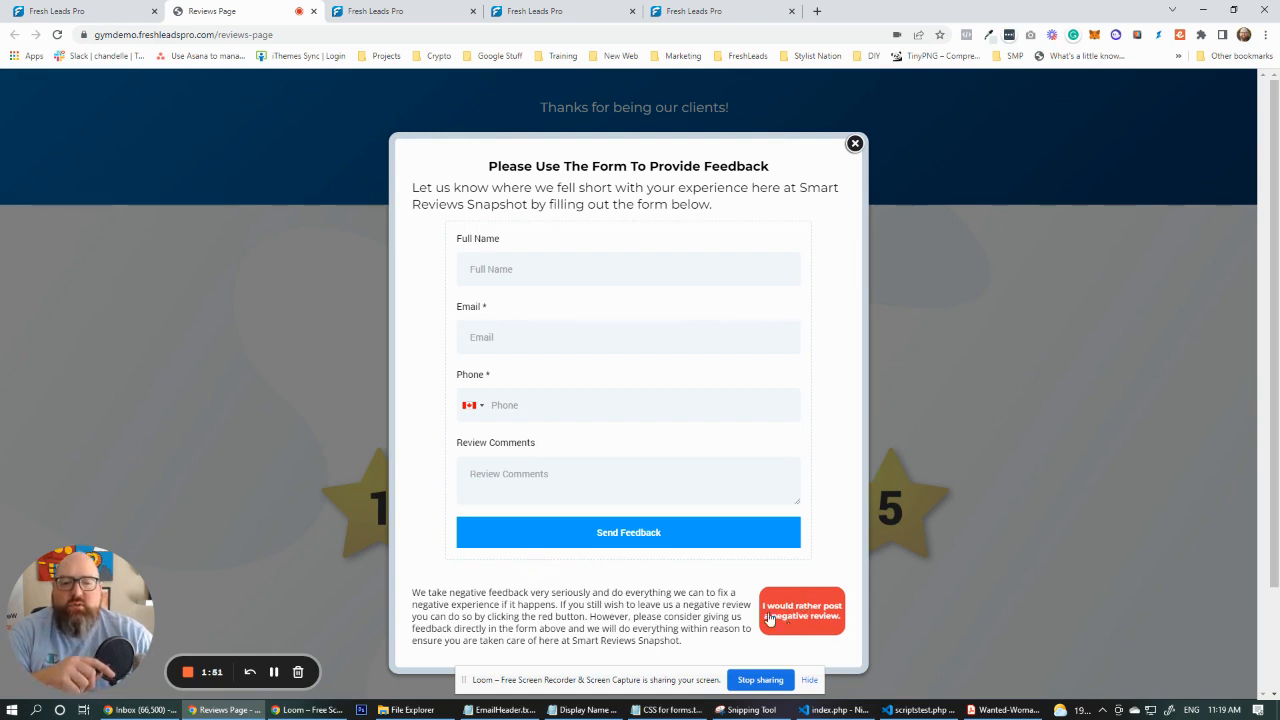
pyautogui.moveTo(830, 552)
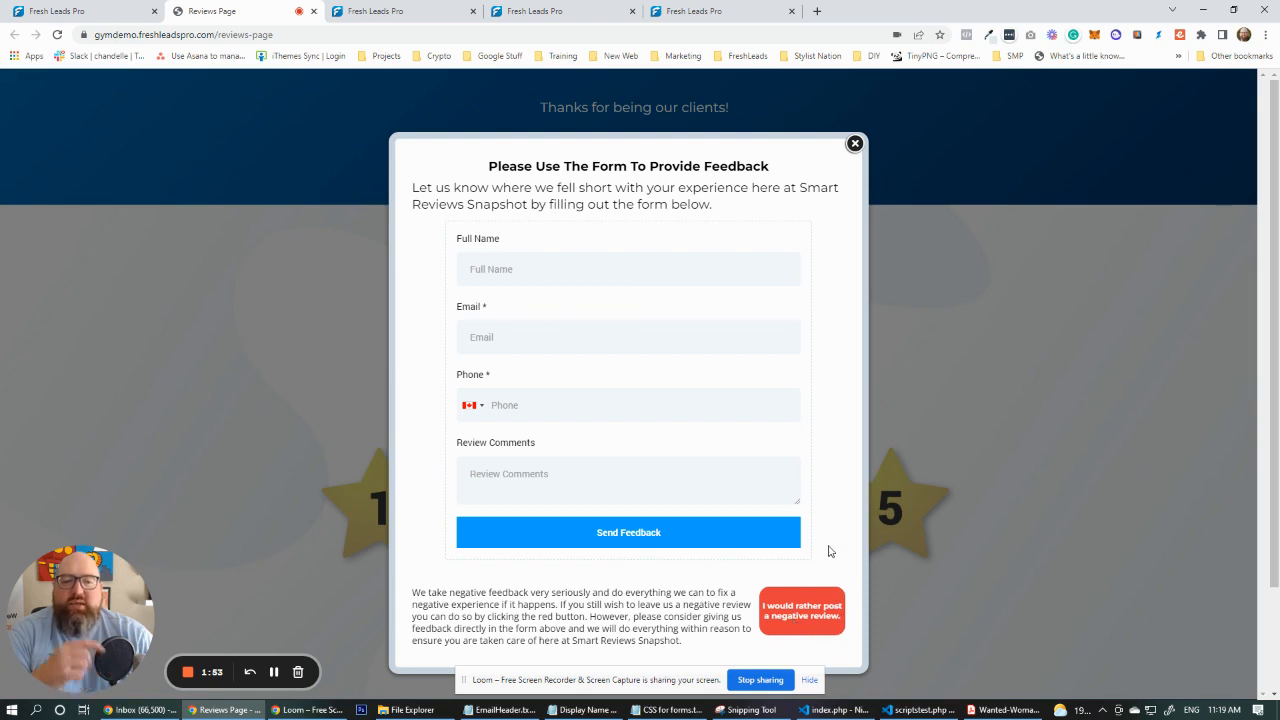
pyautogui.moveTo(836, 528)
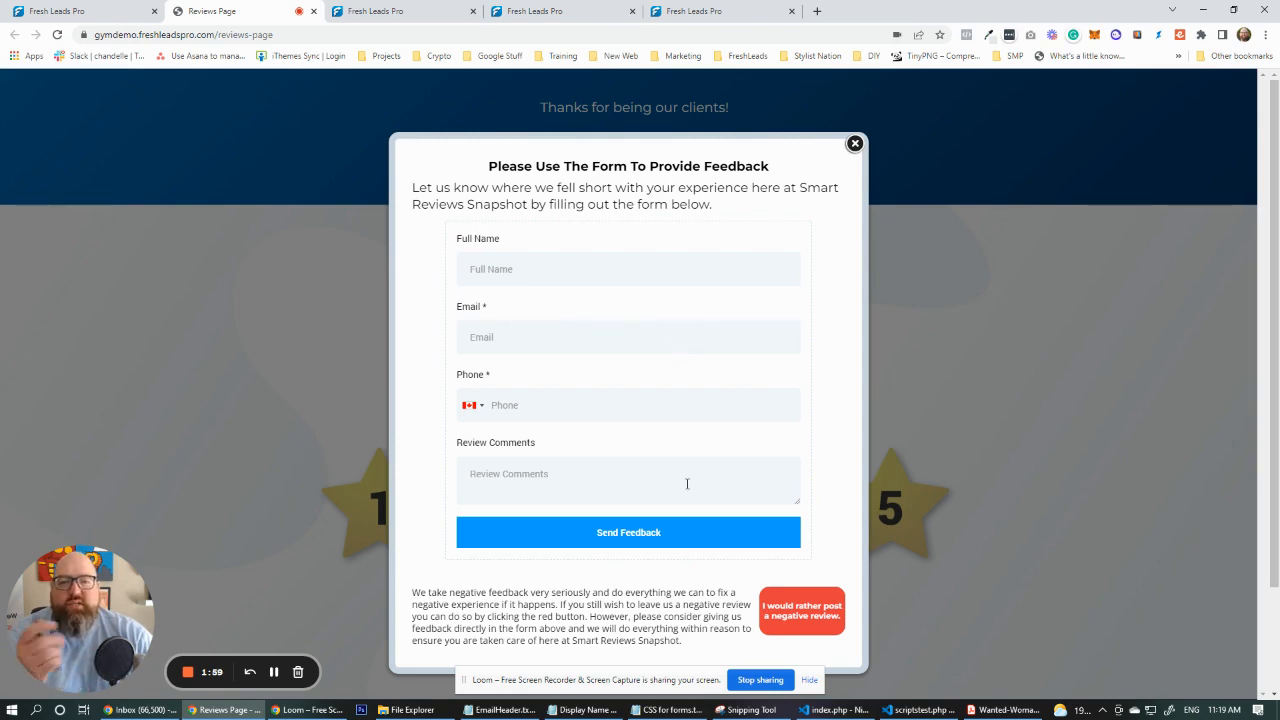
pyautogui.click(856, 144)
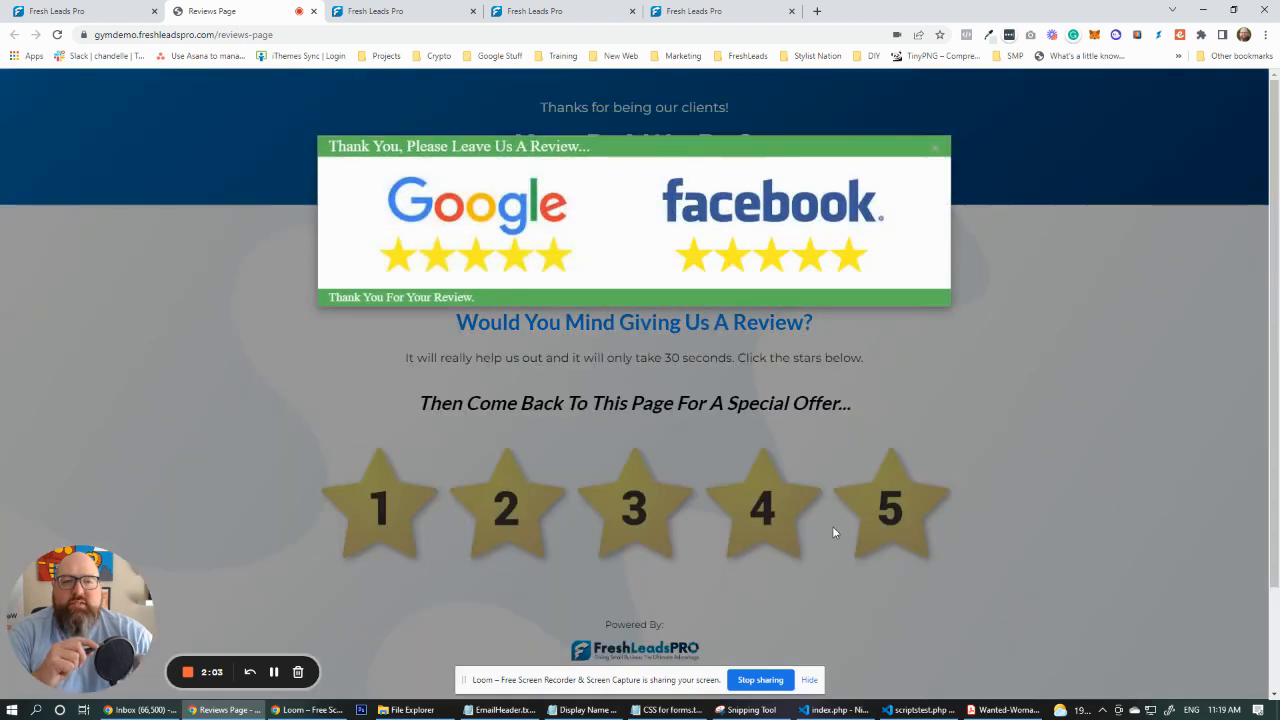
pyautogui.moveTo(824, 528)
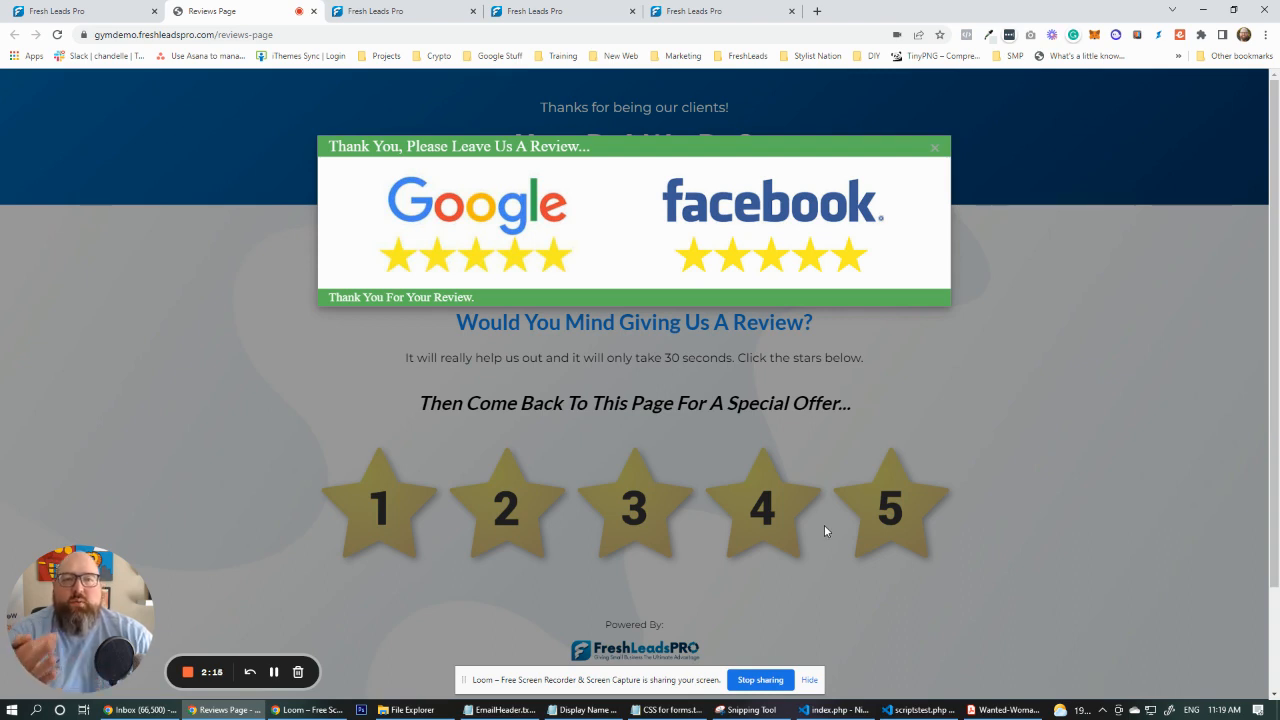
pyautogui.moveTo(996, 452)
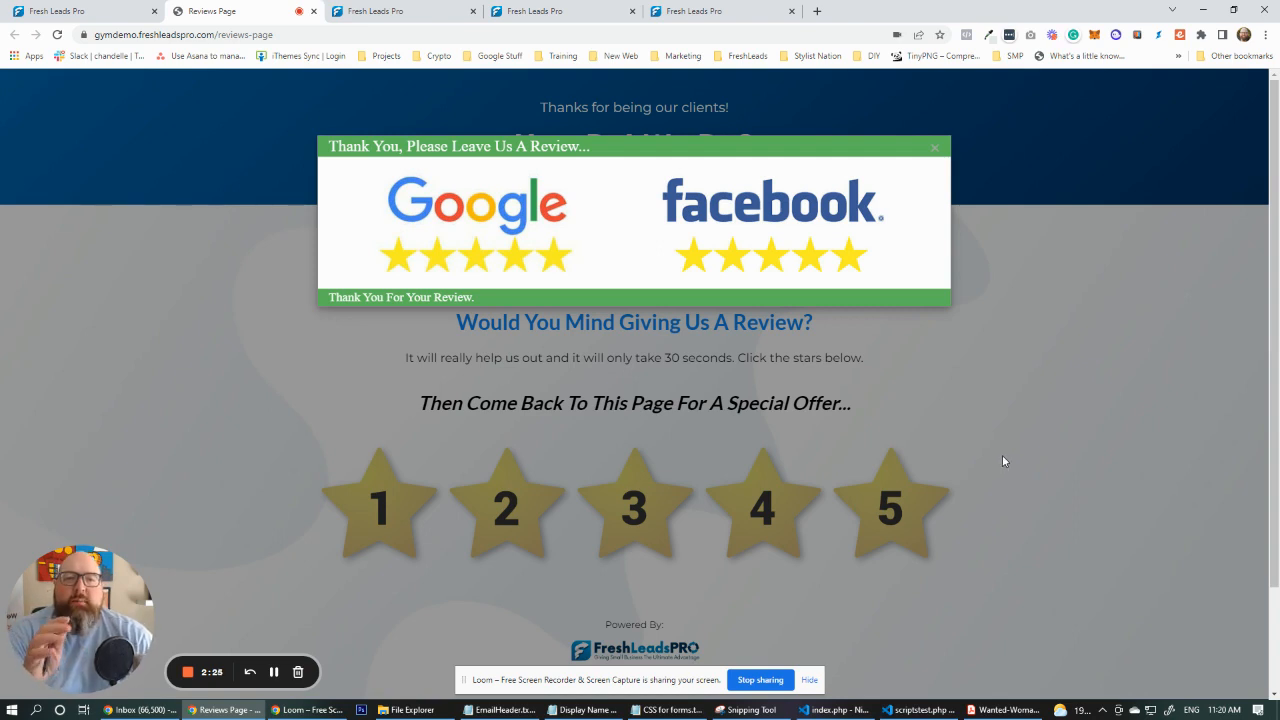
pyautogui.moveTo(1020, 452)
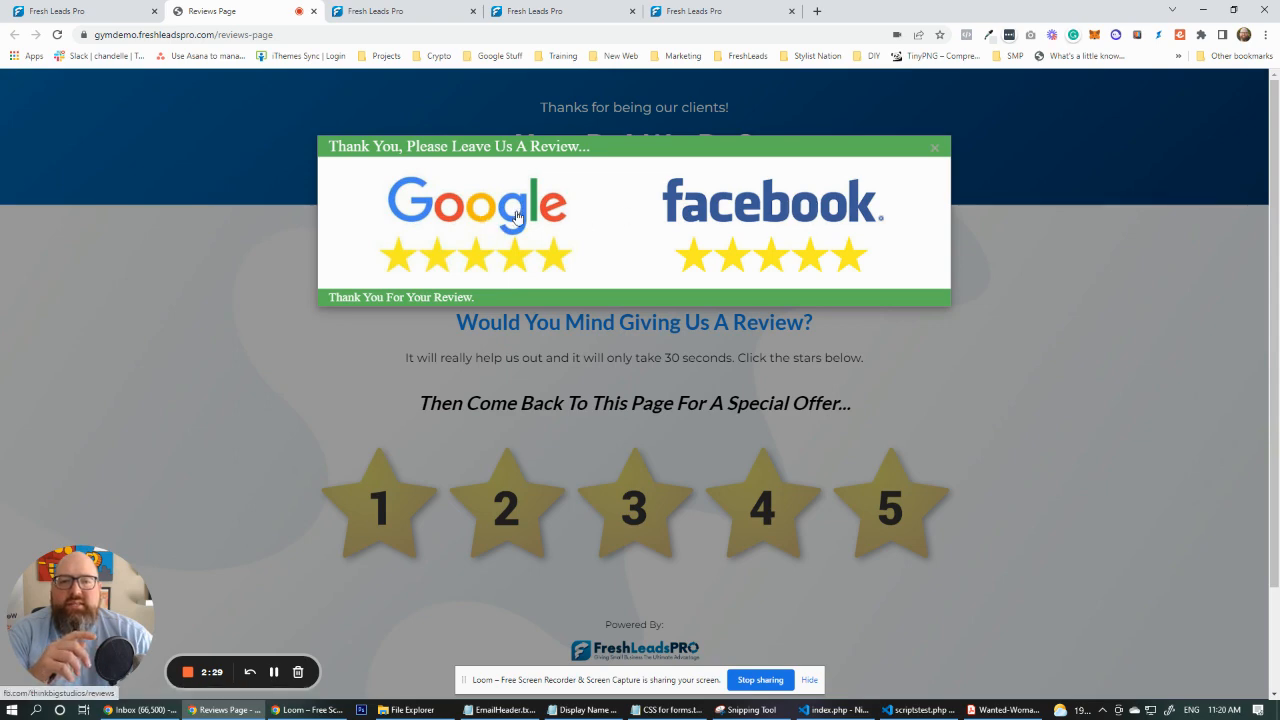
# Choose the Facebook logo to leave a public review after the 5-star rating.
pyautogui.click(476, 204)
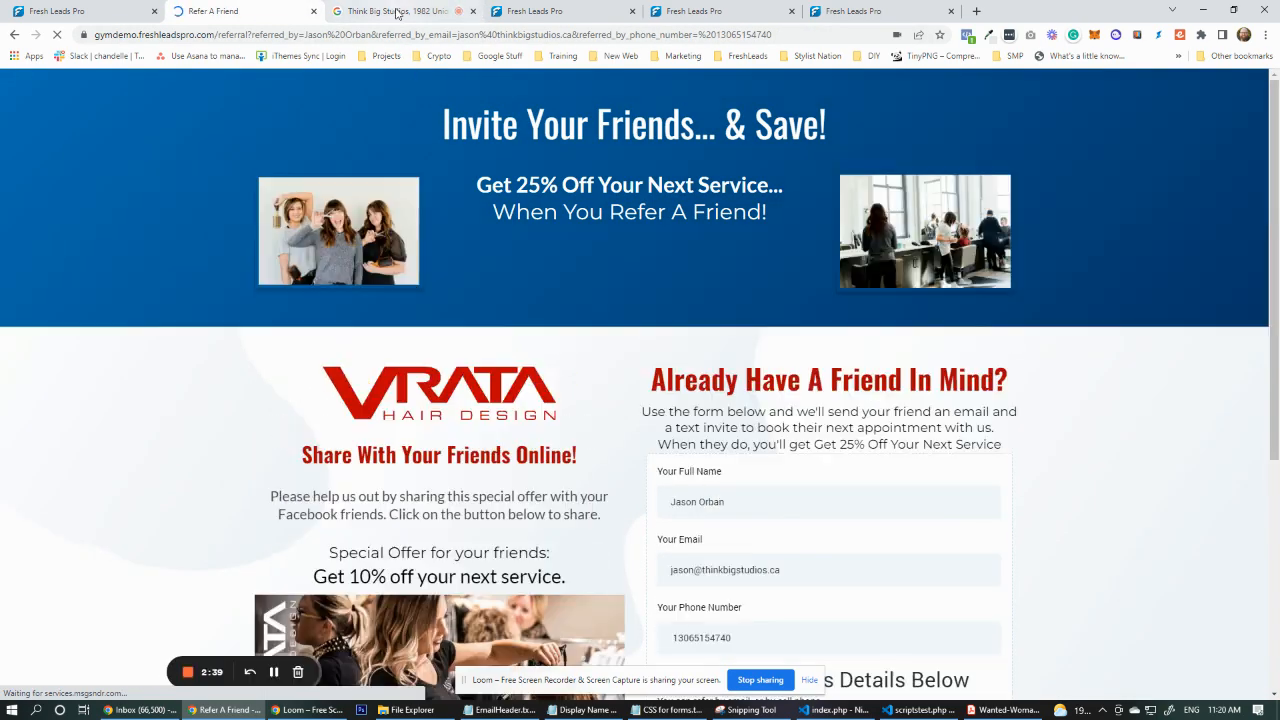
# Check the business's Google listing, then review the Share On Facebook offer and friend-details form.
pyautogui.click(390, 12)
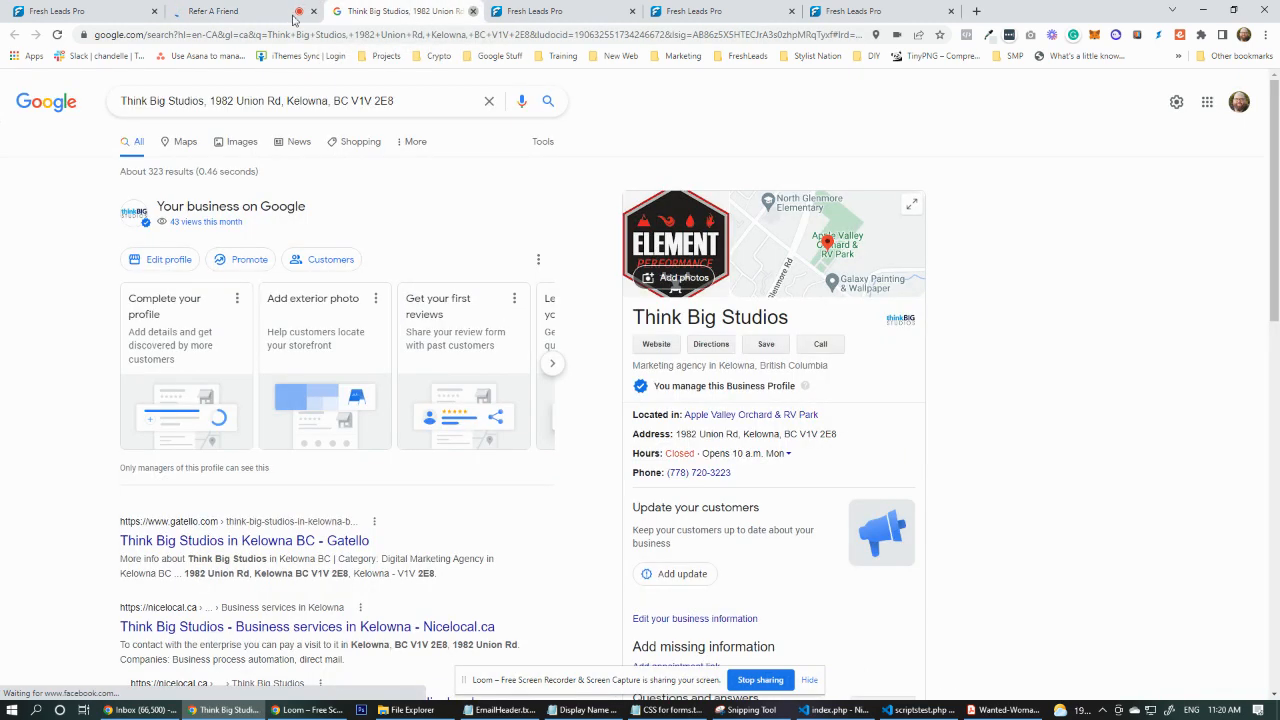
pyautogui.click(210, 12)
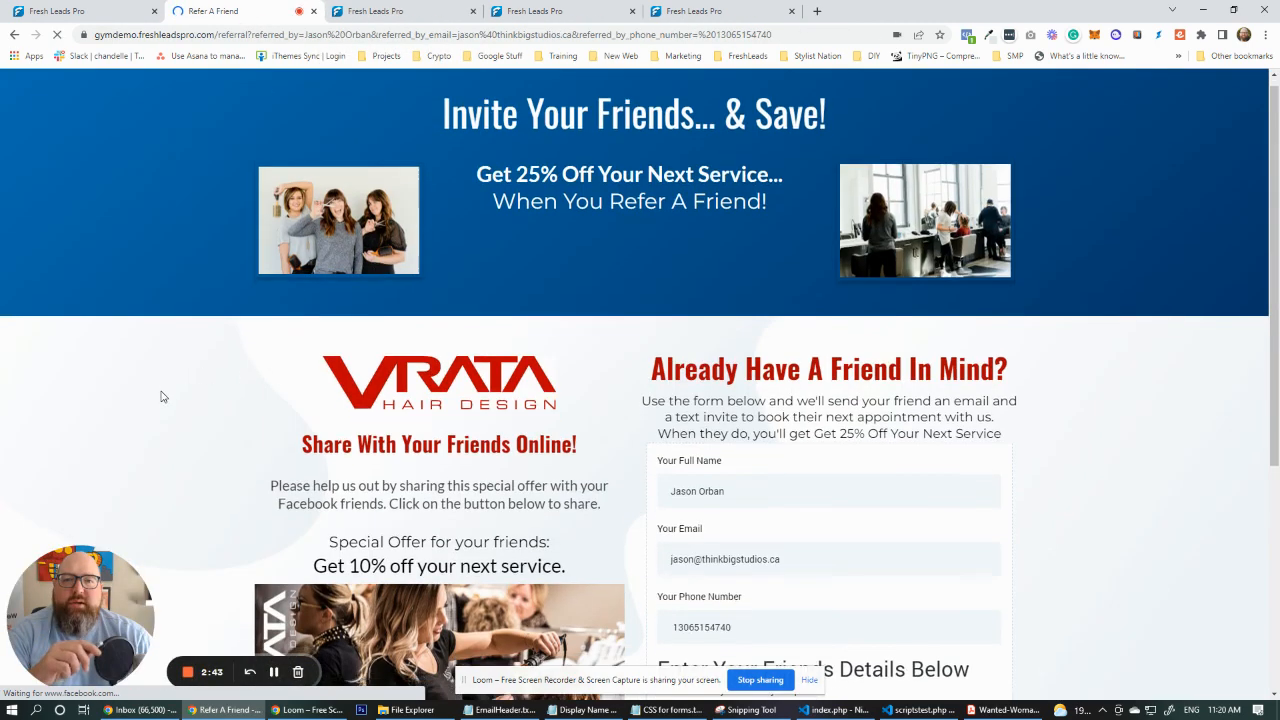
pyautogui.scroll(-3)
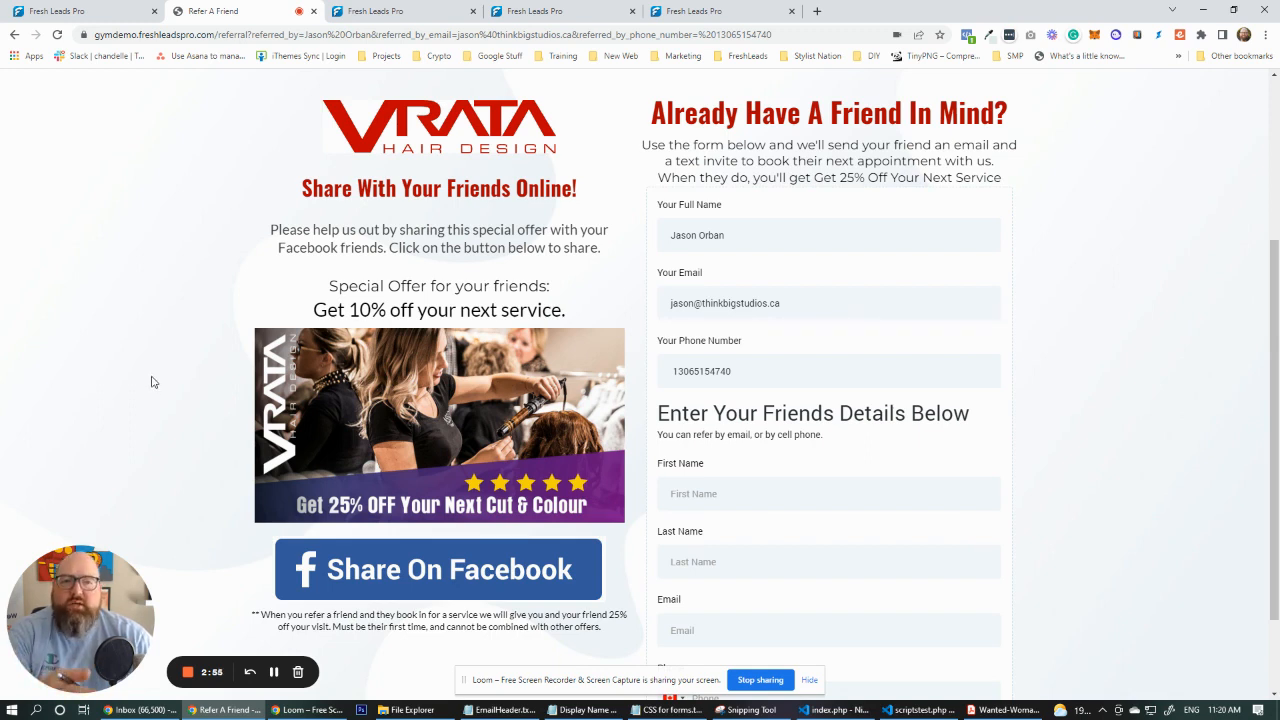
pyautogui.scroll(-3)
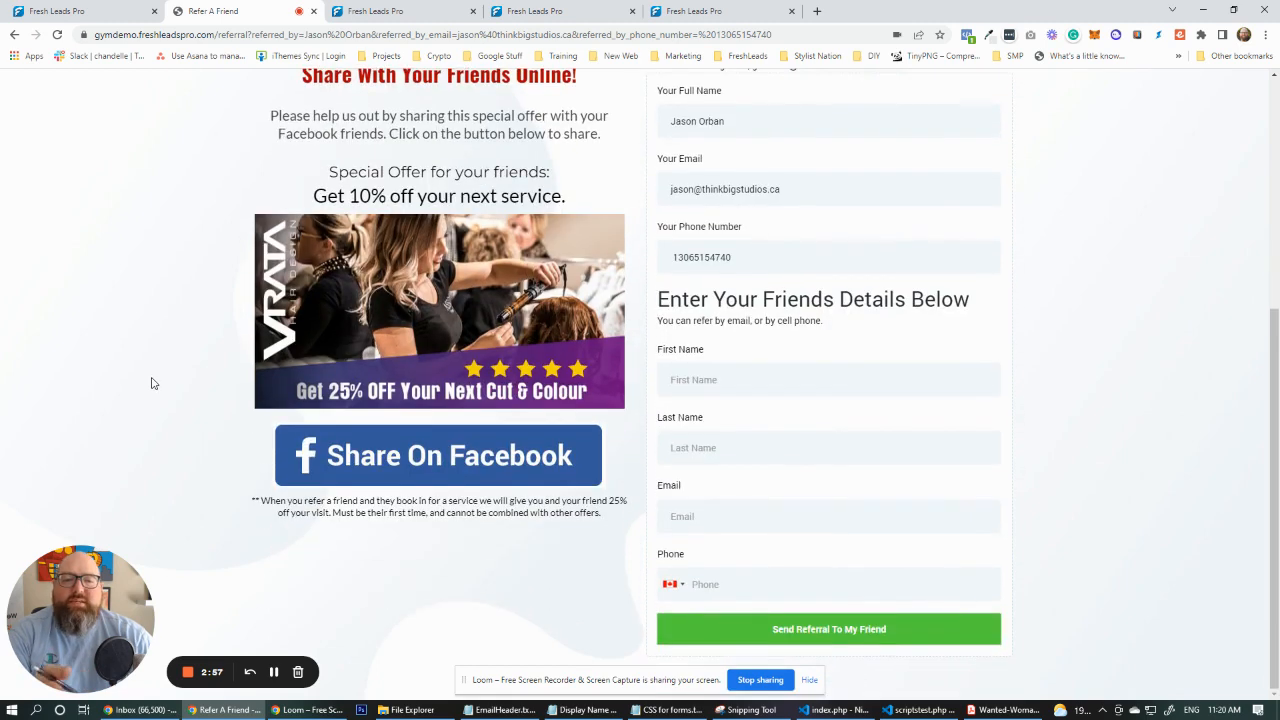
pyautogui.moveTo(1100, 496)
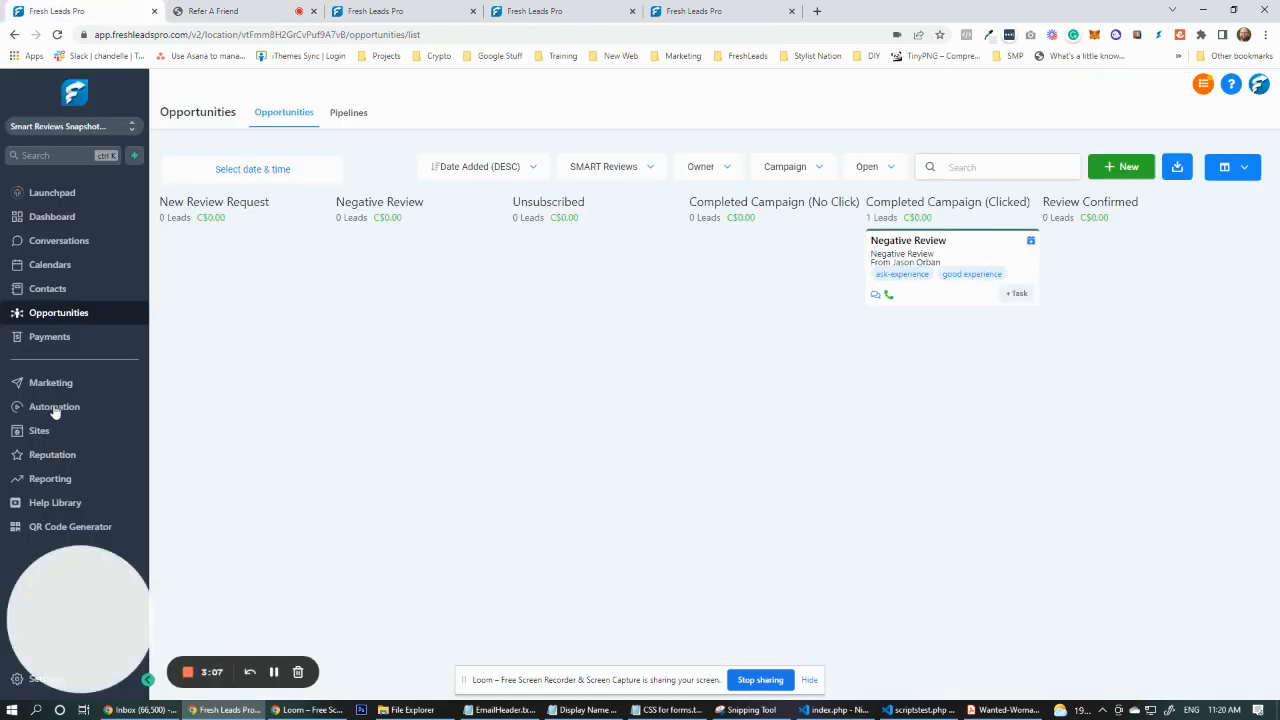
# From page 1 of the SMART Reviews workflows, open 'BETA - Timed Gating - Step 1'.
pyautogui.click(54, 406)
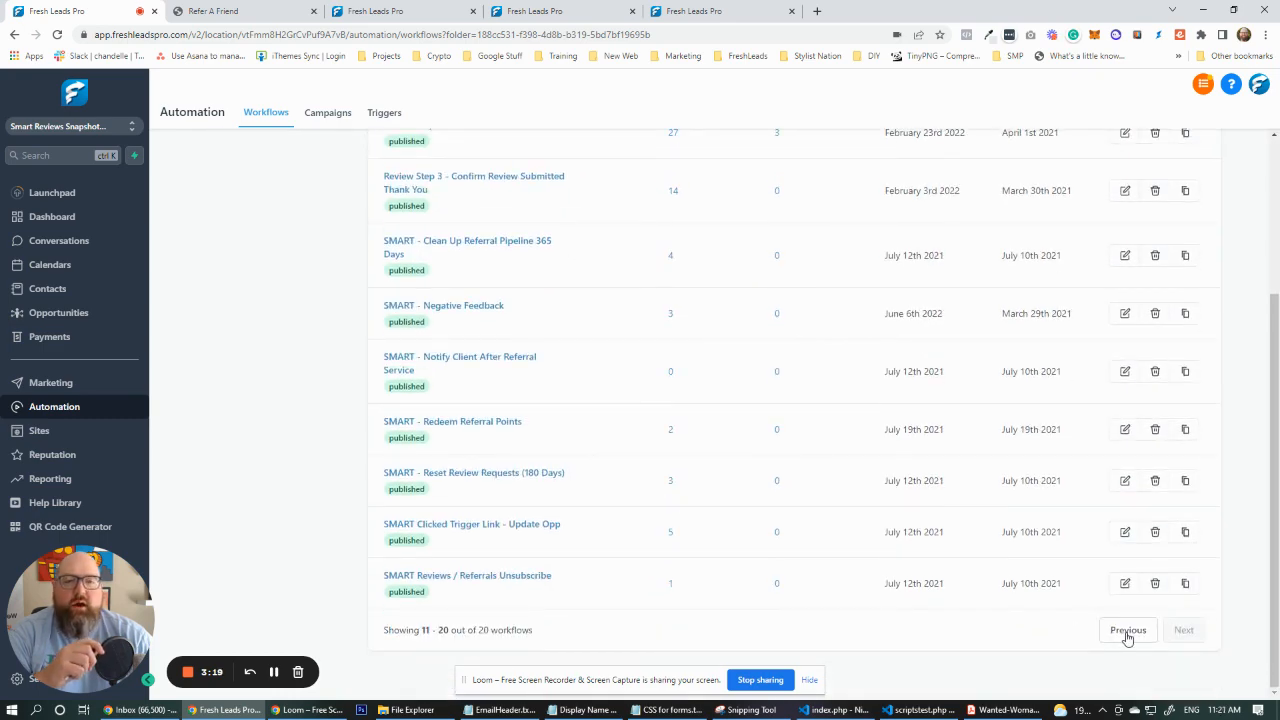
pyautogui.click(1128, 630)
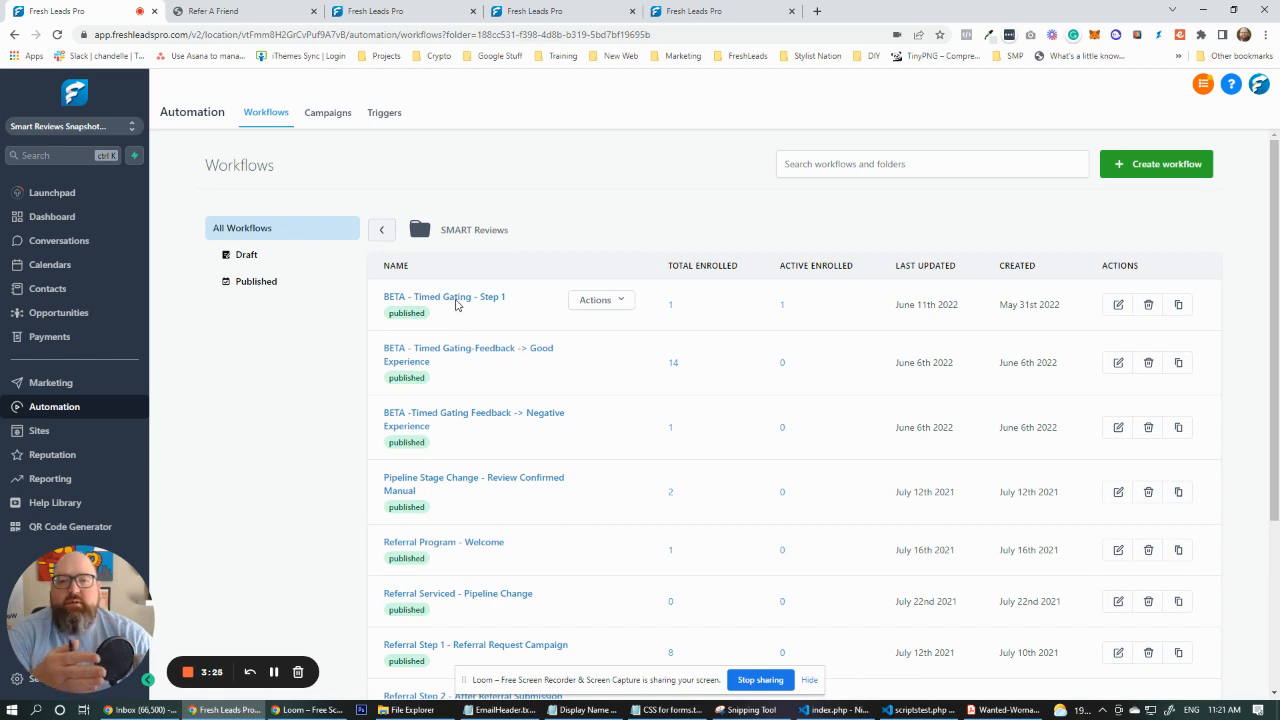
pyautogui.click(444, 296)
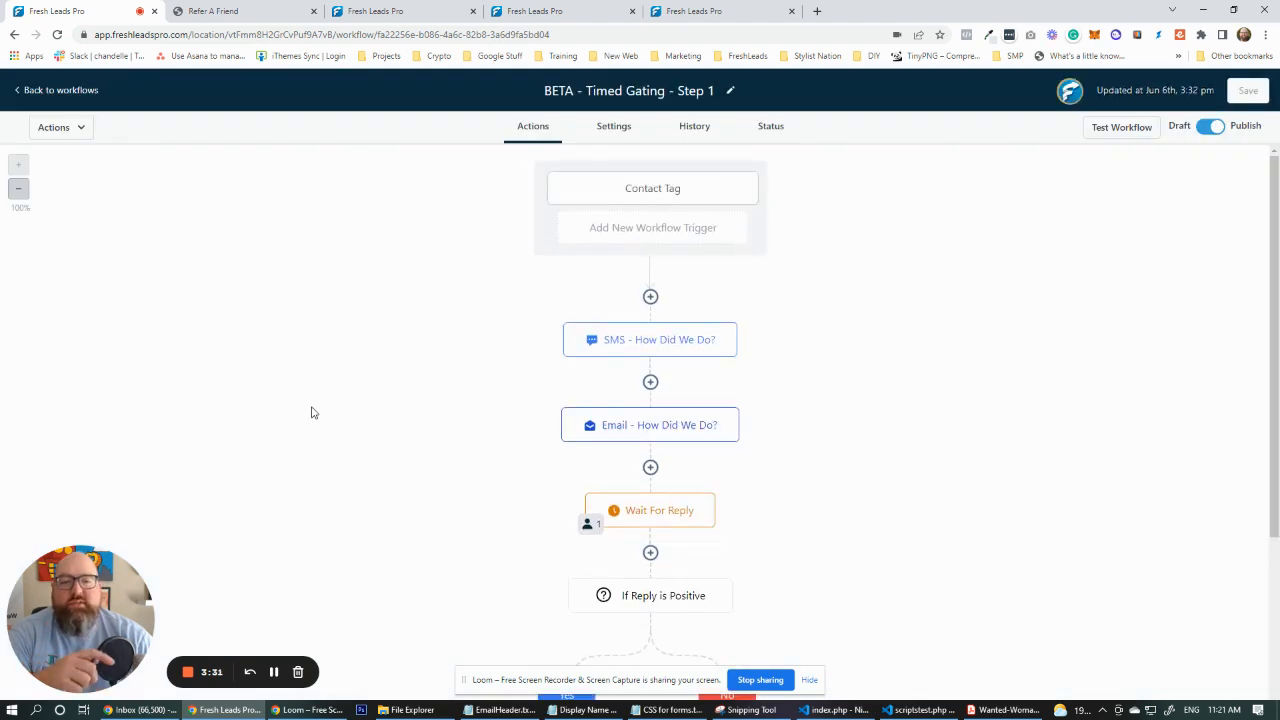
# Review the workflow's Yes/No branches and return to the SMART Reviews workflow list.
pyautogui.scroll(-3)
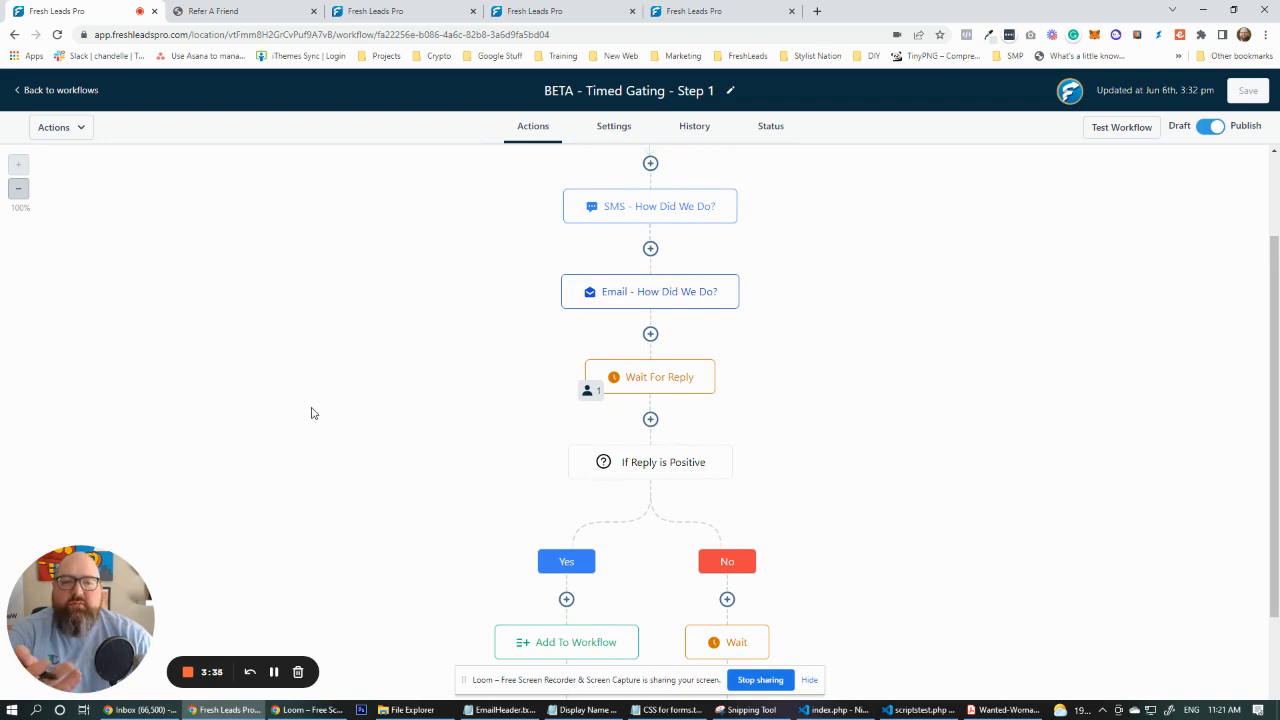
pyautogui.scroll(-3)
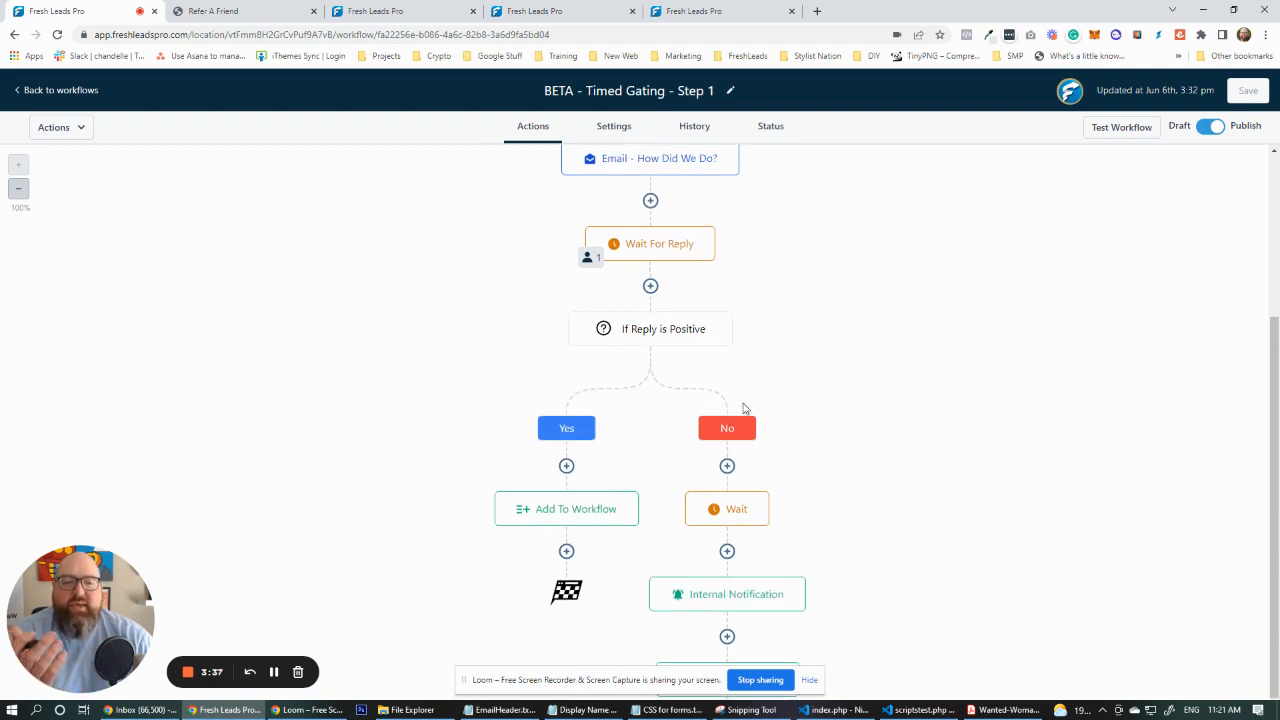
pyautogui.scroll(3)
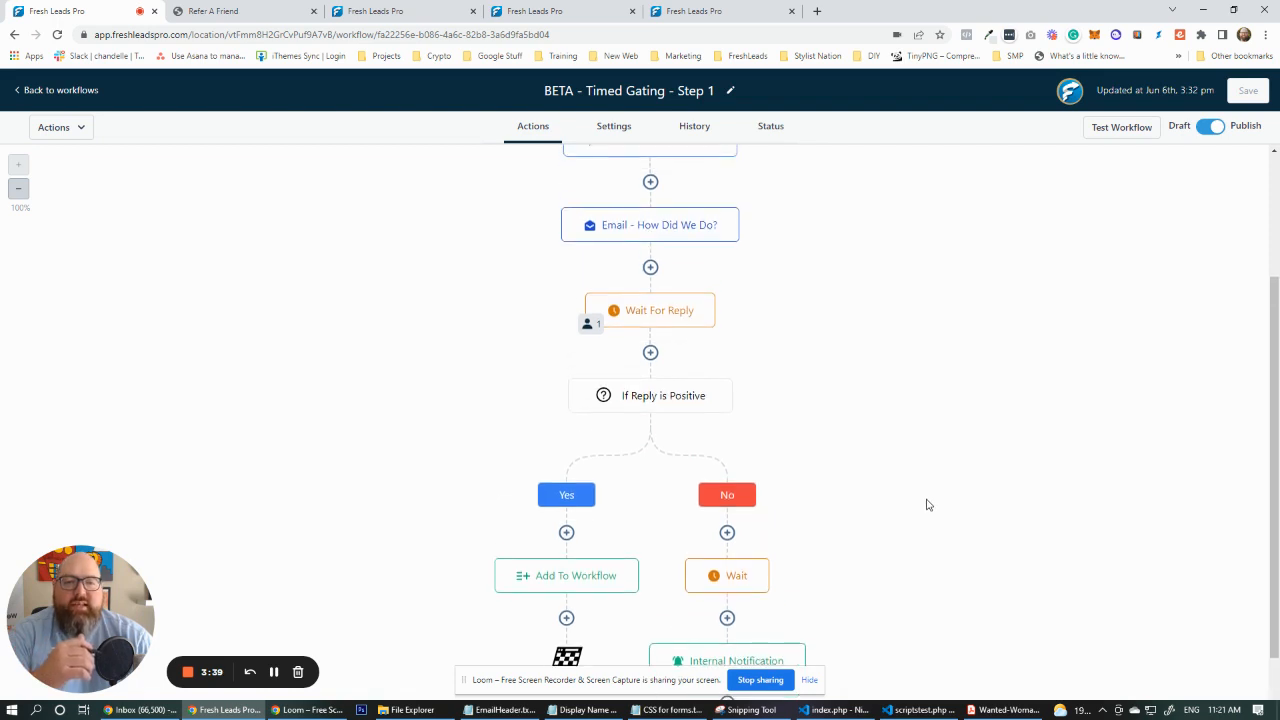
pyautogui.scroll(3)
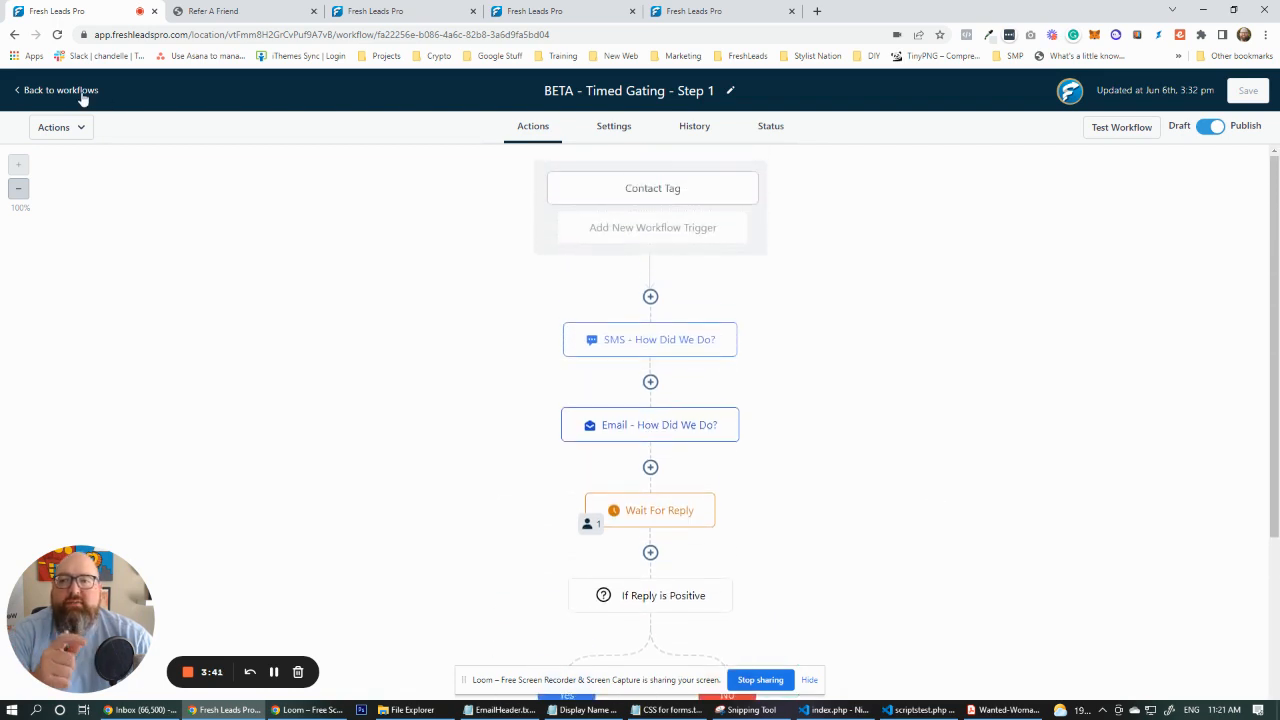
pyautogui.click(56, 90)
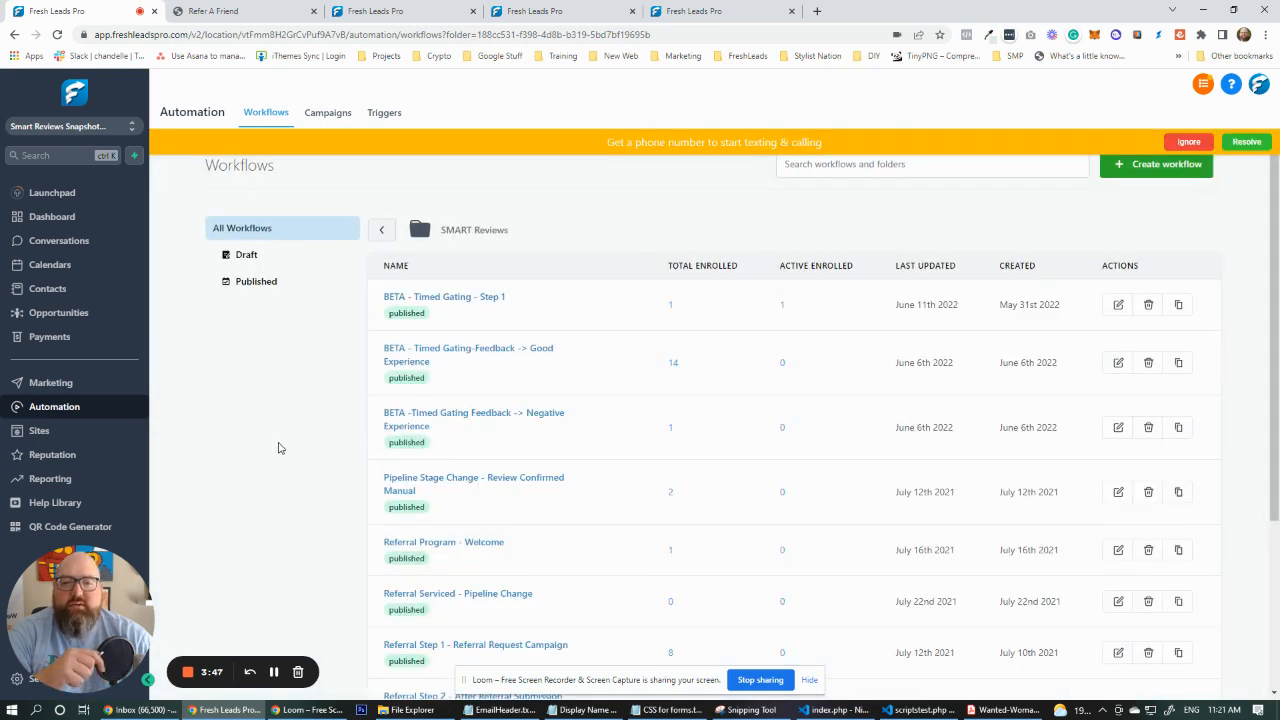
pyautogui.moveTo(476, 352)
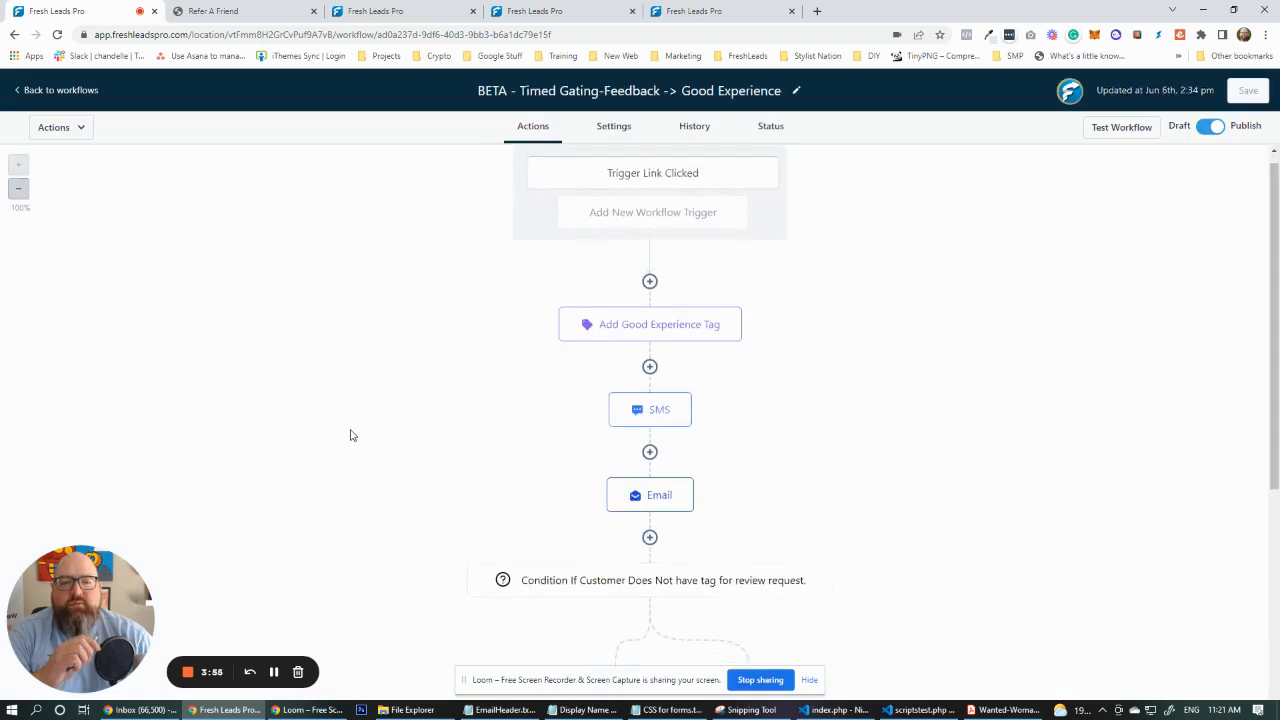
# Inspect the Good Experience thank-you SMS step and cancel without saving changes.
pyautogui.click(648, 408)
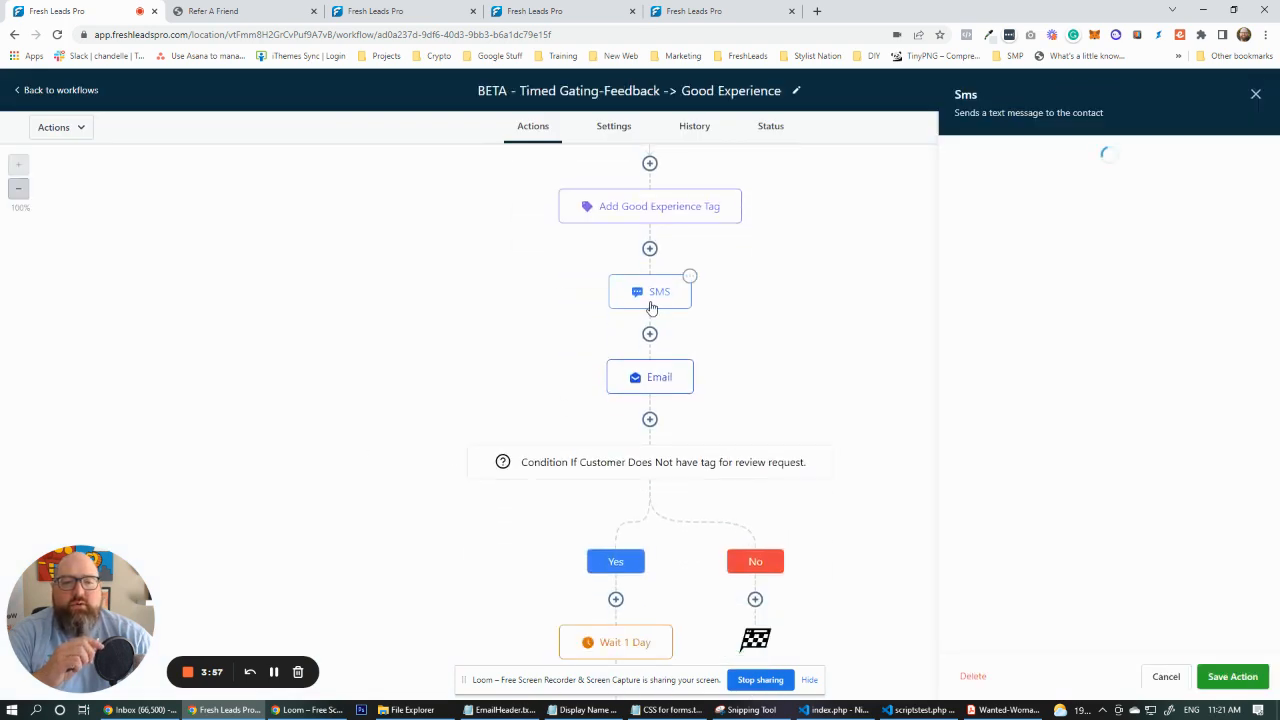
pyautogui.click(650, 292)
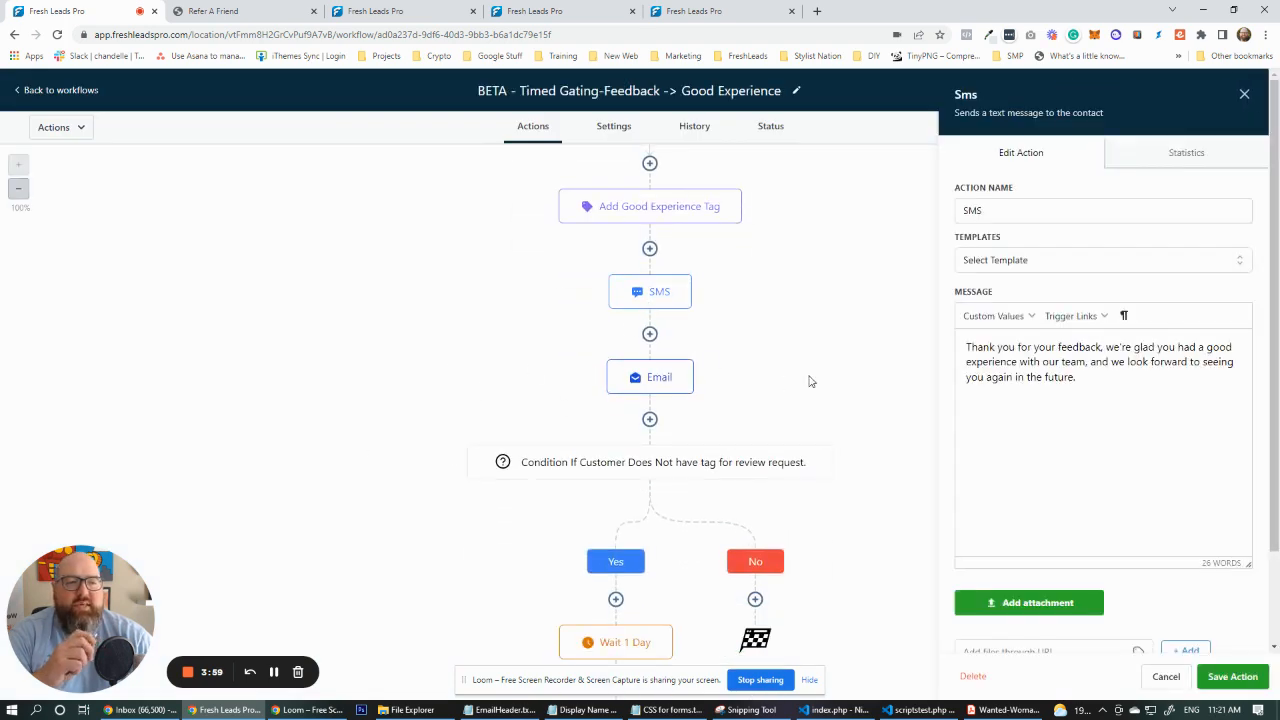
pyautogui.scroll(-3)
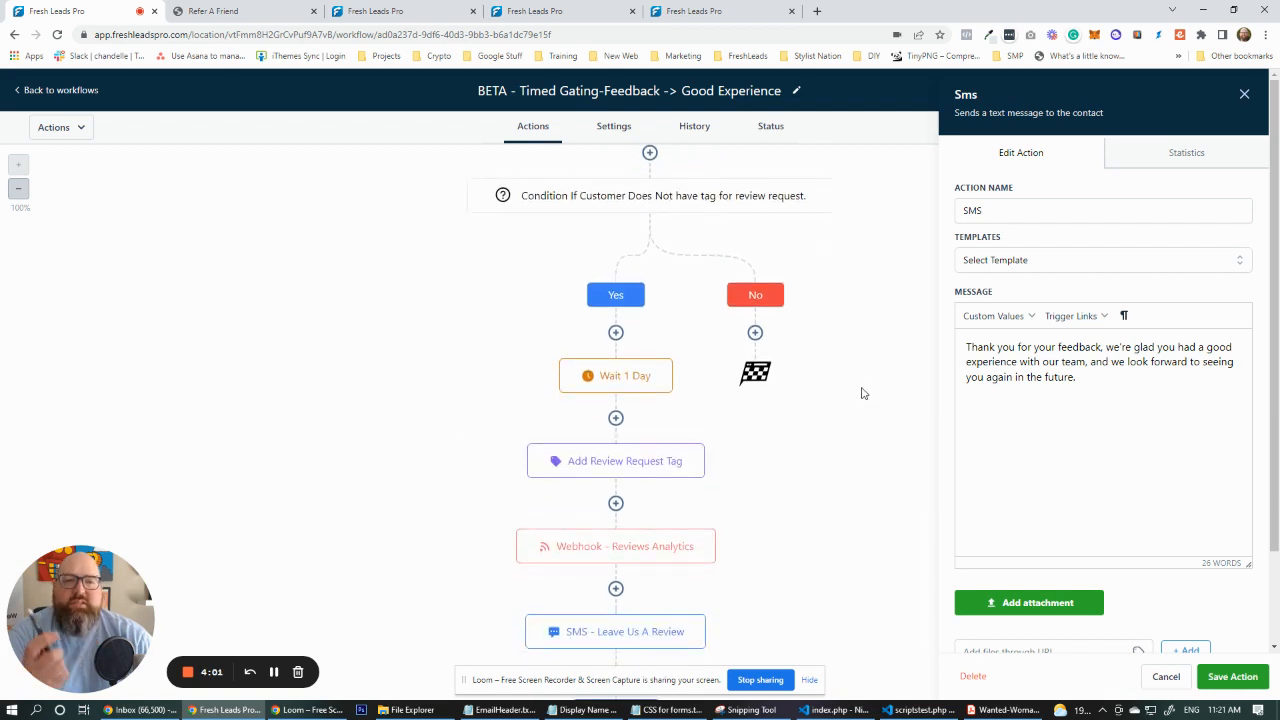
pyautogui.moveTo(612, 388)
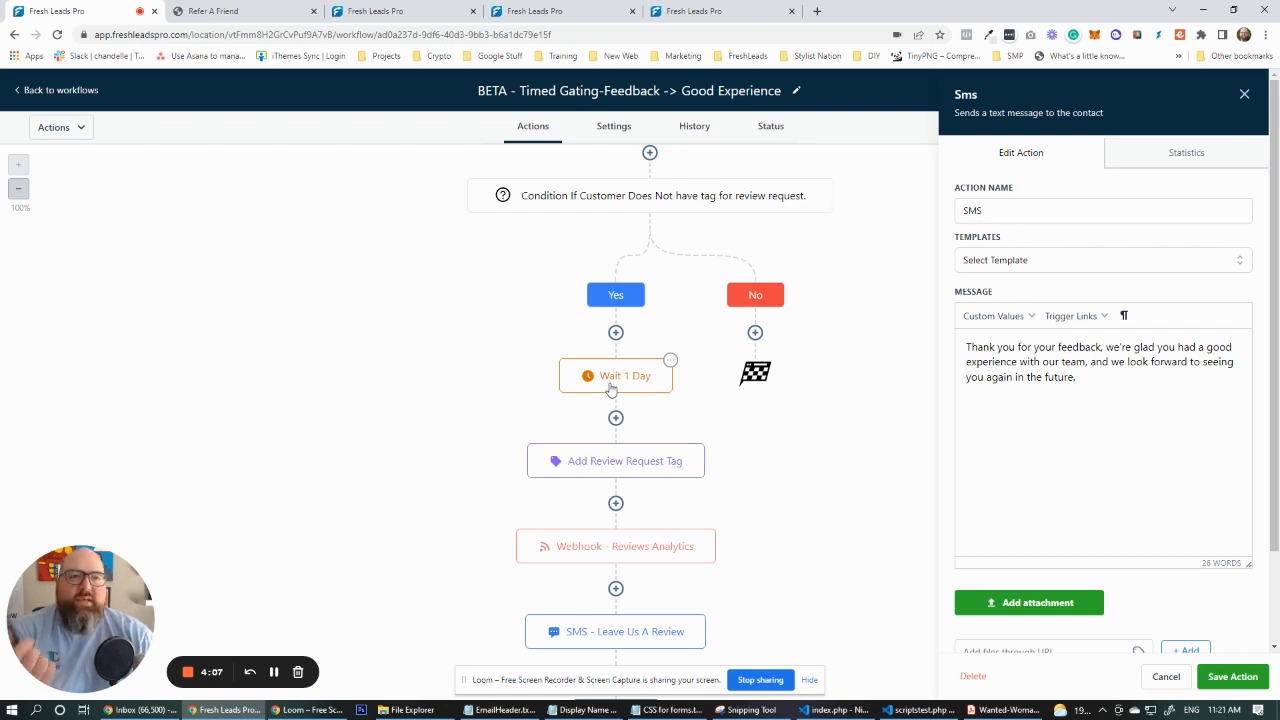
pyautogui.moveTo(380, 376)
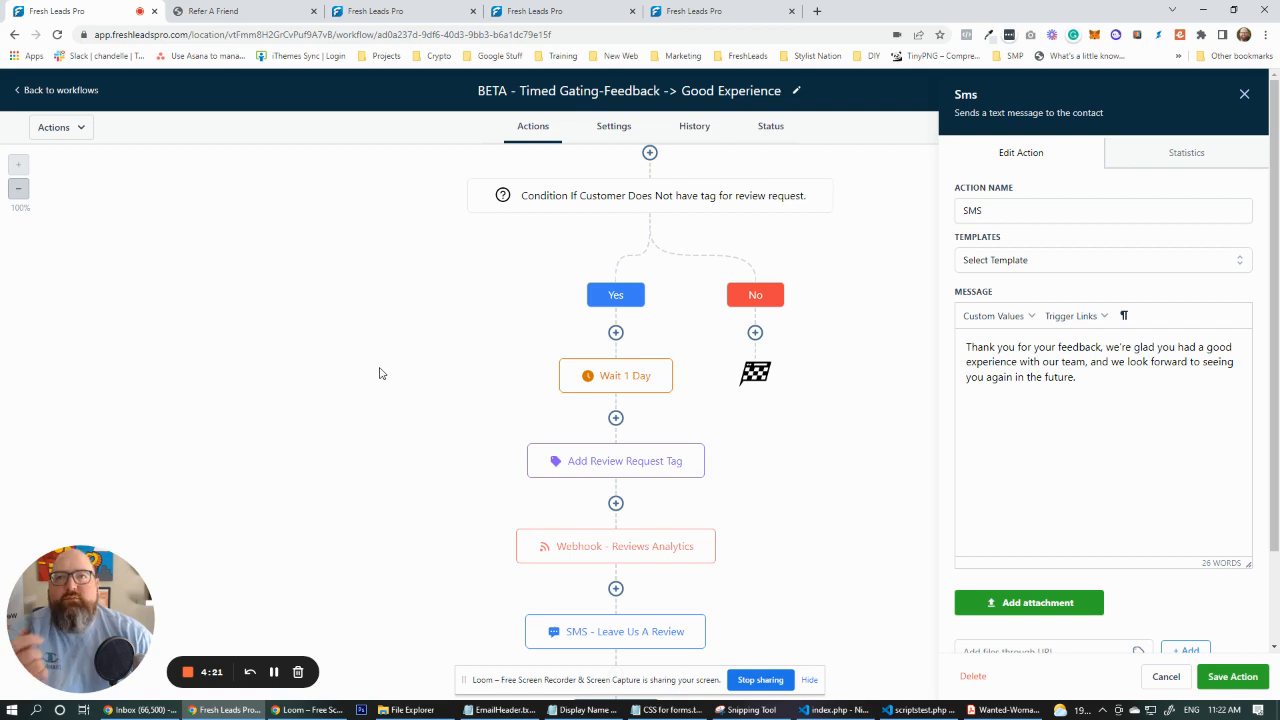
pyautogui.moveTo(856, 520)
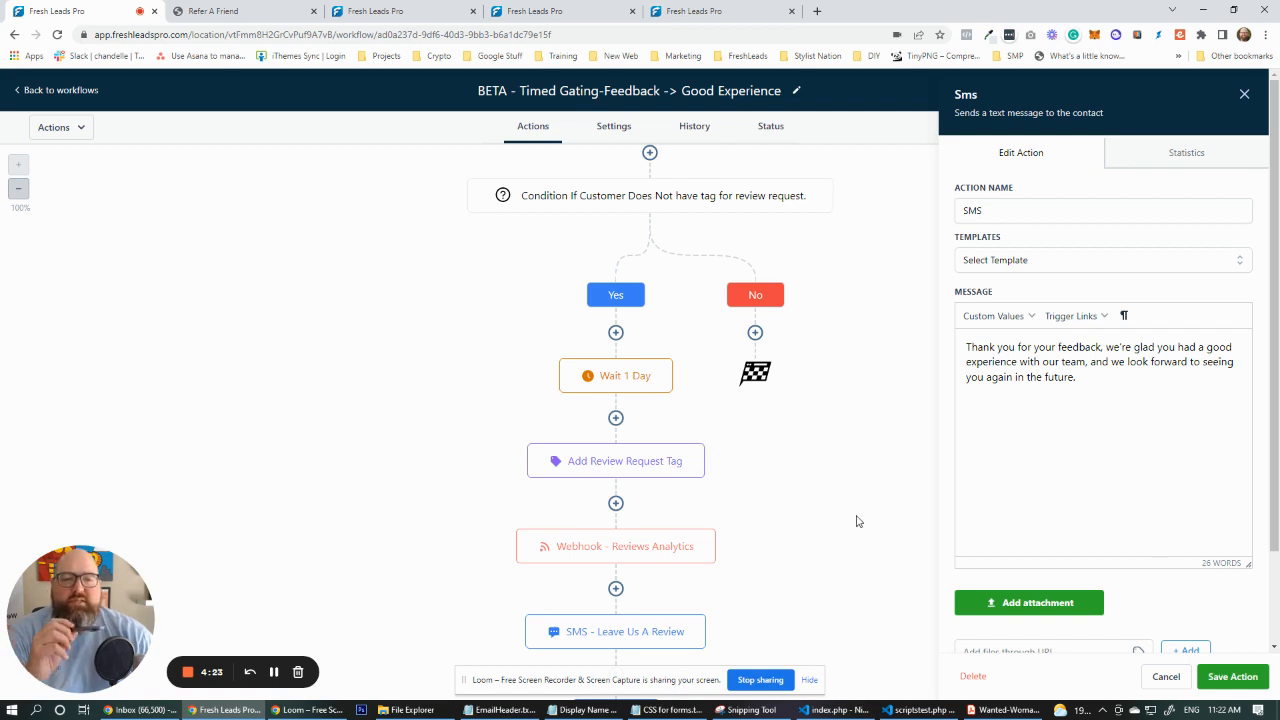
pyautogui.moveTo(1164, 676)
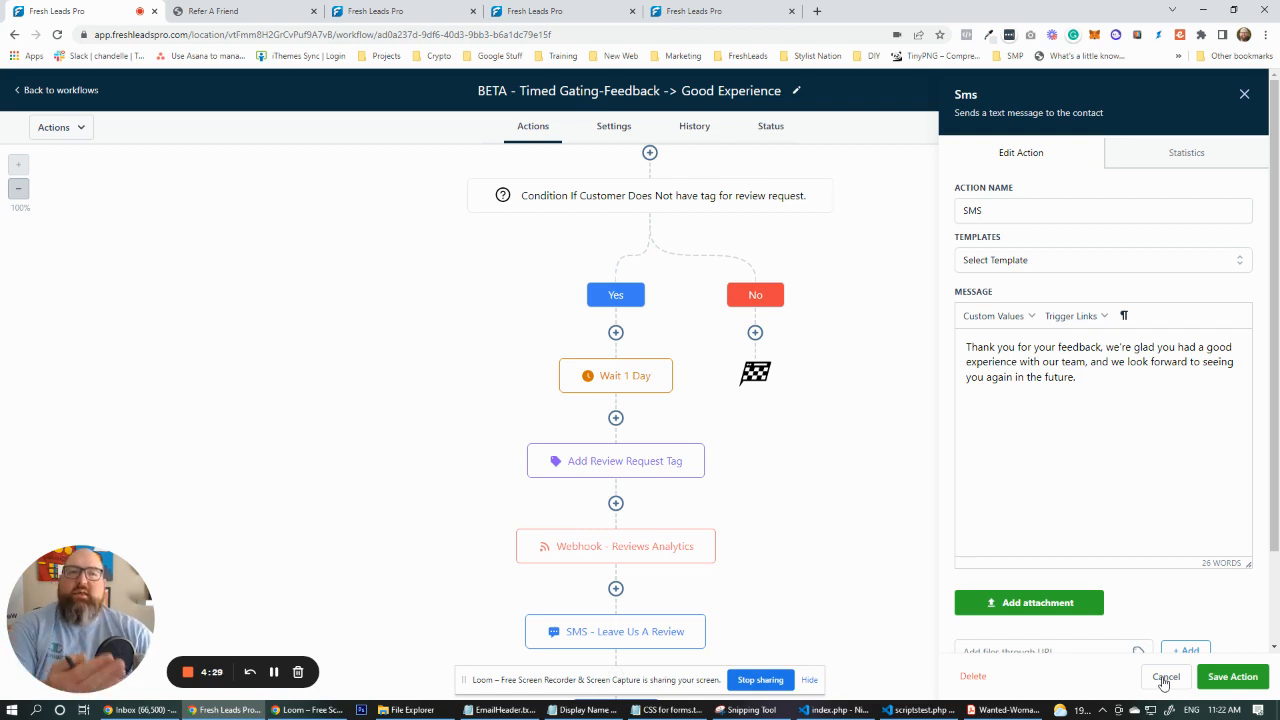
pyautogui.click(1166, 676)
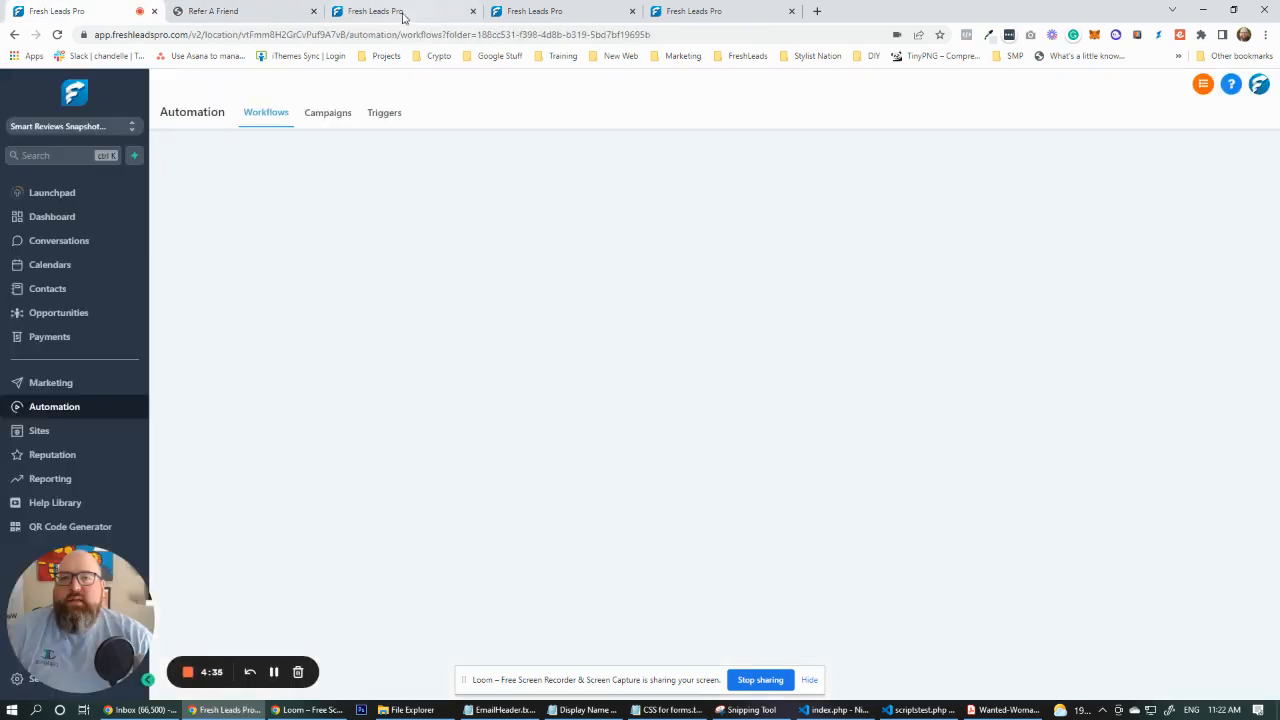
# Open the live 'Reviews & Ranking Page - No Gating' page from the SMART Reviews funnel.
pyautogui.click(40, 430)
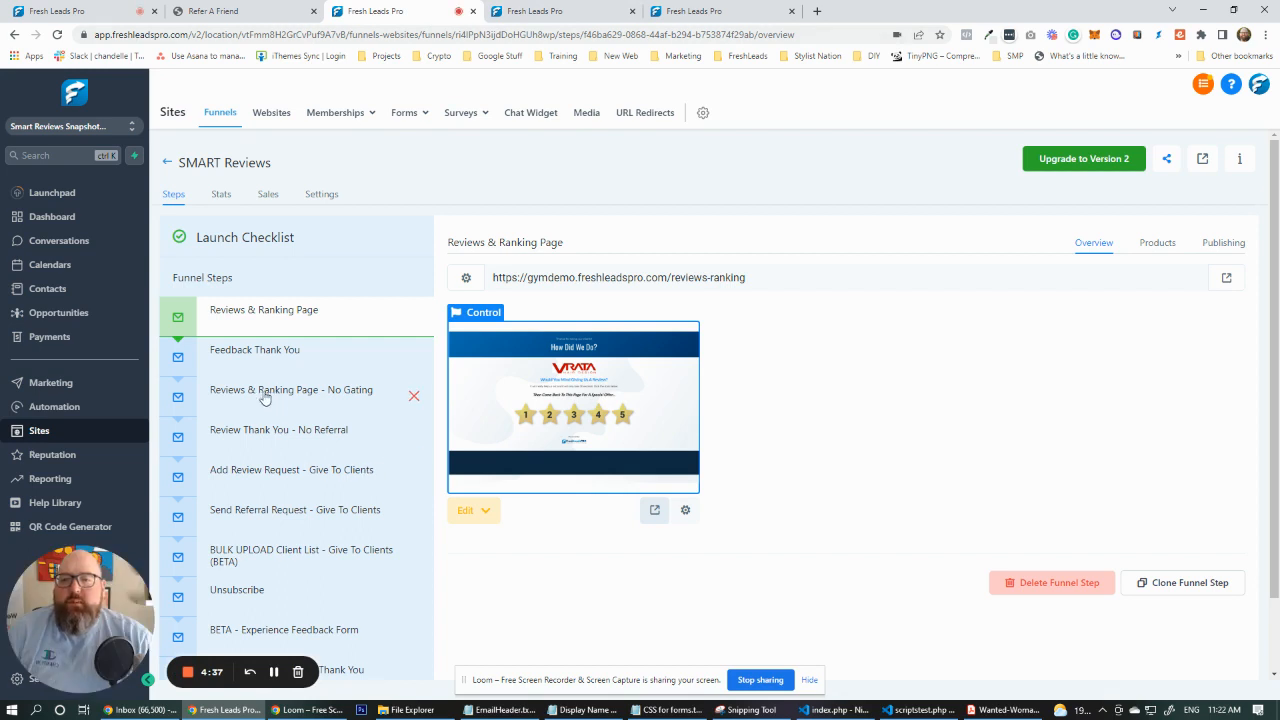
pyautogui.click(292, 388)
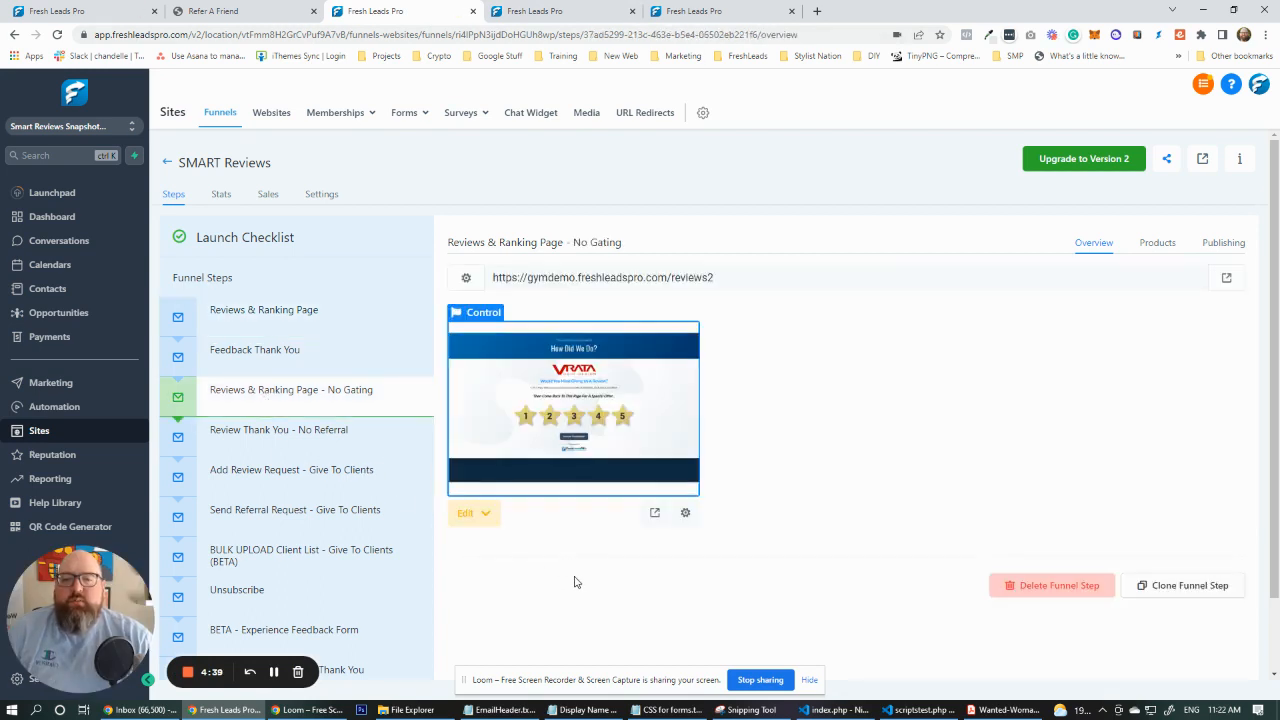
pyautogui.click(654, 512)
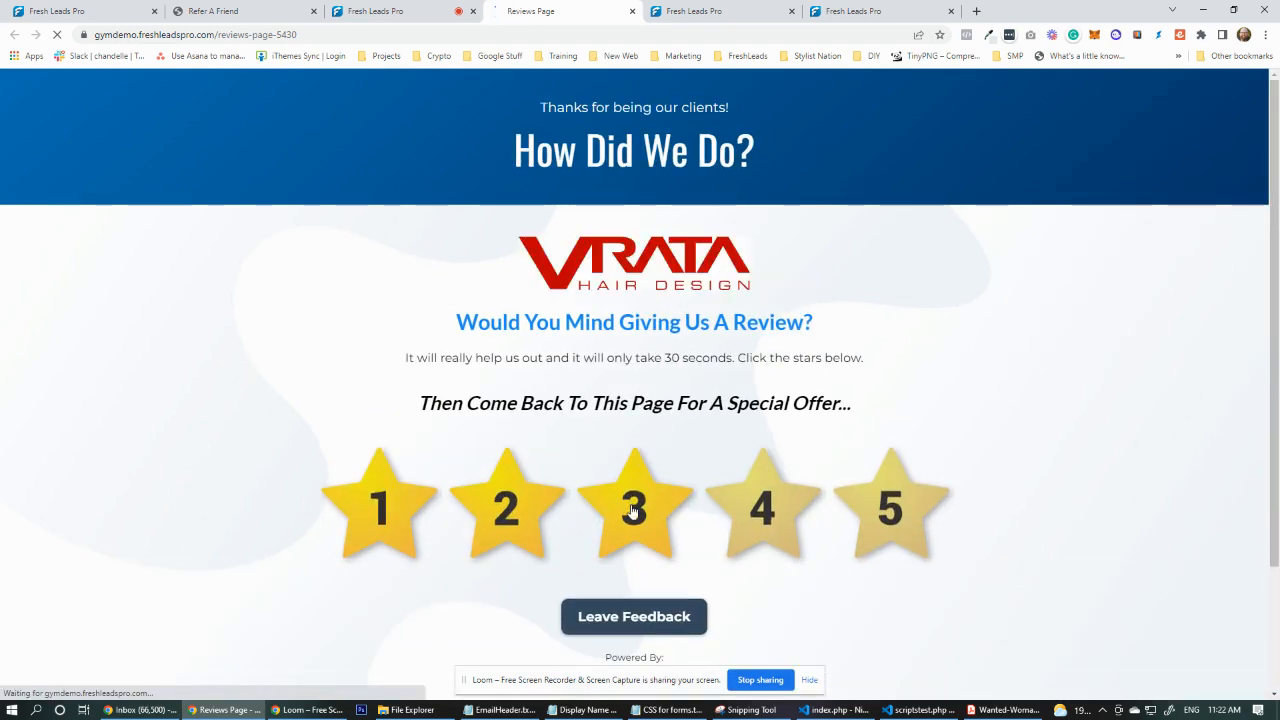
pyautogui.click(632, 508)
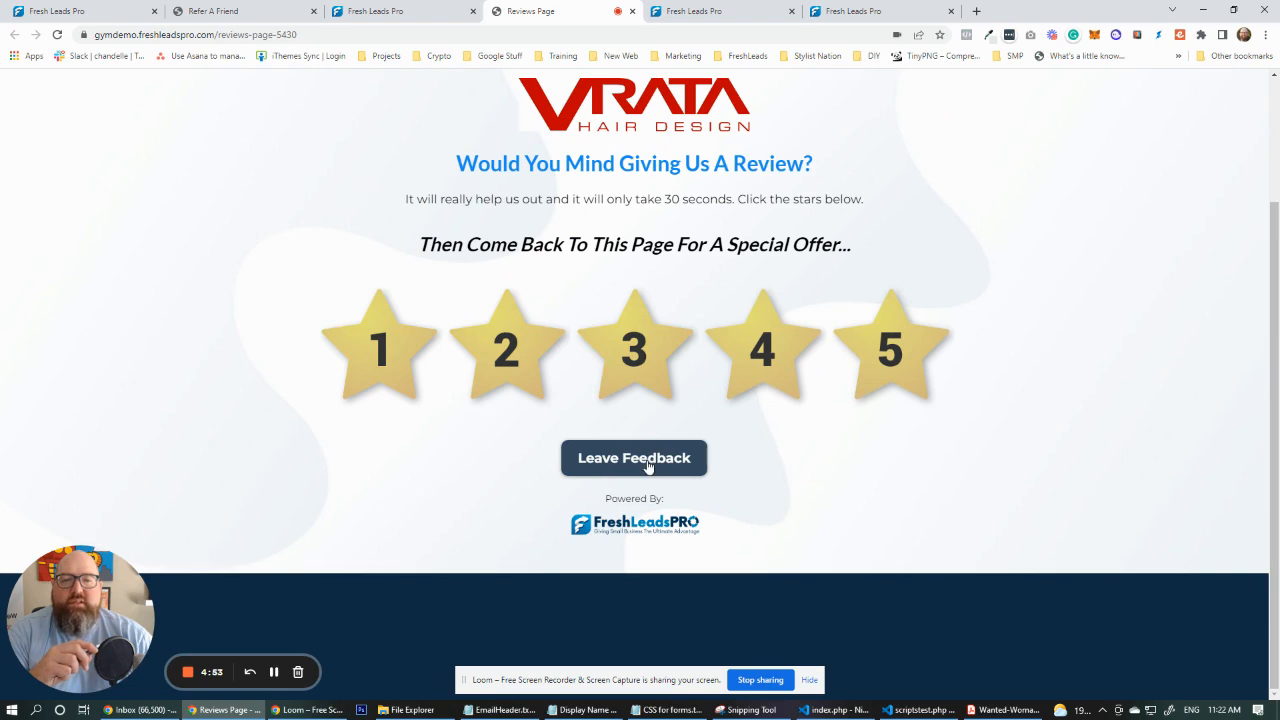
pyautogui.click(632, 456)
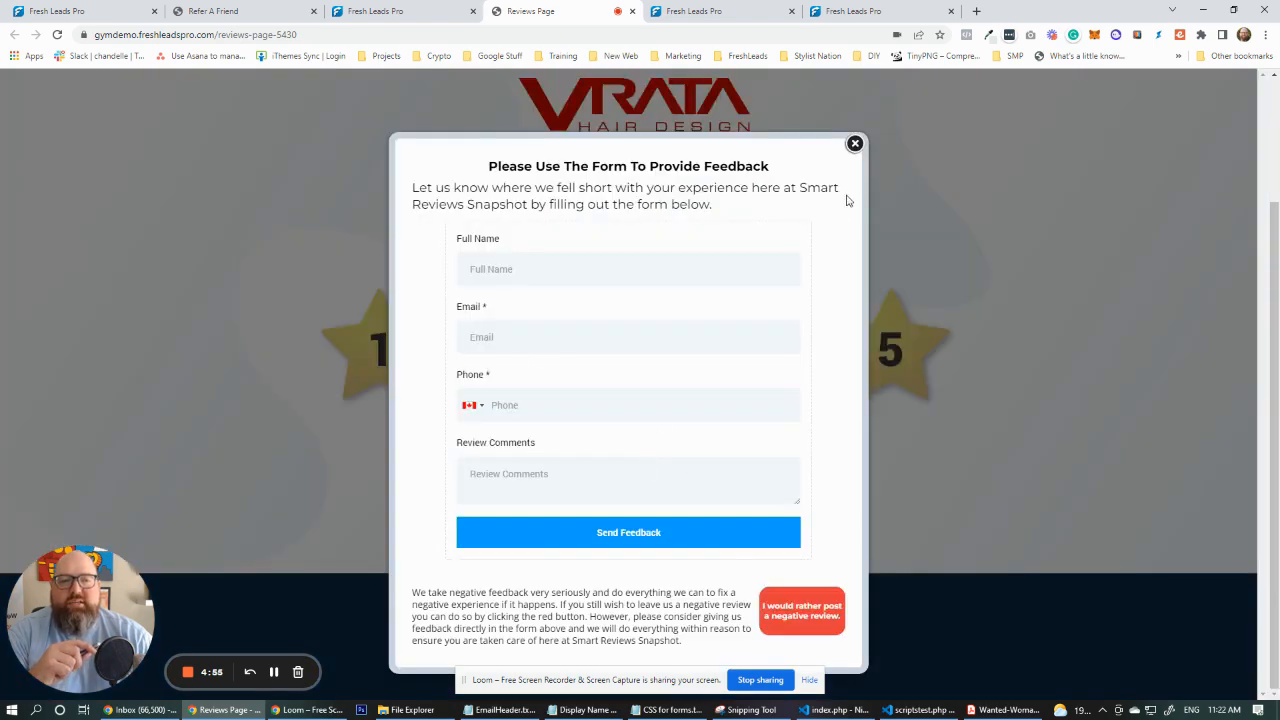
pyautogui.click(856, 144)
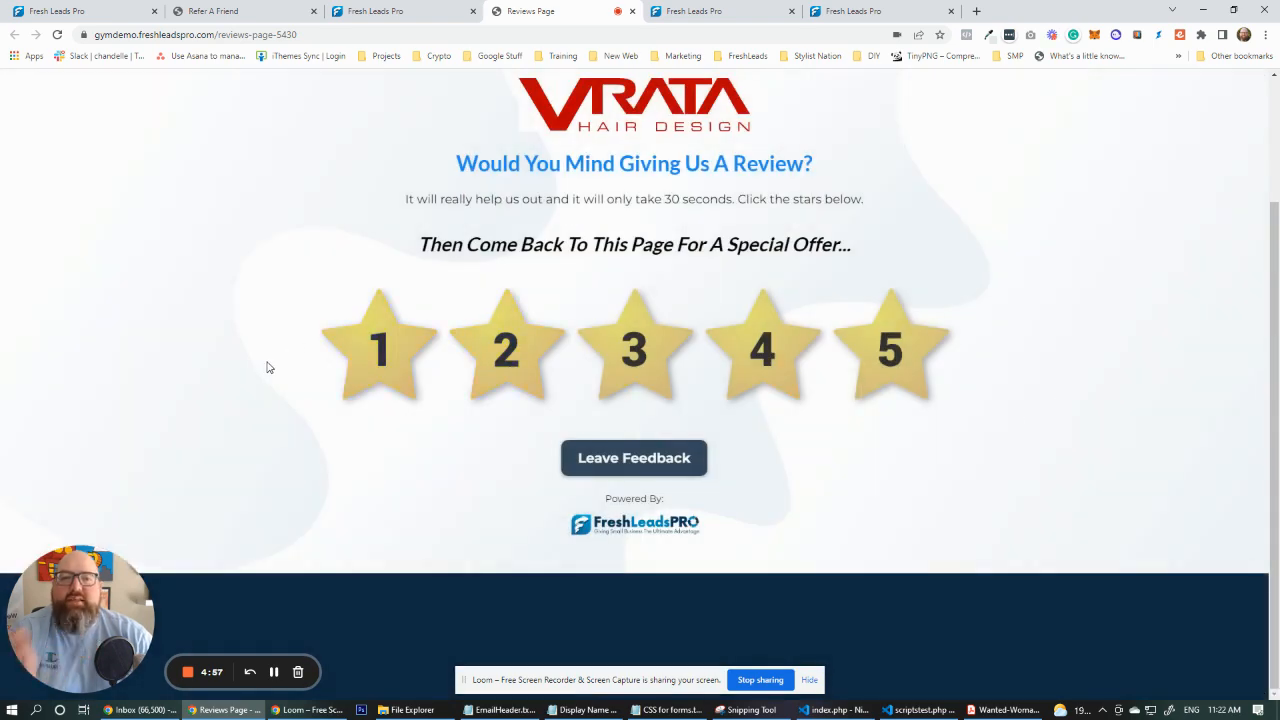
pyautogui.scroll(3)
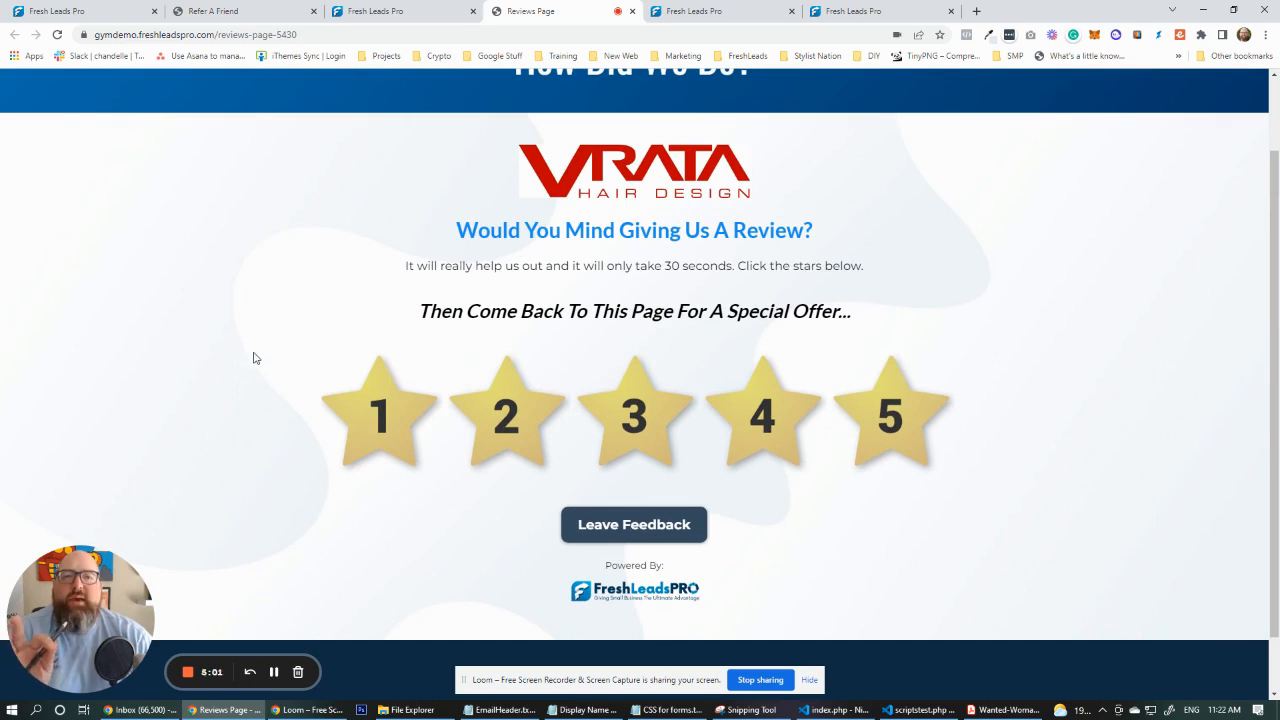
pyautogui.moveTo(236, 352)
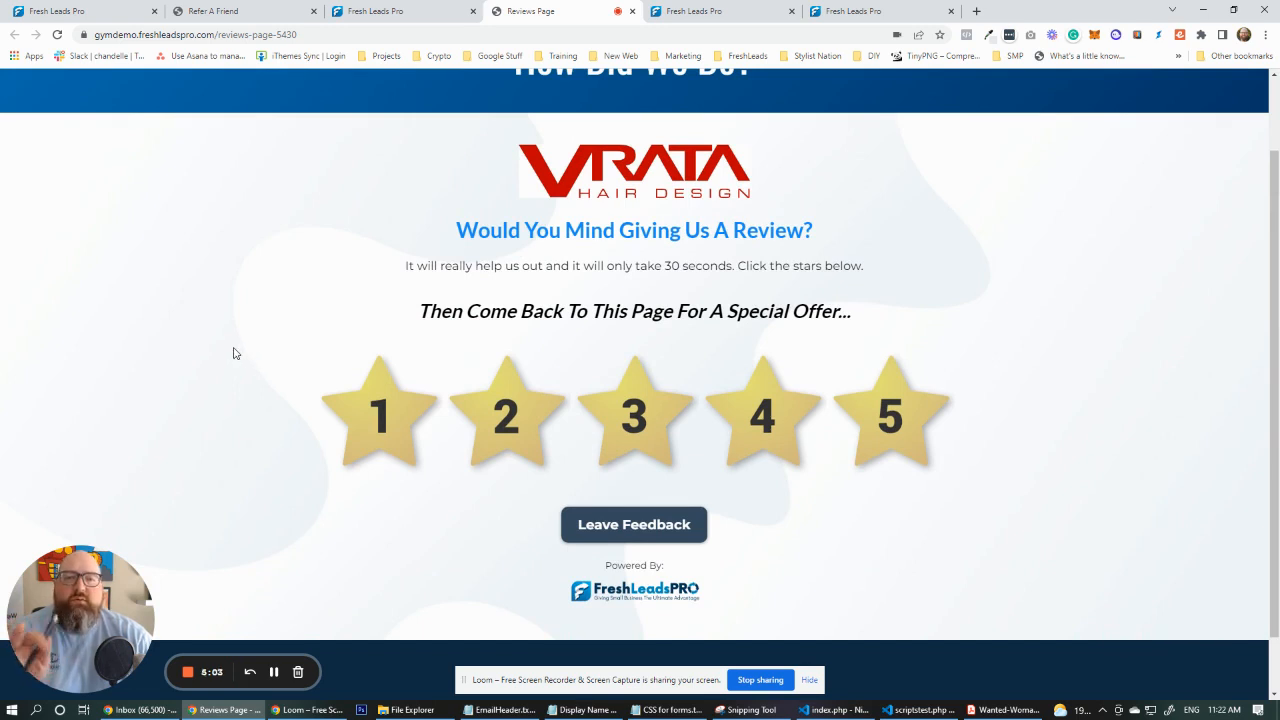
pyautogui.moveTo(160, 348)
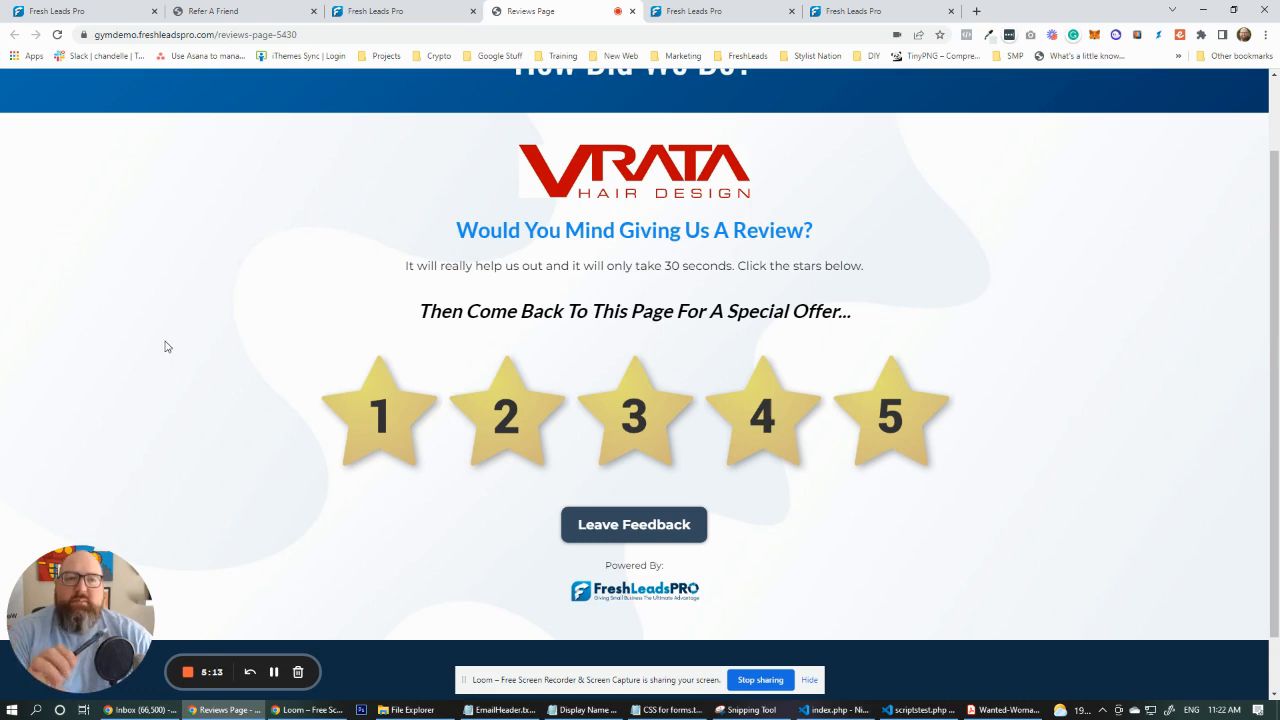
pyautogui.moveTo(238, 314)
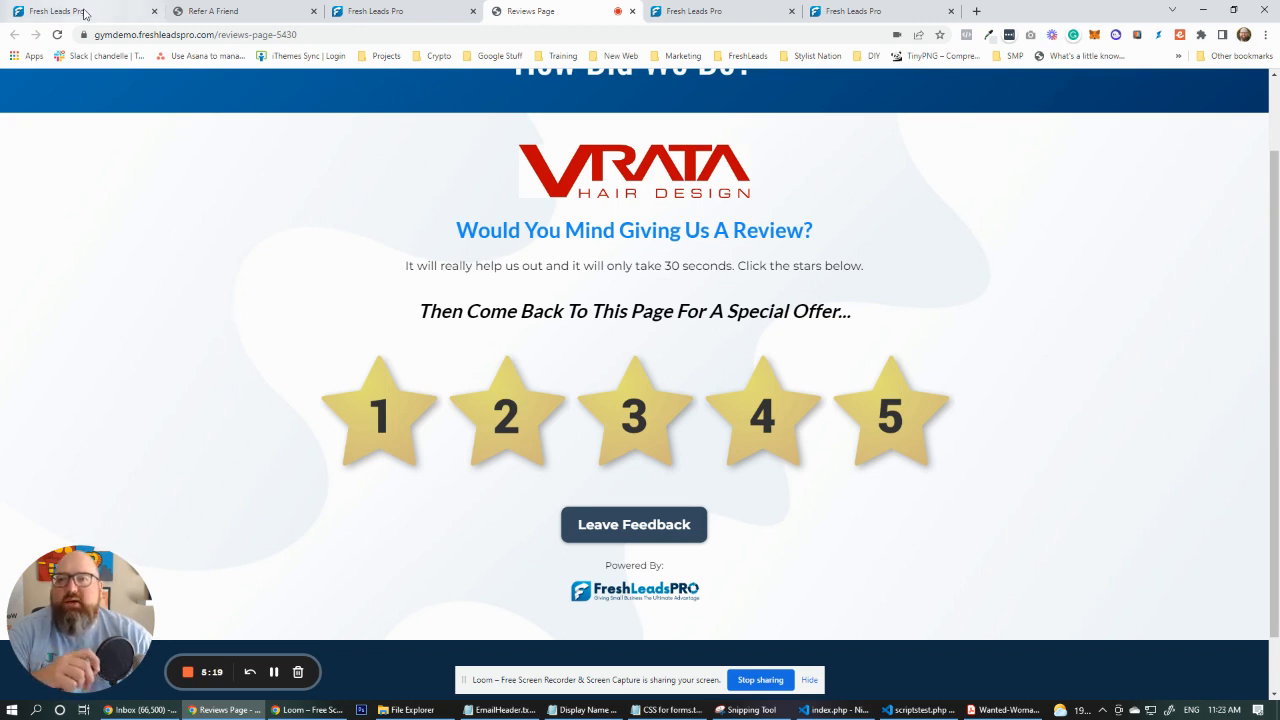
# Return to the Fresh Leads Pro tab and scroll through the SMART Reviews workflows list.
pyautogui.click(76, 12)
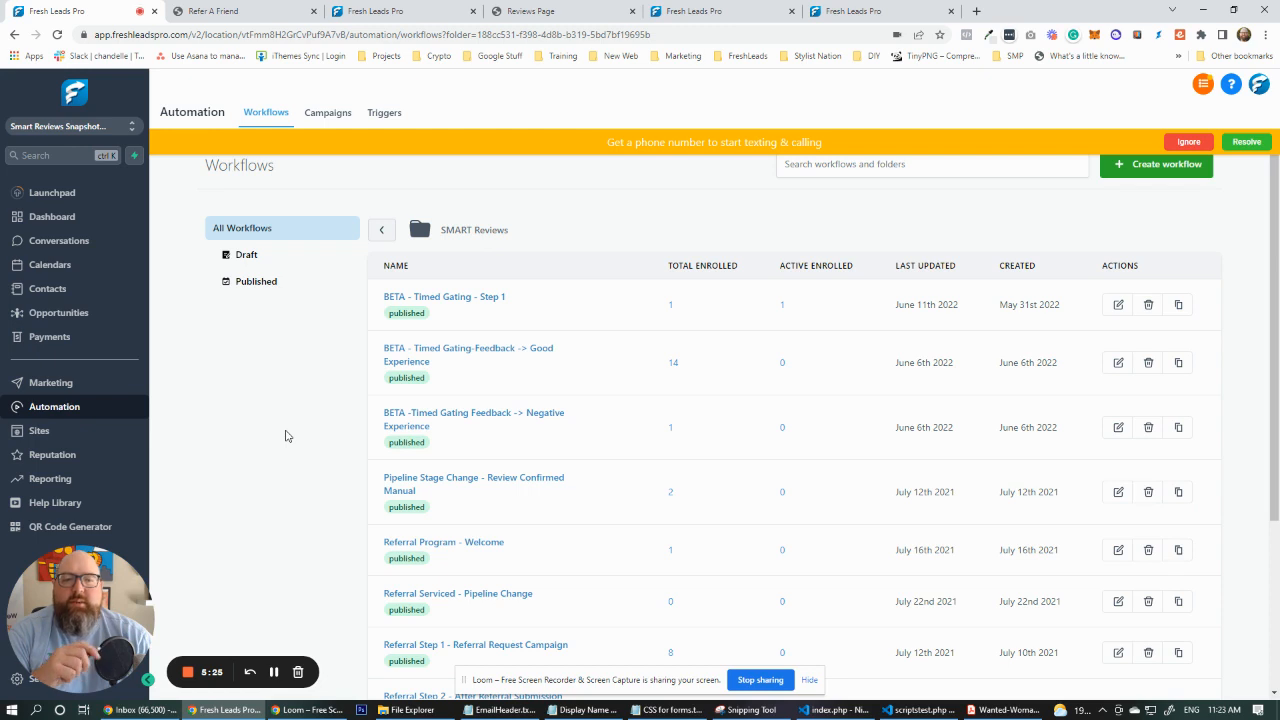
pyautogui.scroll(-3)
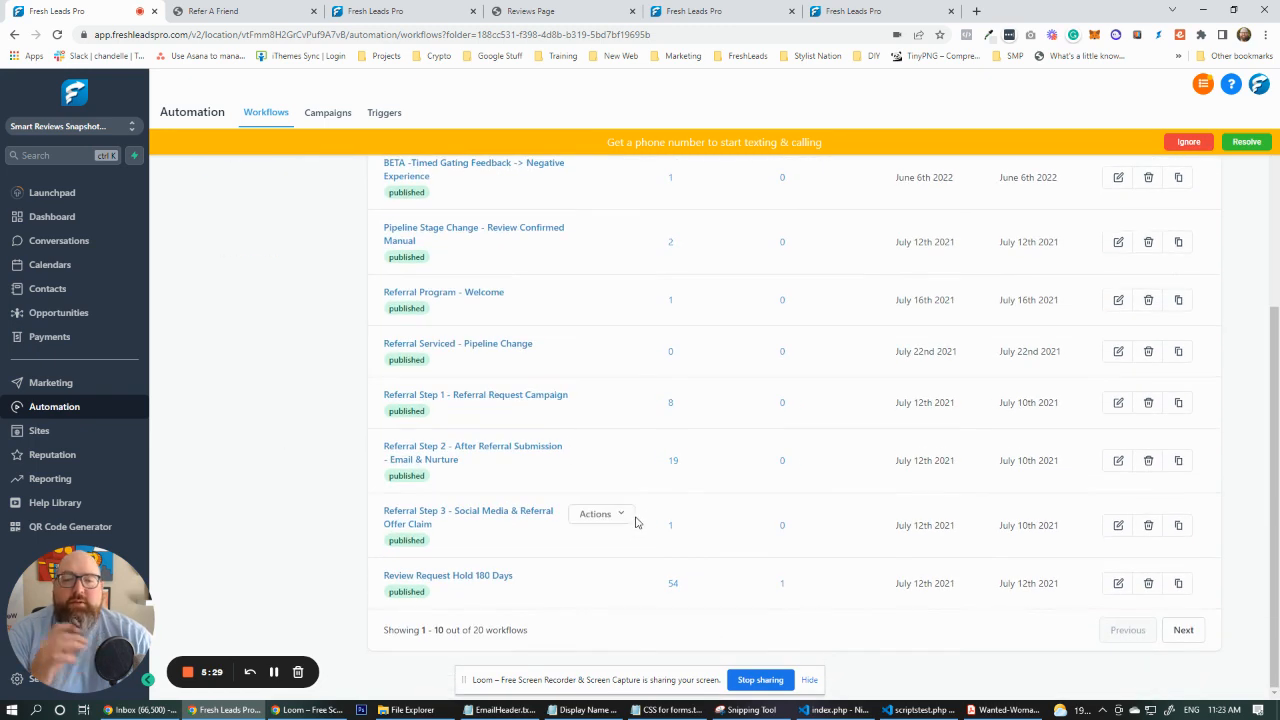
pyautogui.moveTo(476, 388)
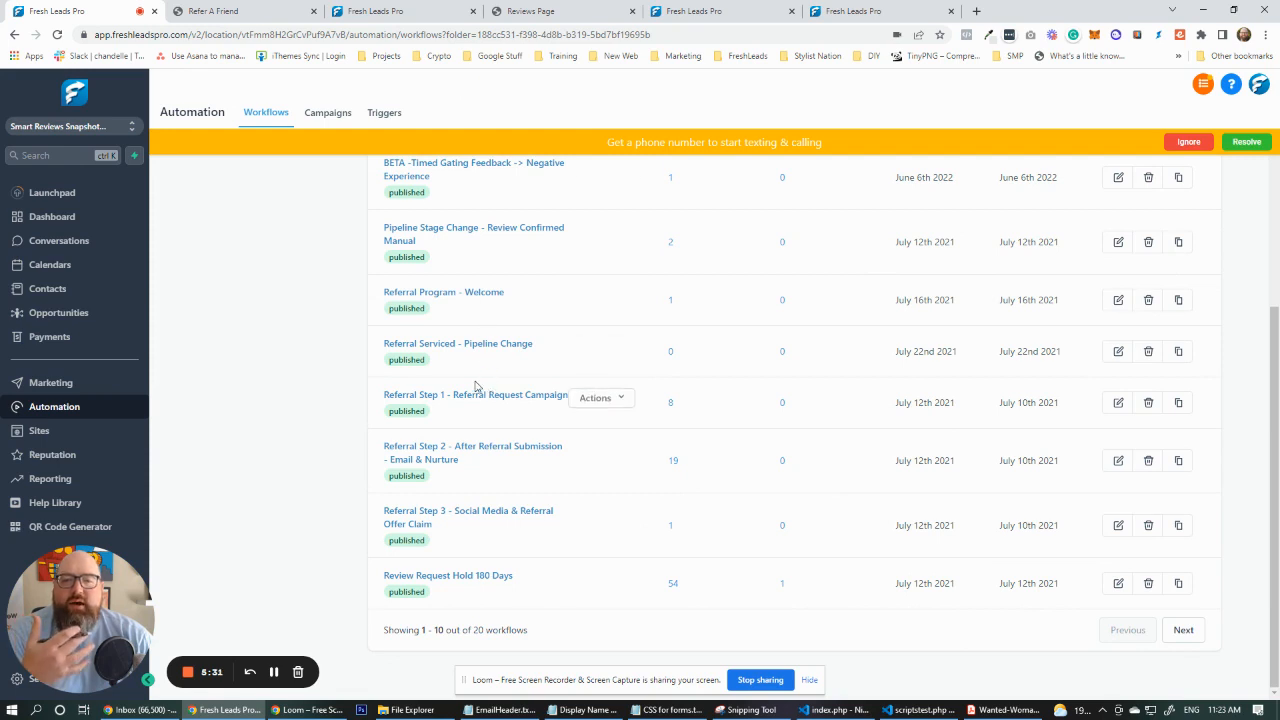
pyautogui.moveTo(276, 356)
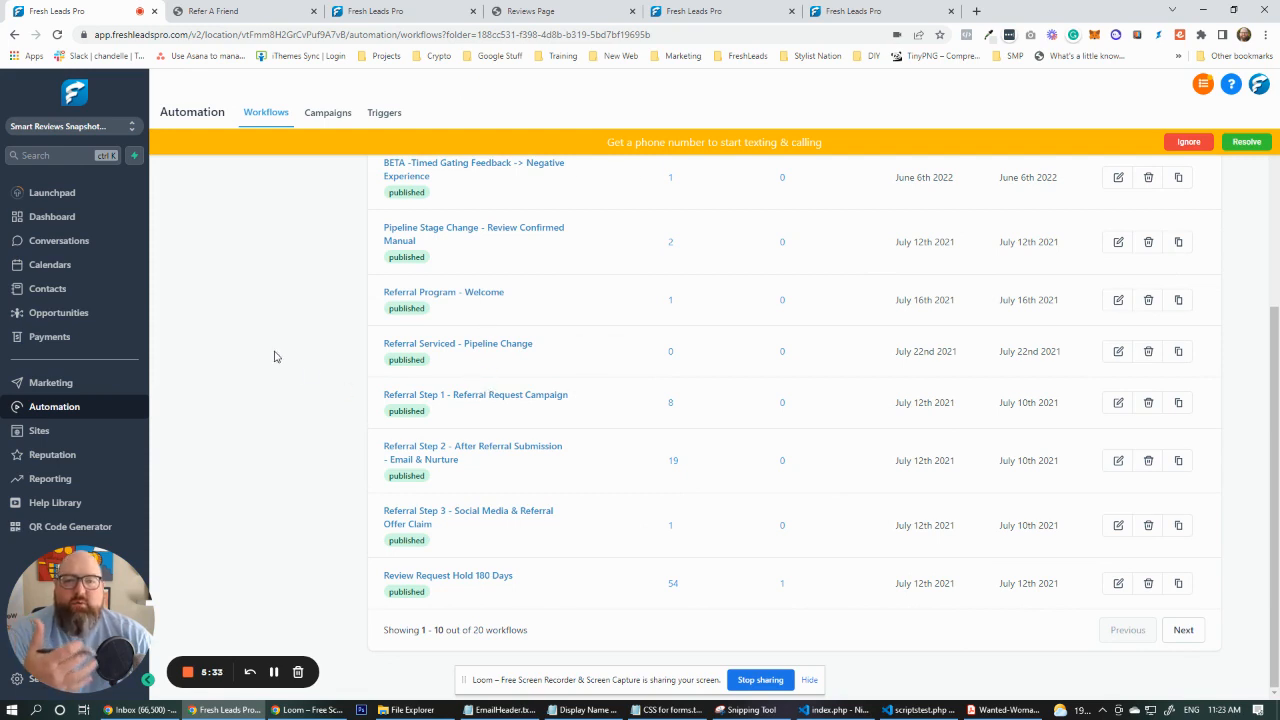
pyautogui.moveTo(270, 352)
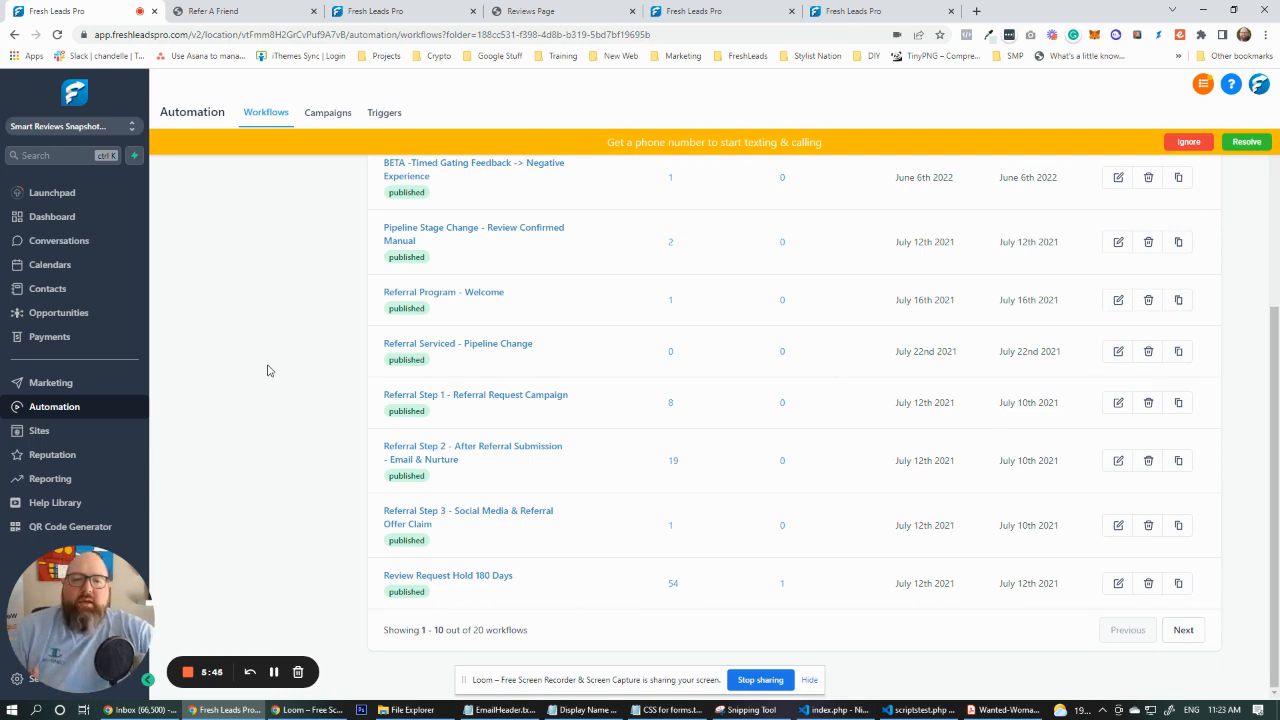
pyautogui.moveTo(300, 414)
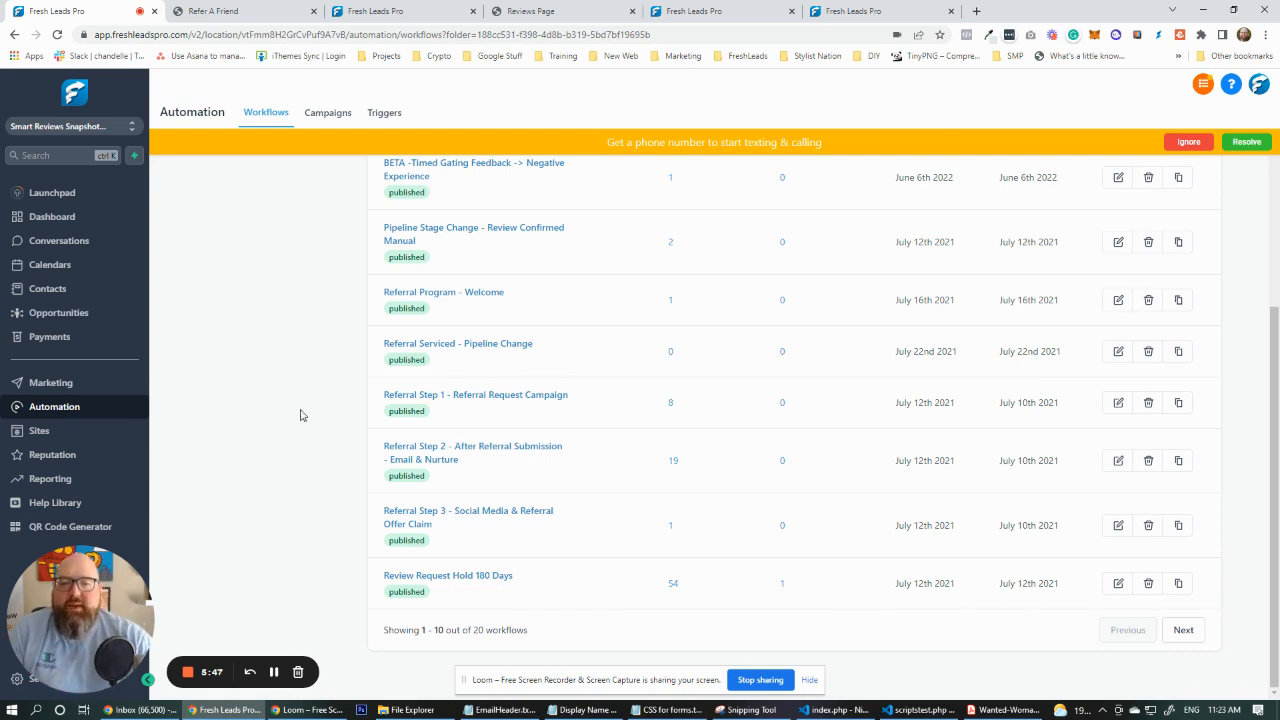
pyautogui.moveTo(432, 536)
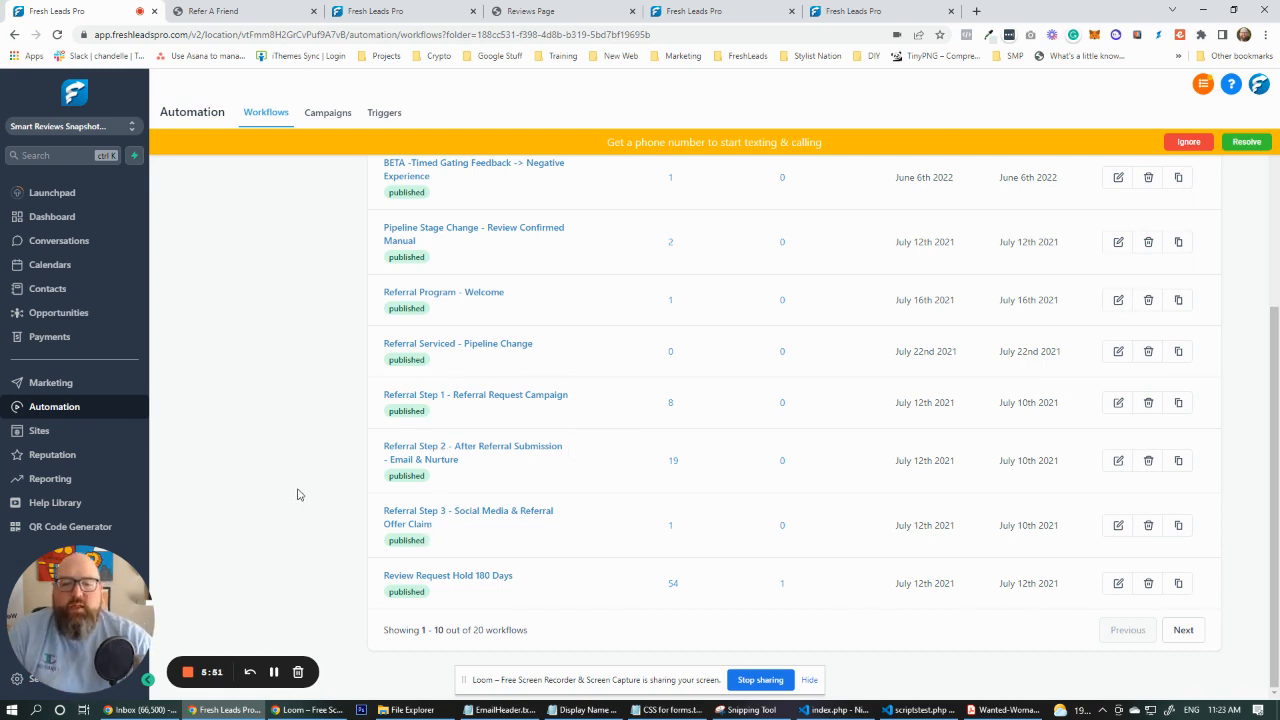
pyautogui.moveTo(452, 596)
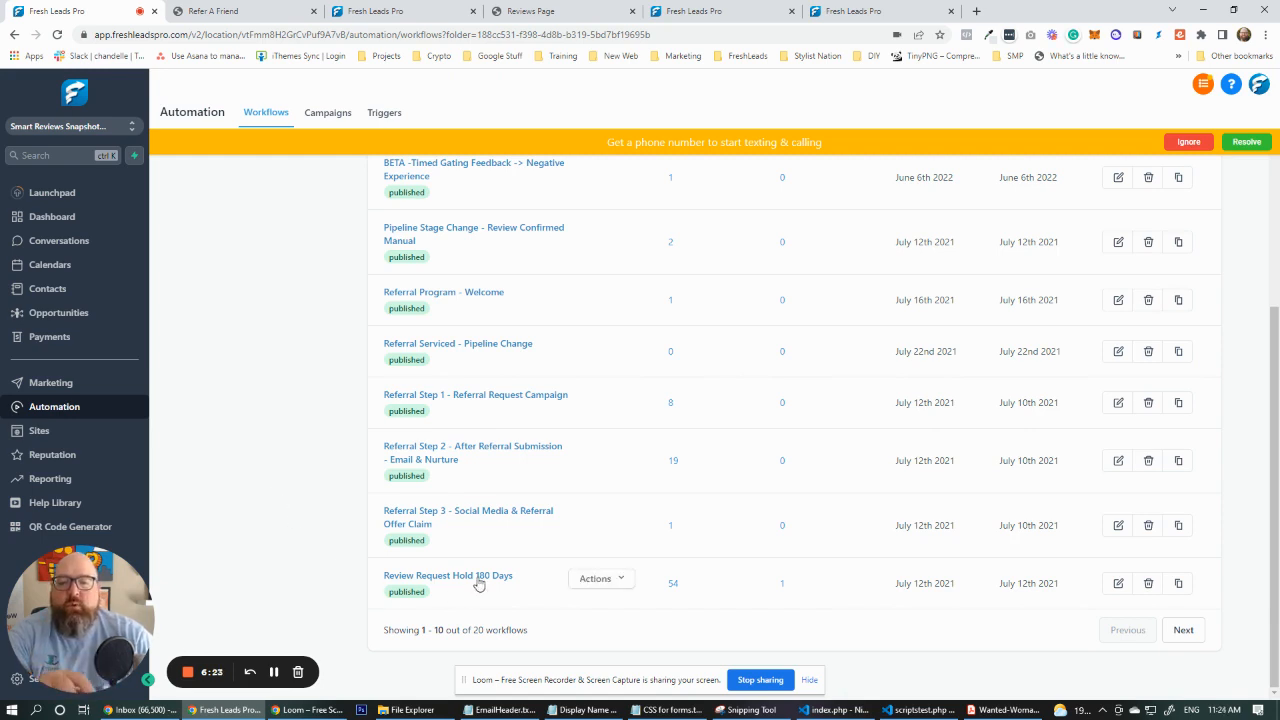
pyautogui.moveTo(488, 572)
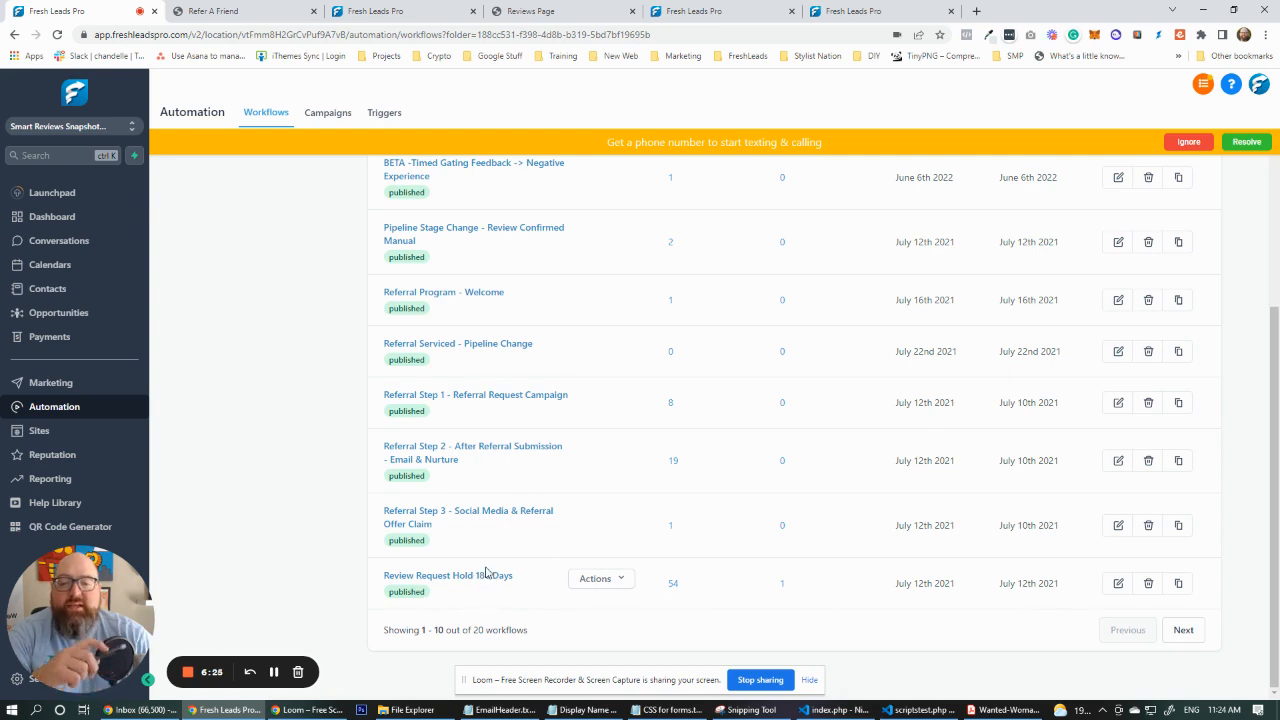
pyautogui.moveTo(316, 522)
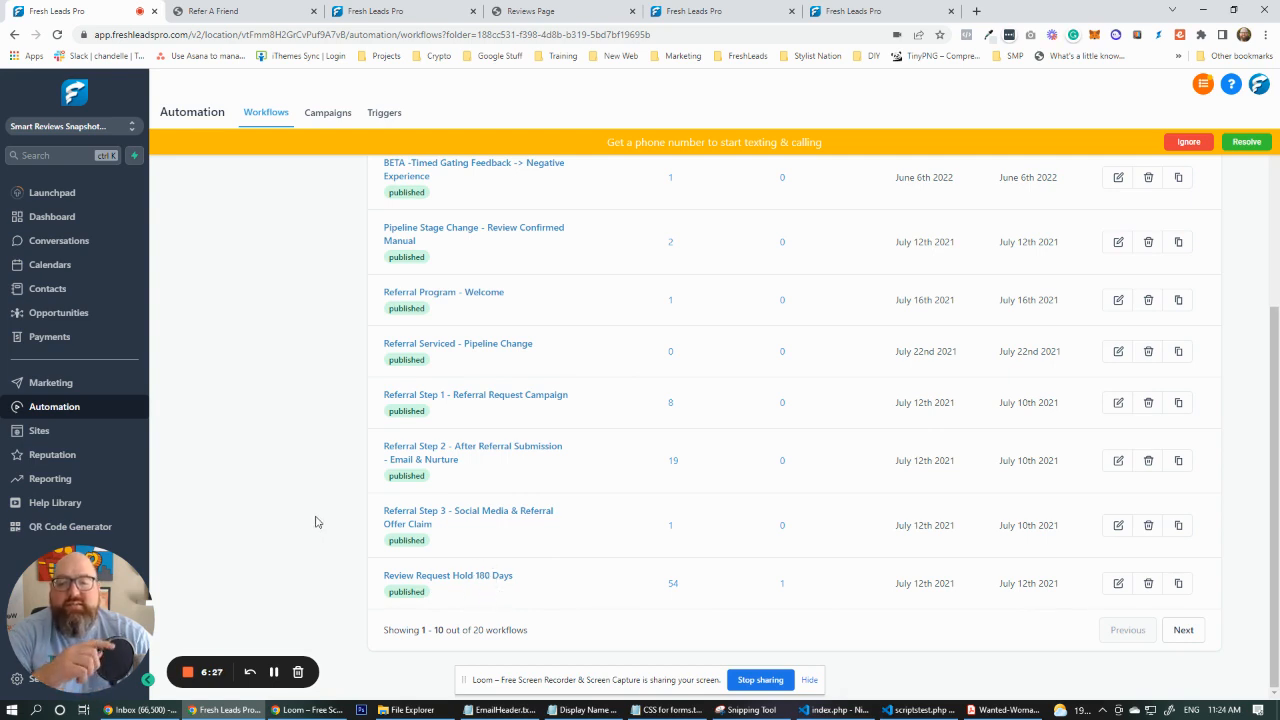
pyautogui.moveTo(1150, 620)
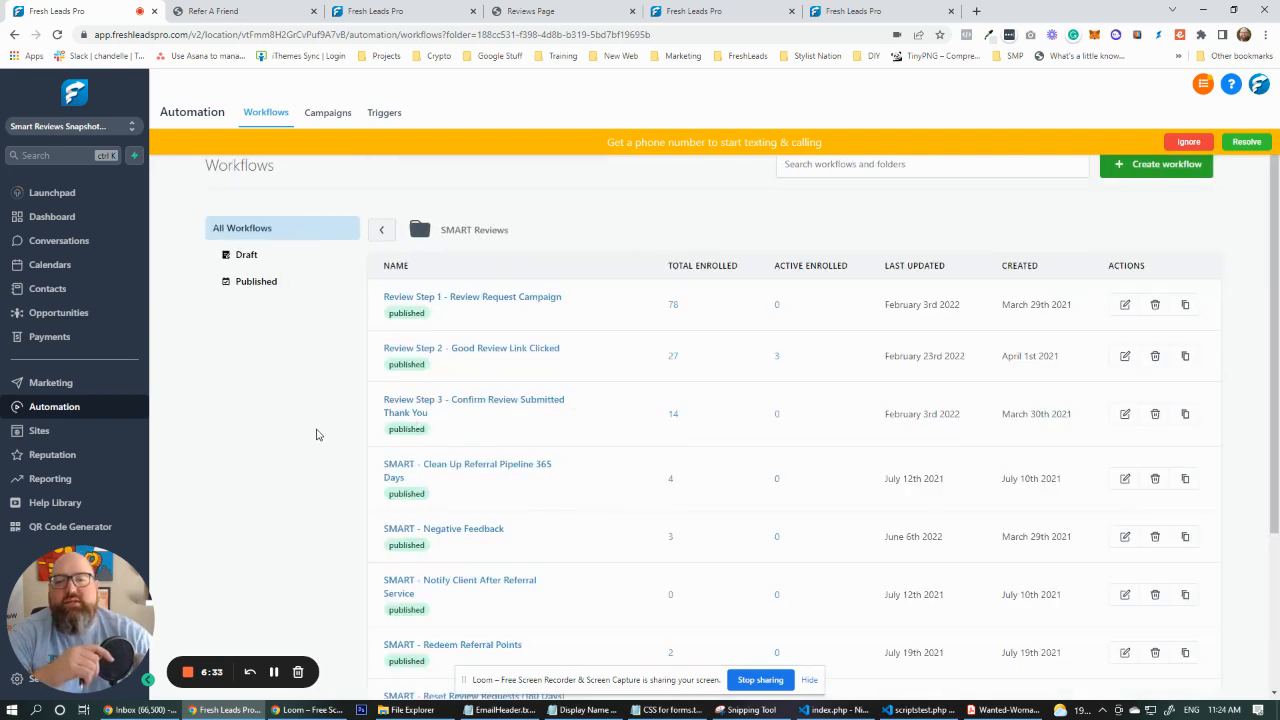
pyautogui.scroll(-3)
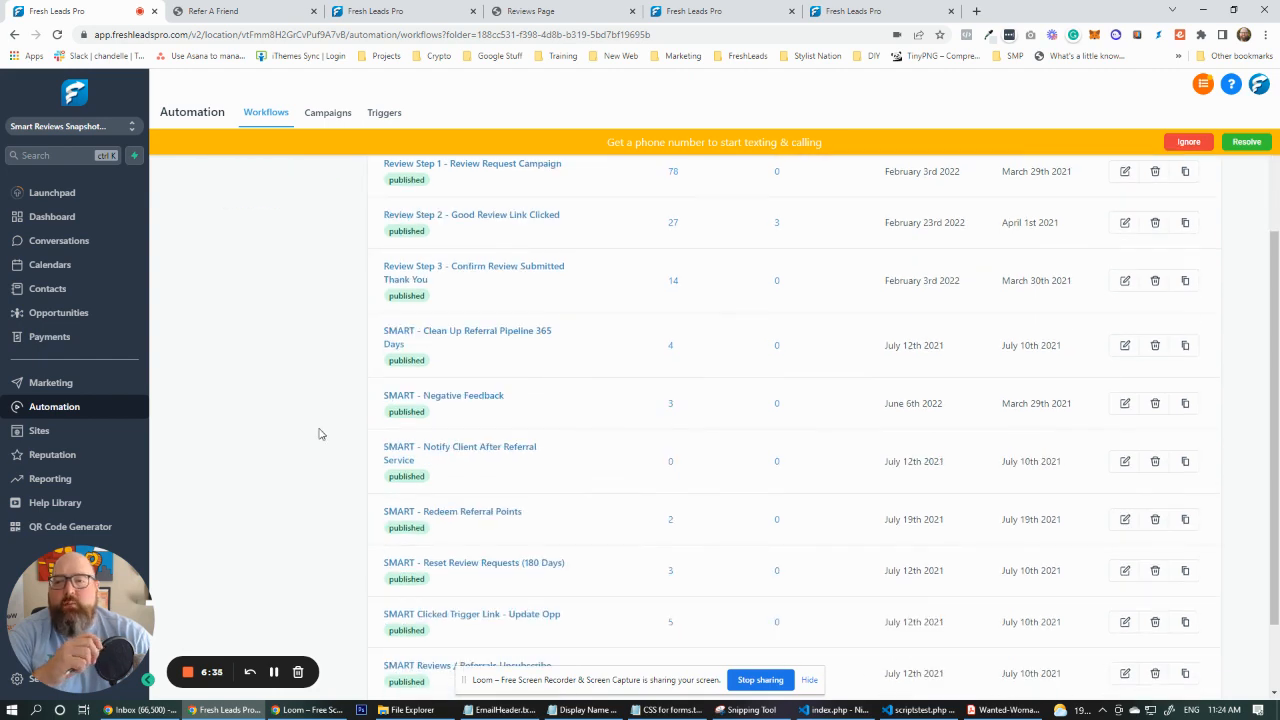
# Switch the Opportunities board to the SMART Referrals pipeline.
pyautogui.click(58, 312)
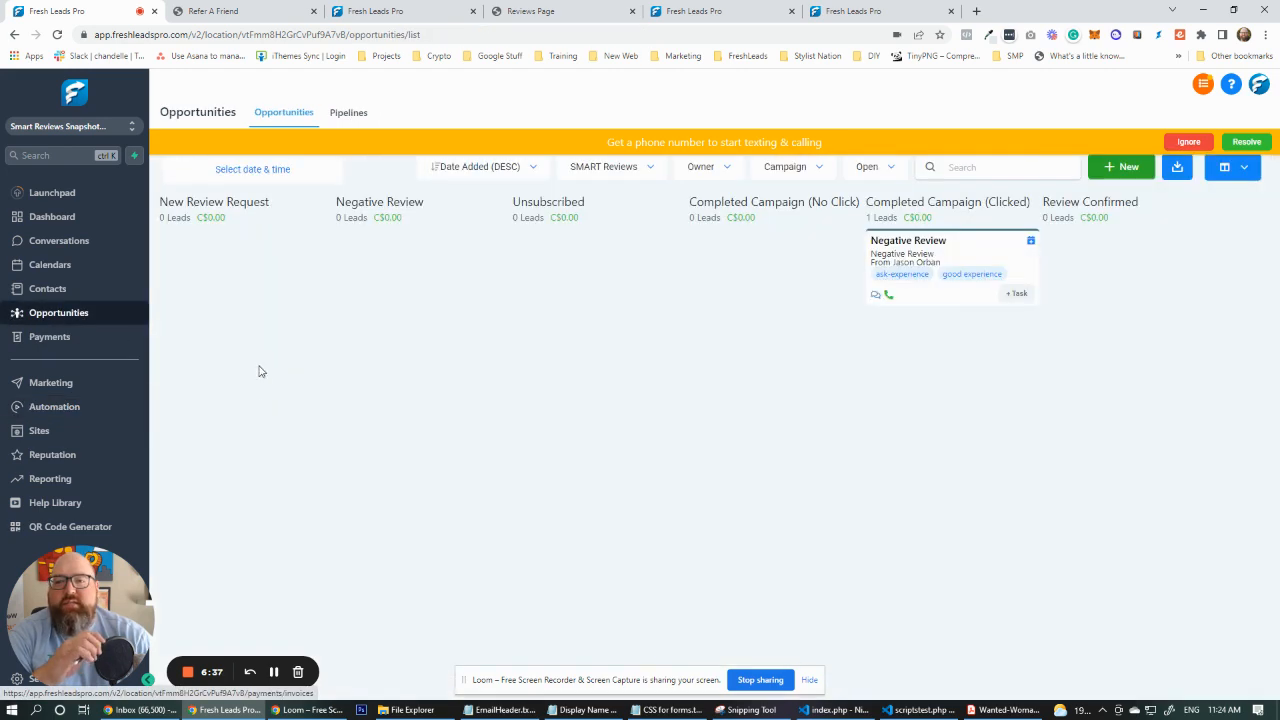
pyautogui.moveTo(636, 168)
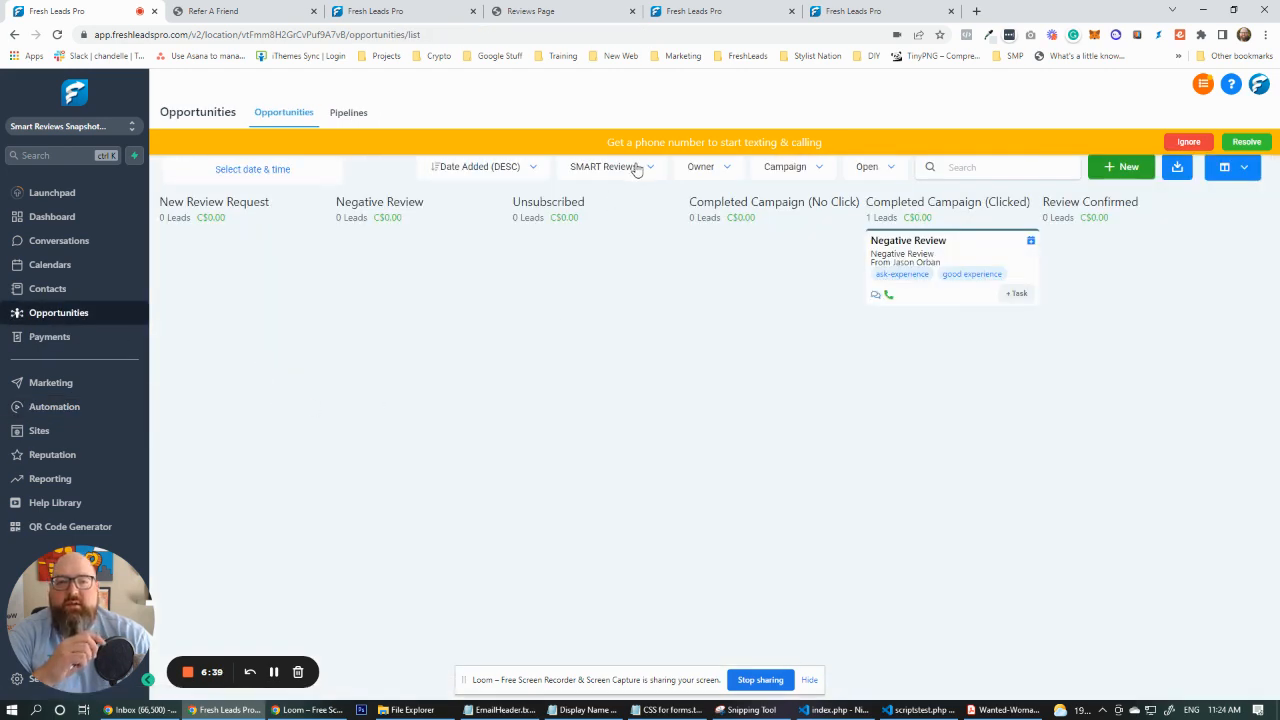
pyautogui.click(610, 166)
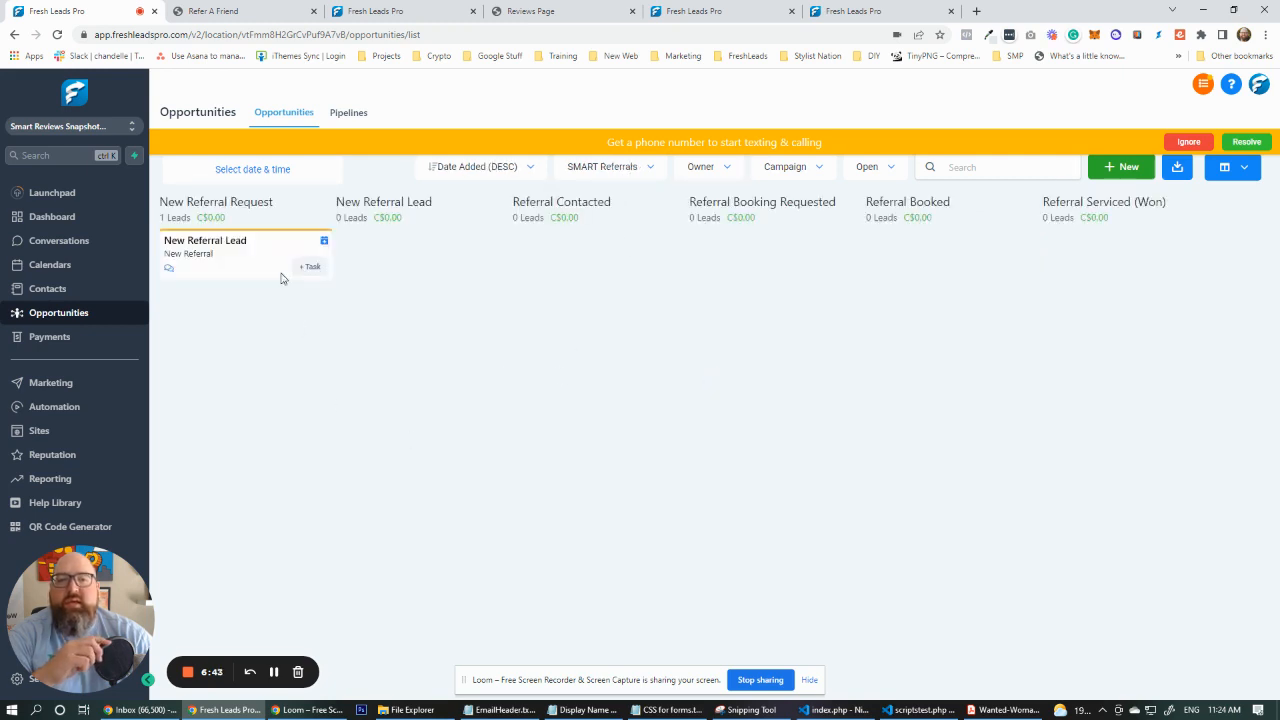
pyautogui.moveTo(352, 432)
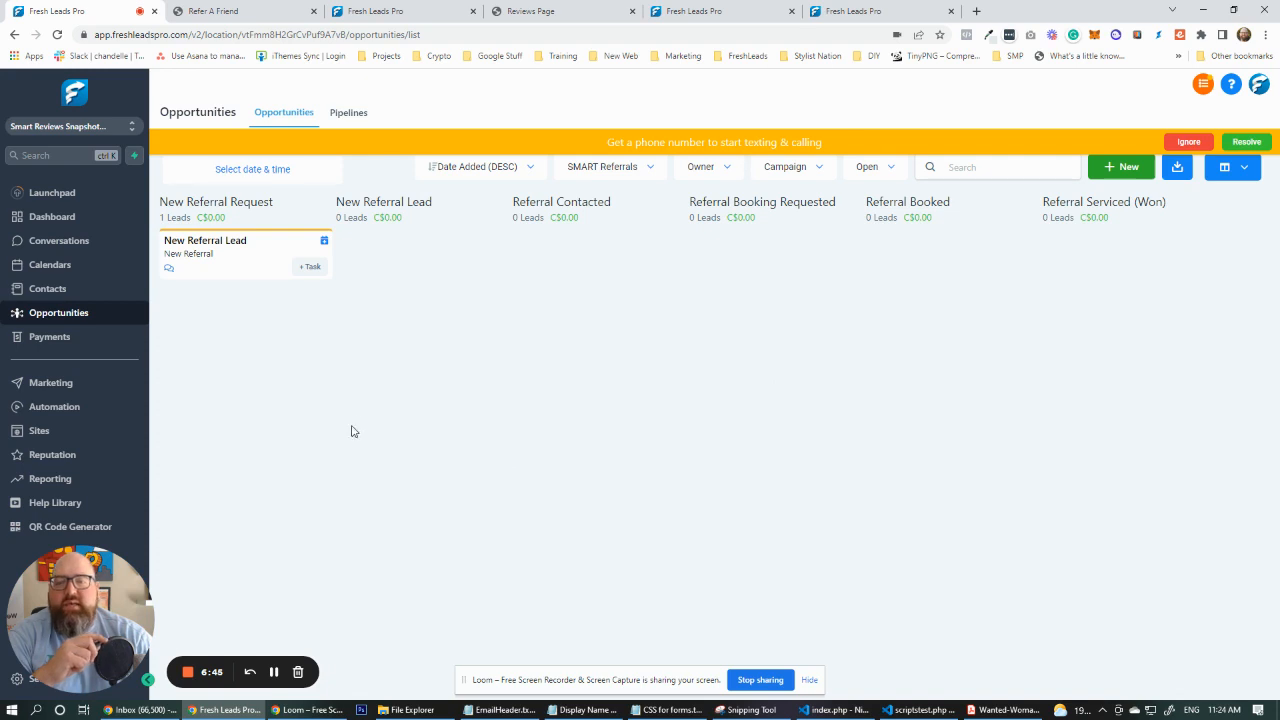
pyautogui.moveTo(1166, 248)
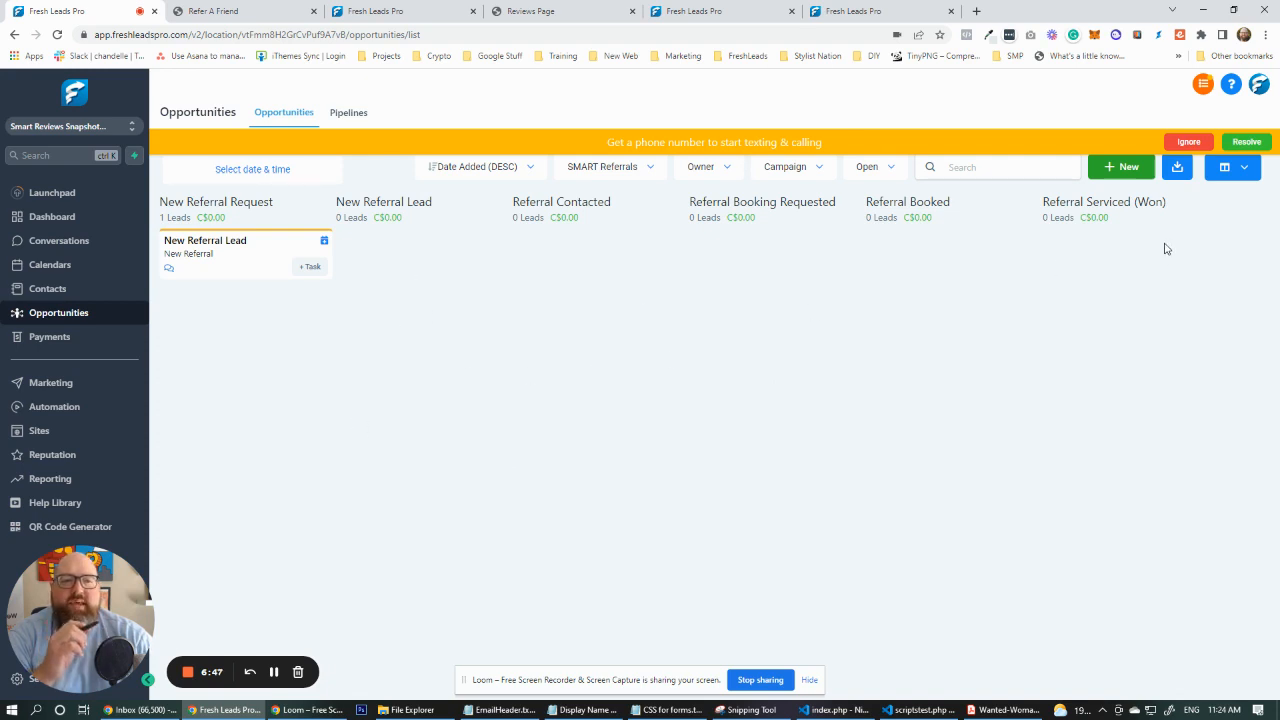
pyautogui.moveTo(388, 486)
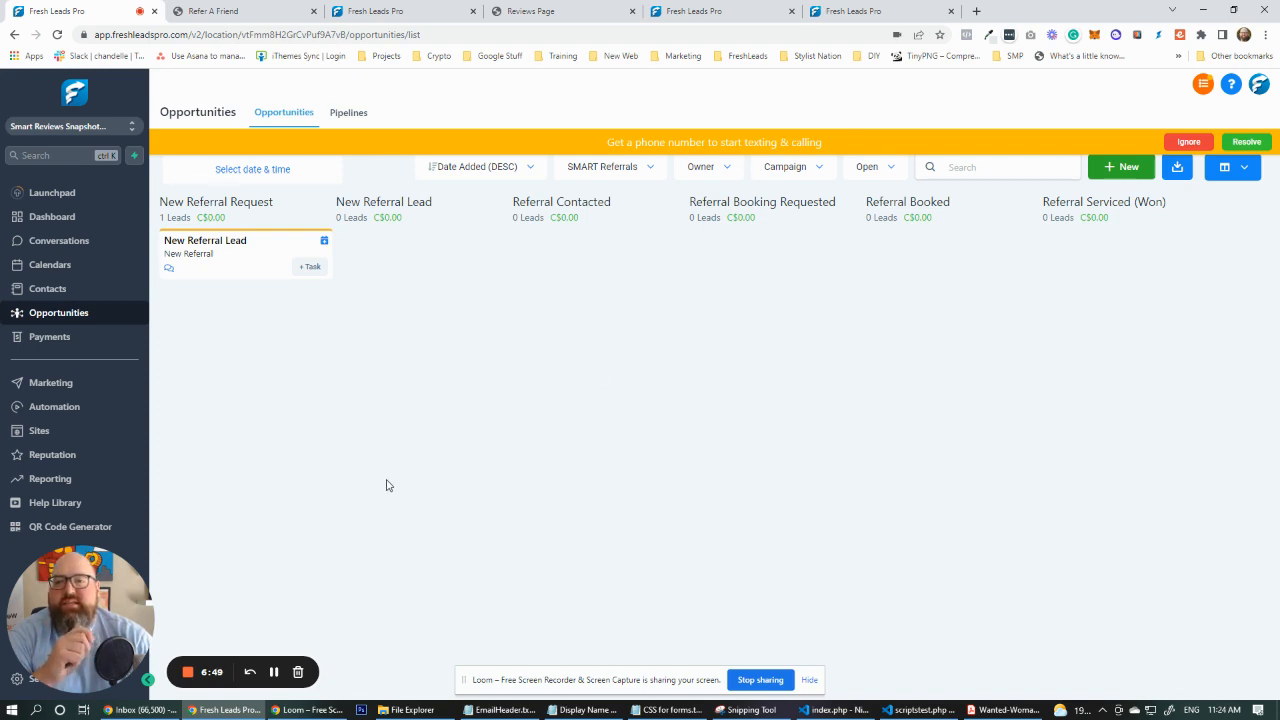
pyautogui.moveTo(398, 510)
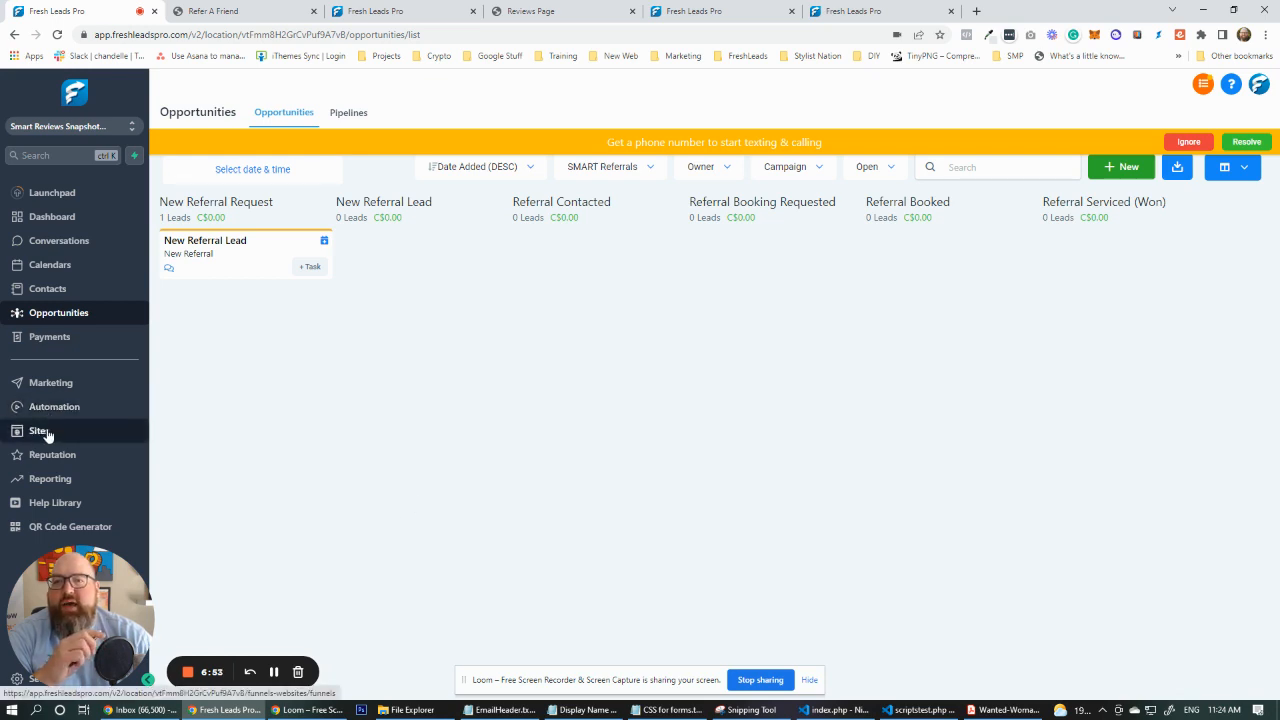
# Open the SMART - Referral funnel and preview its Referral Client Dashboard page.
pyautogui.click(40, 430)
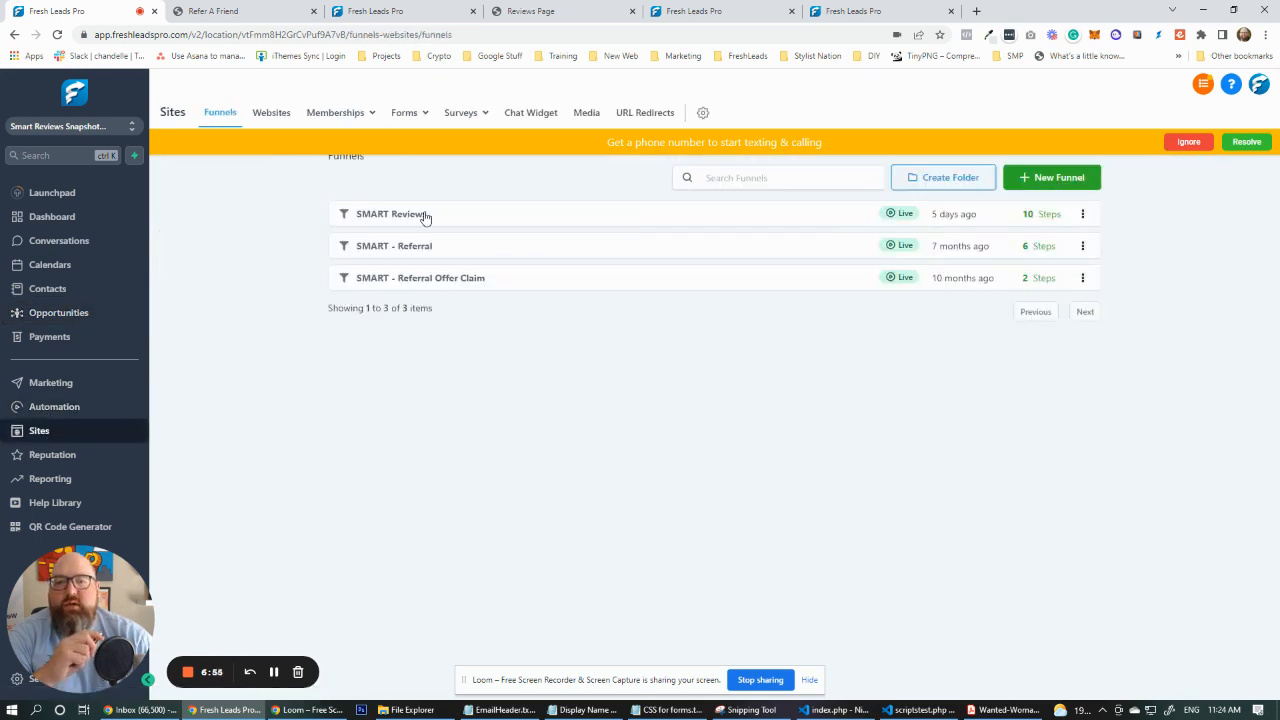
pyautogui.click(390, 212)
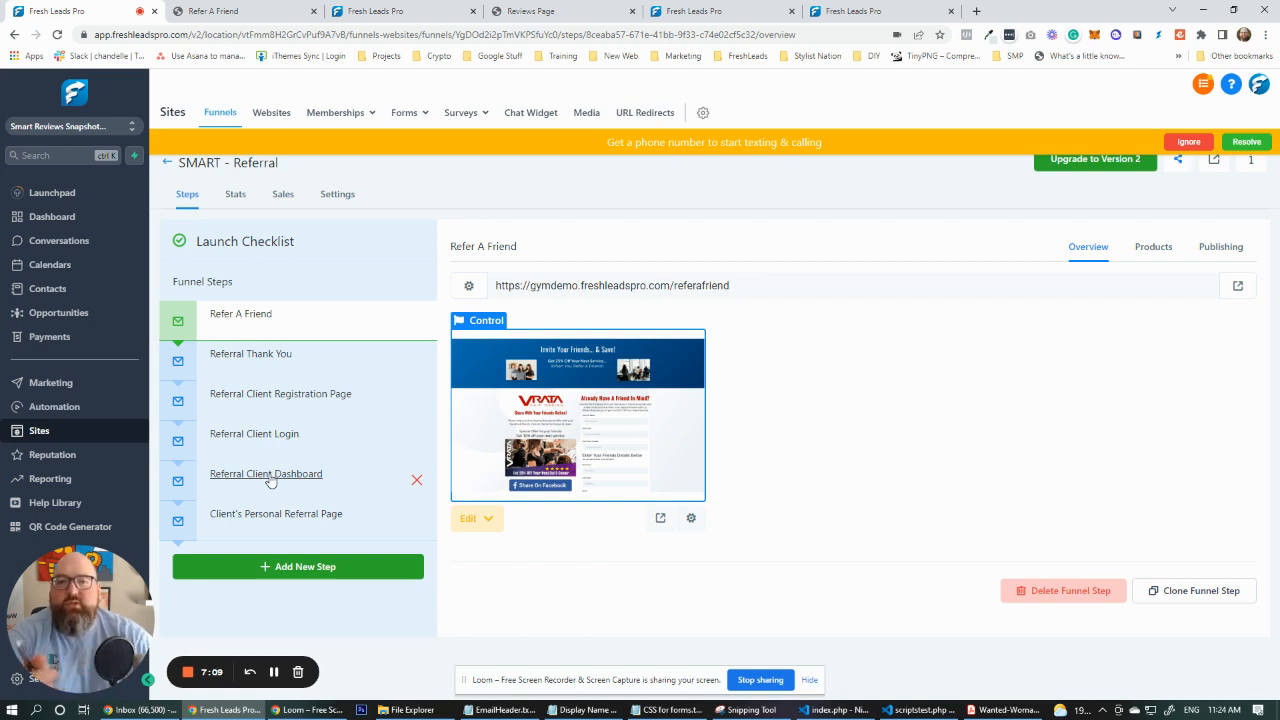
pyautogui.click(266, 472)
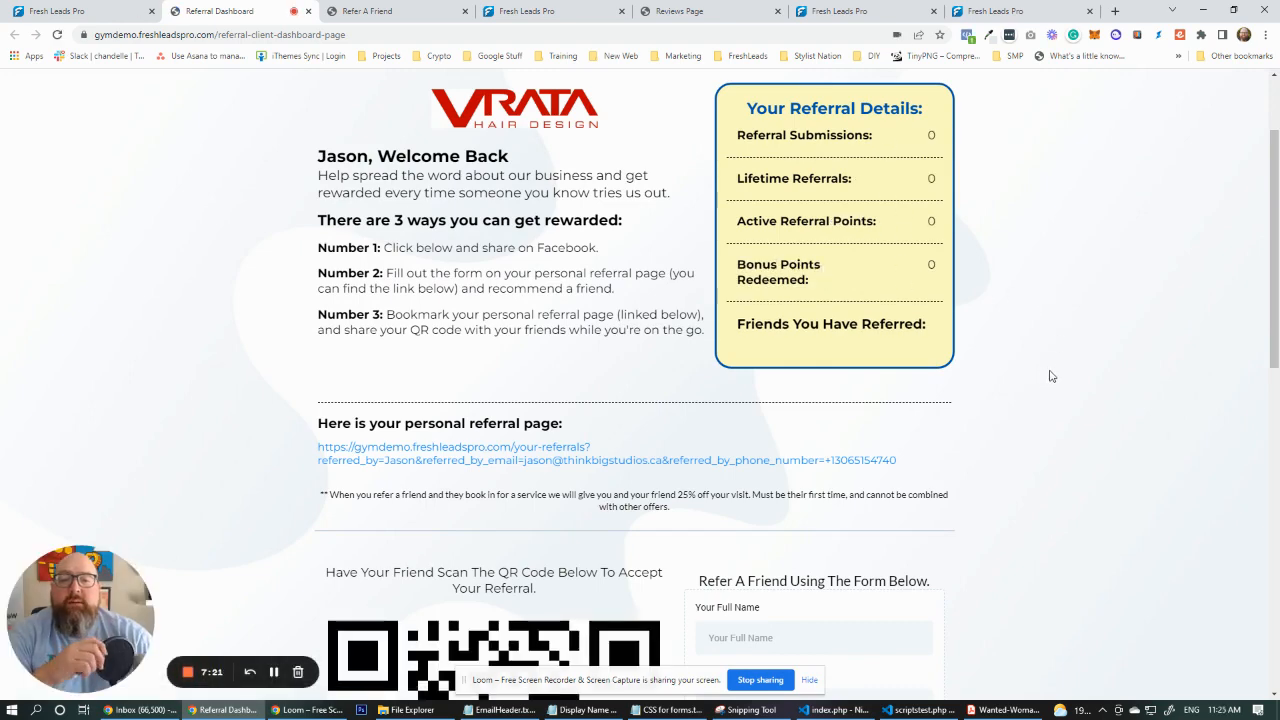
pyautogui.scroll(-3)
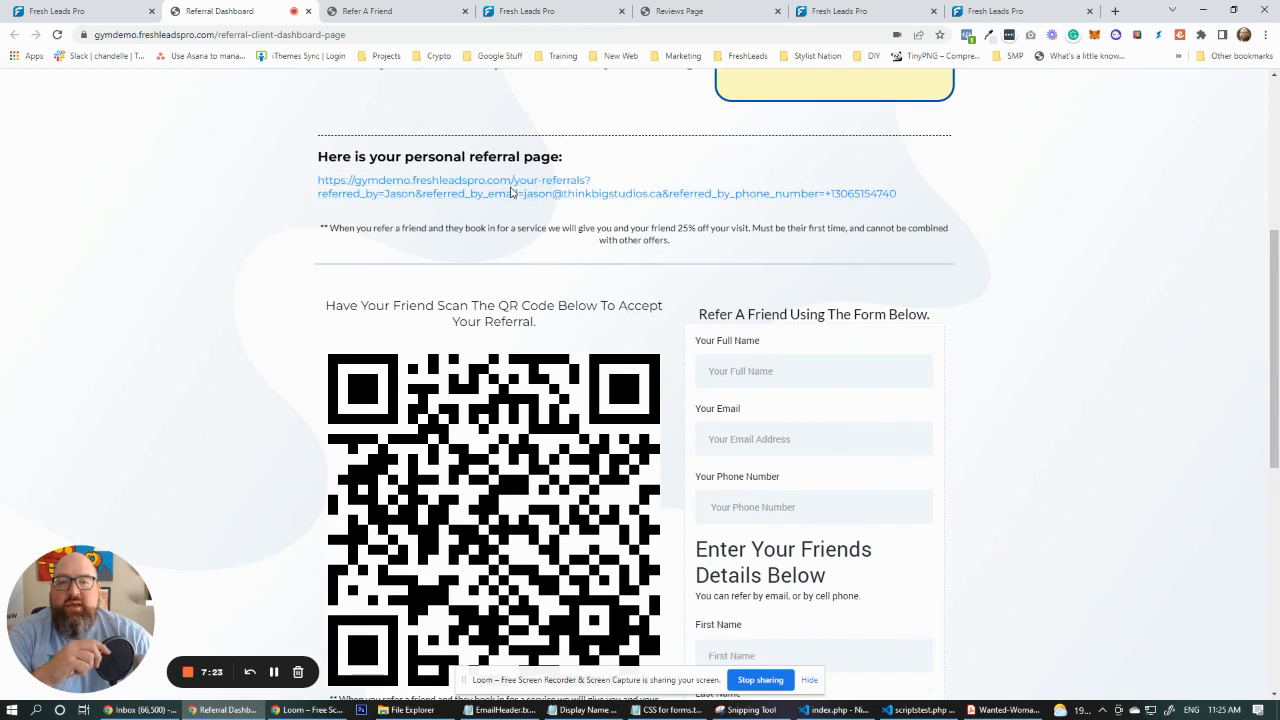
pyautogui.moveTo(508, 192)
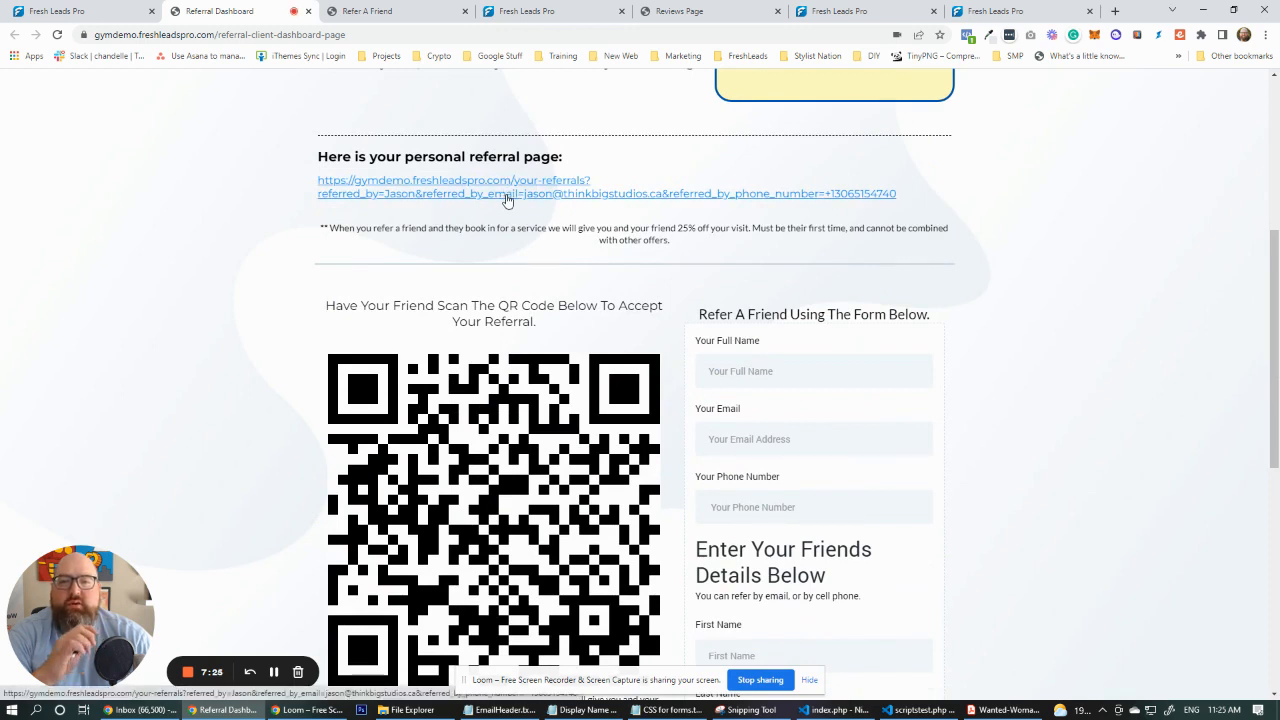
pyautogui.moveTo(264, 440)
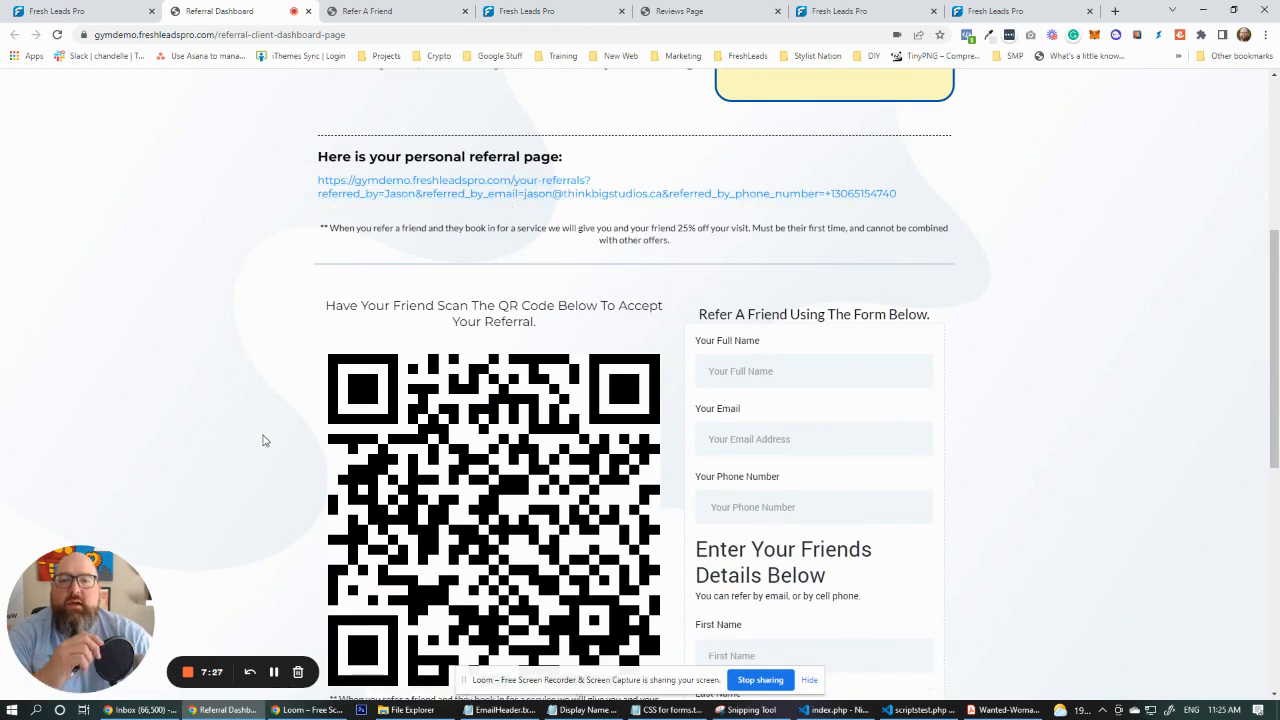
pyautogui.scroll(-3)
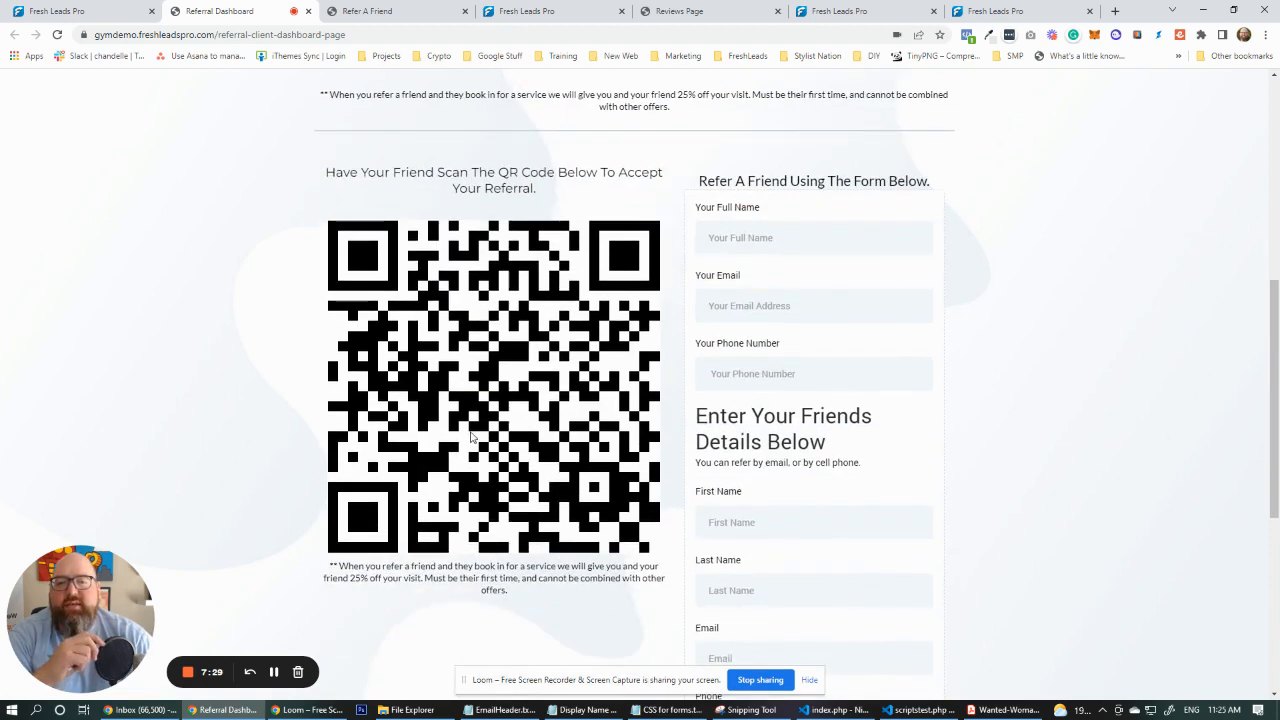
pyautogui.moveTo(244, 412)
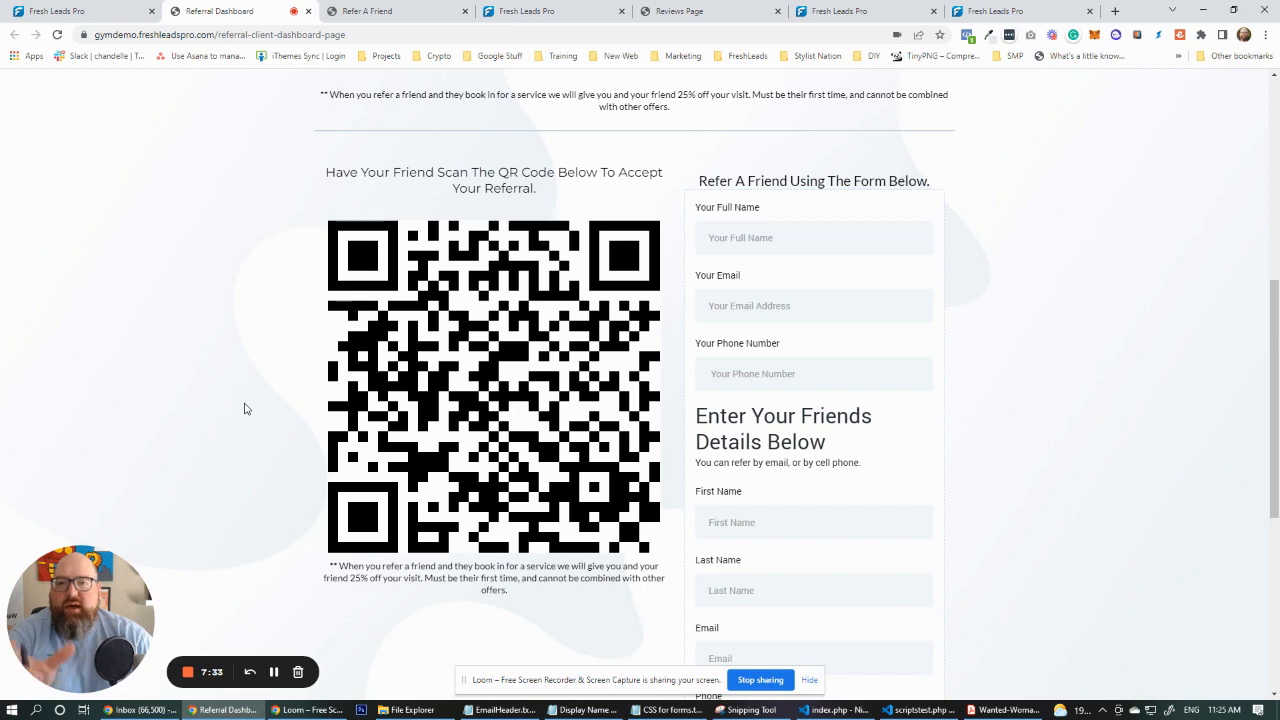
pyautogui.scroll(3)
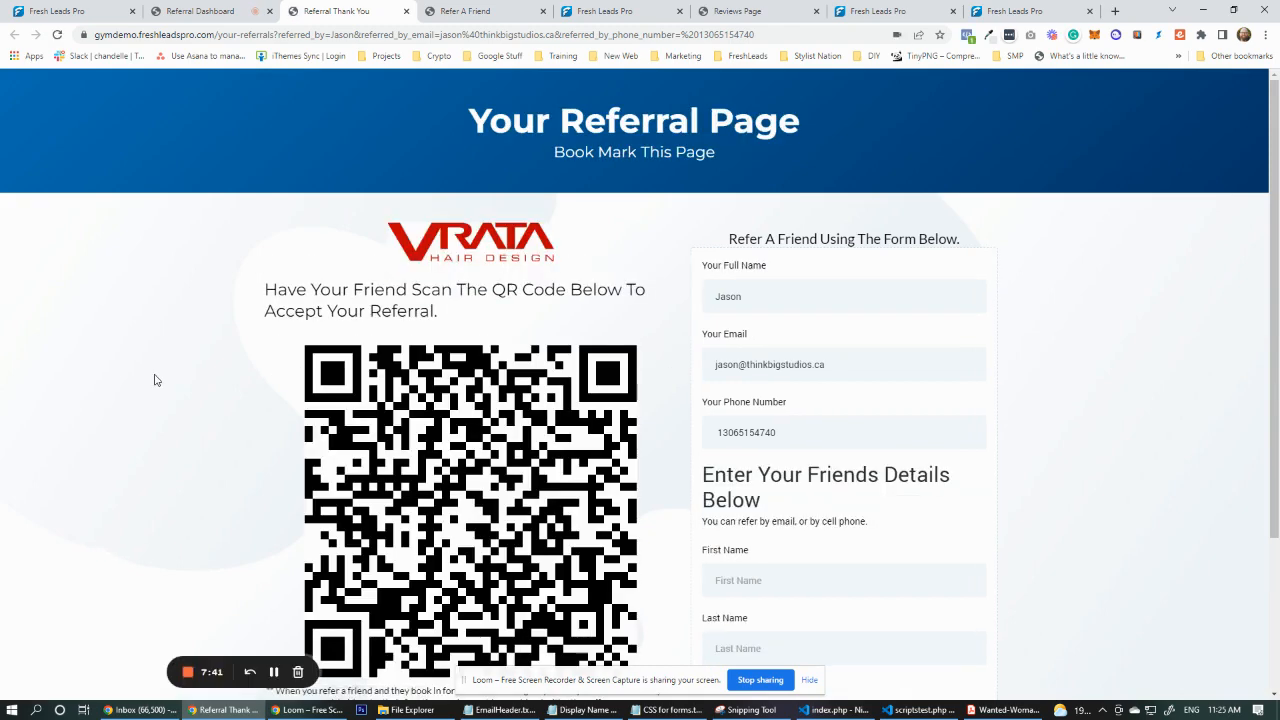
# Scroll through the personal referral page, then switch via the Referral Dashboard to the QR Code Generator.
pyautogui.scroll(-3)
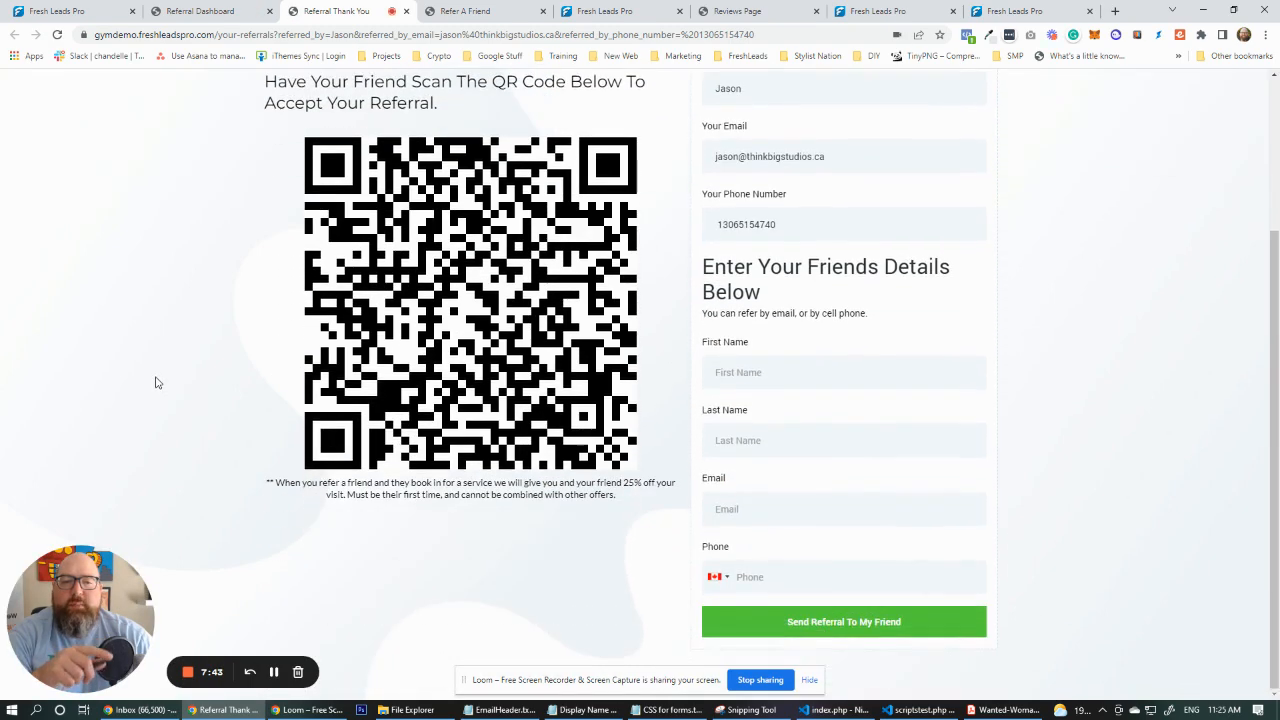
pyautogui.scroll(3)
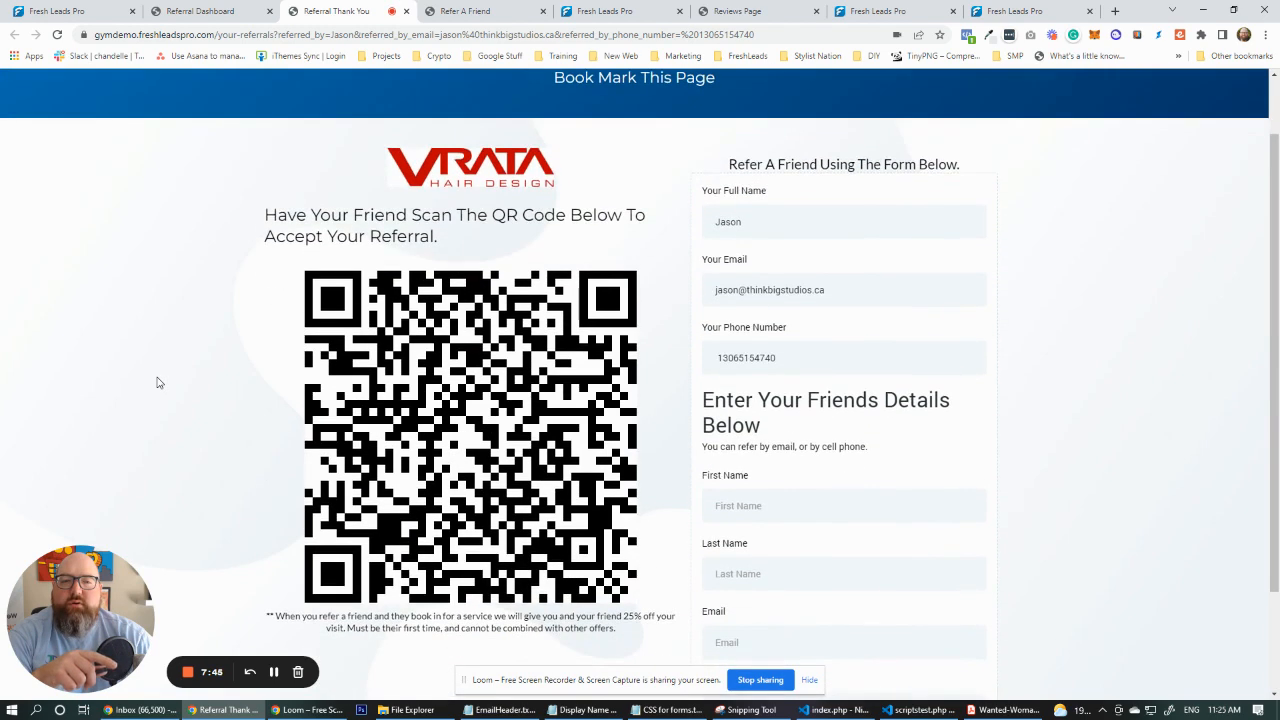
pyautogui.scroll(-3)
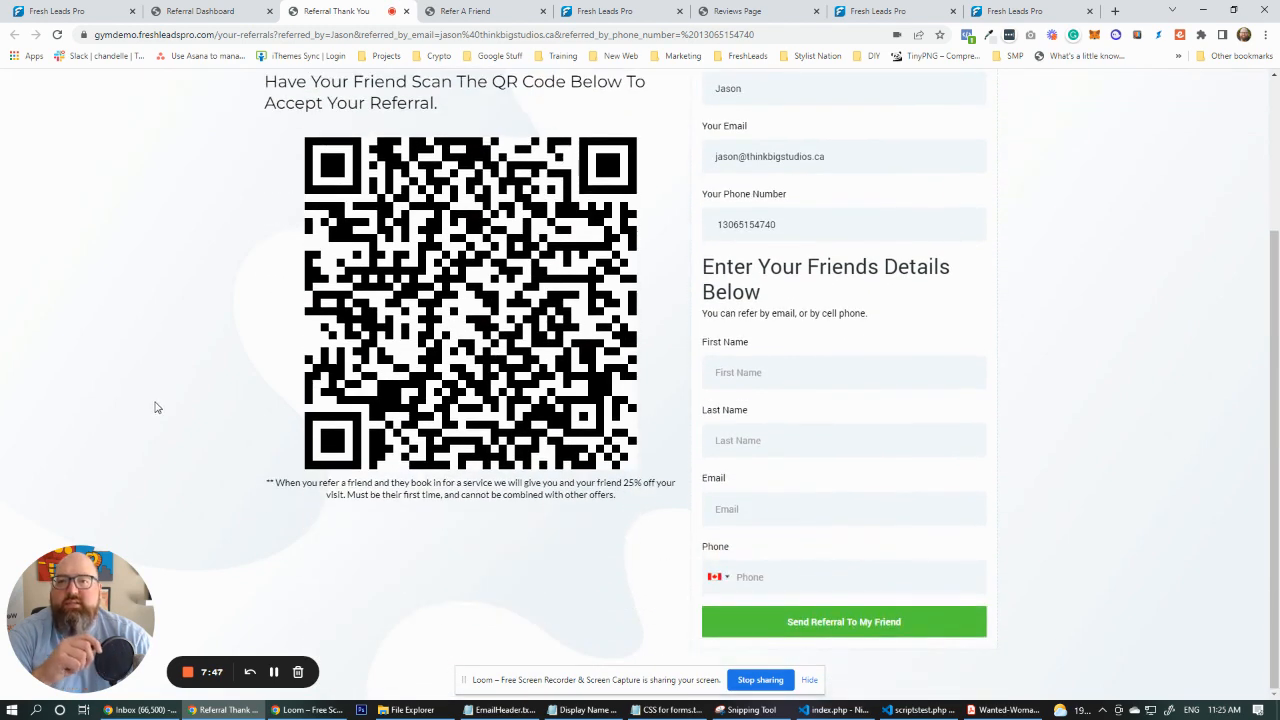
pyautogui.scroll(3)
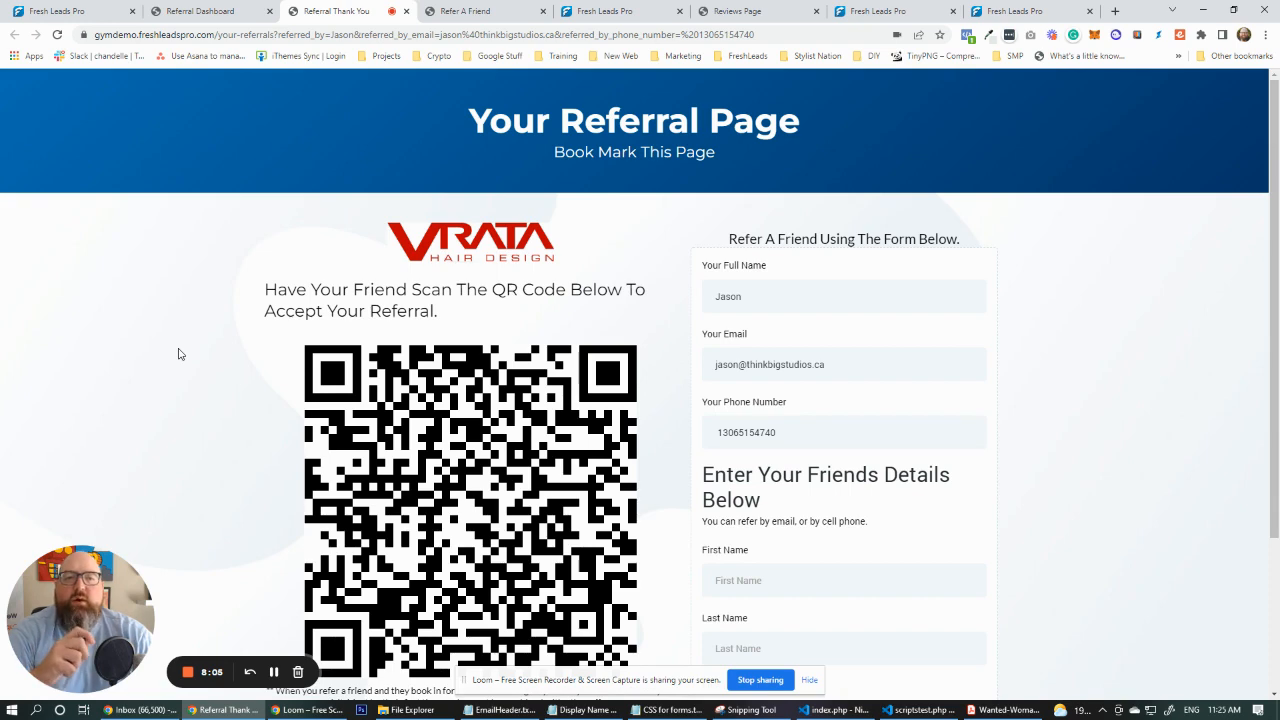
pyautogui.scroll(-3)
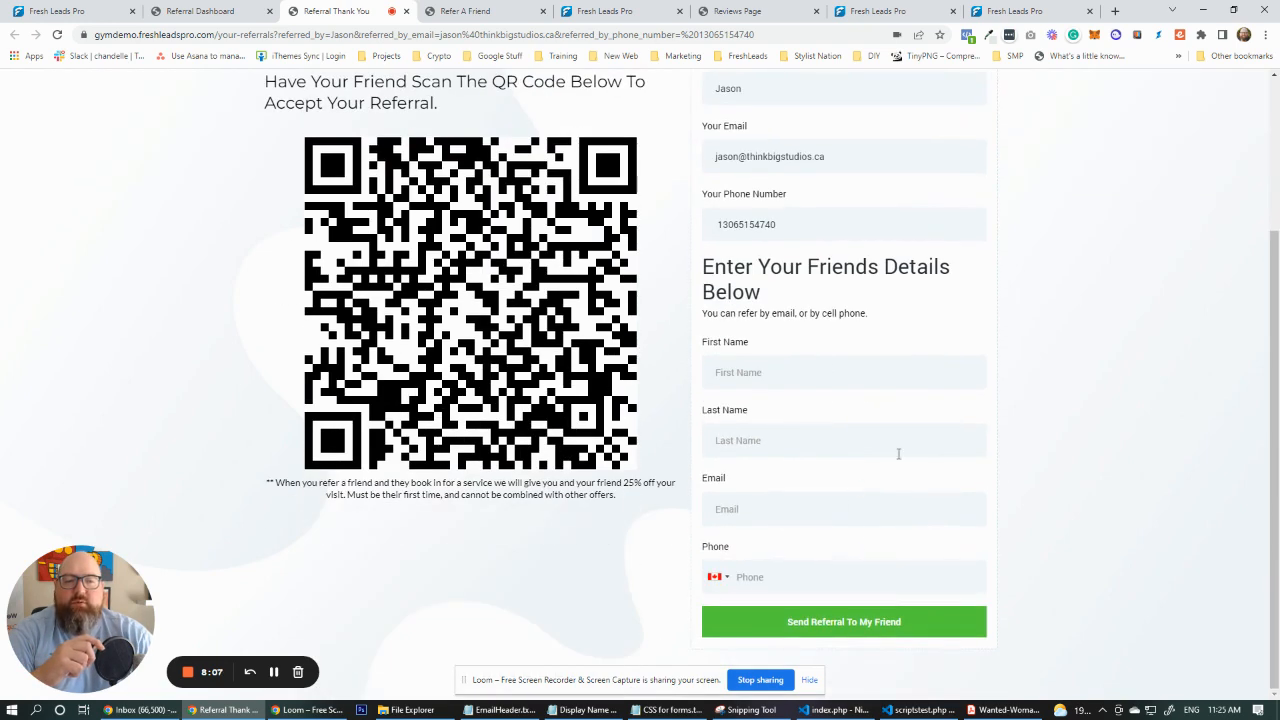
pyautogui.scroll(3)
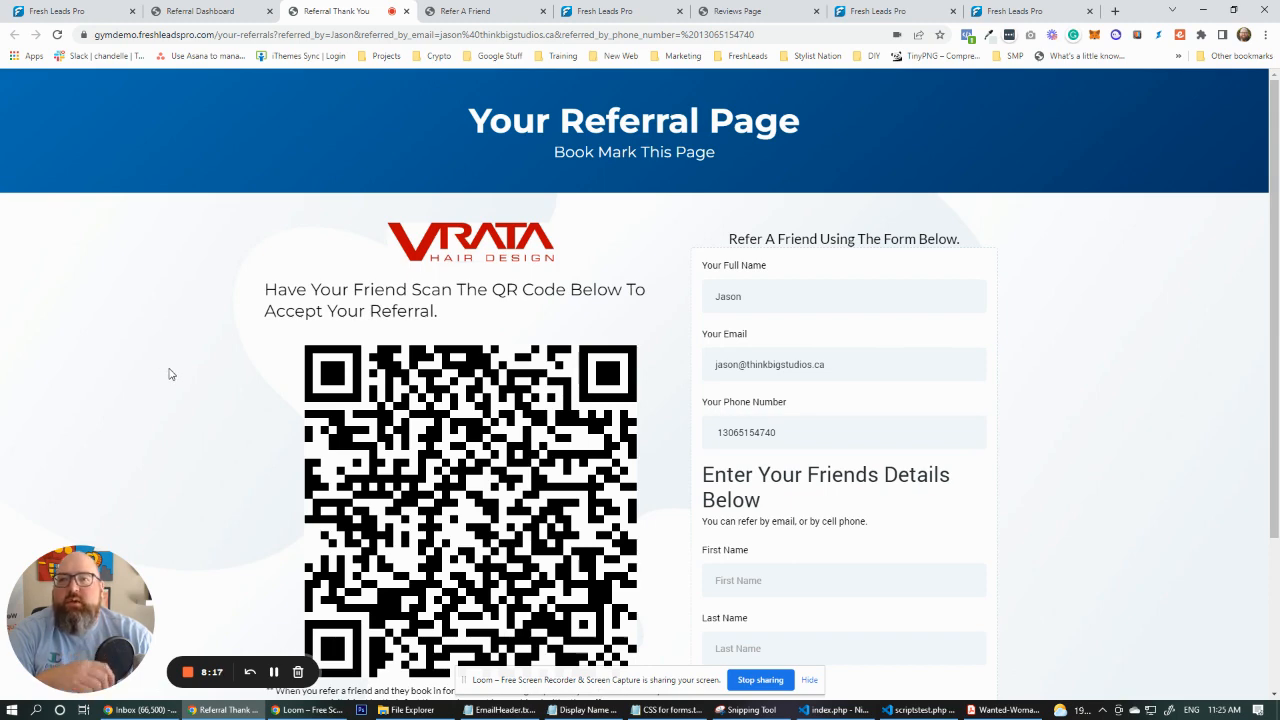
pyautogui.click(70, 12)
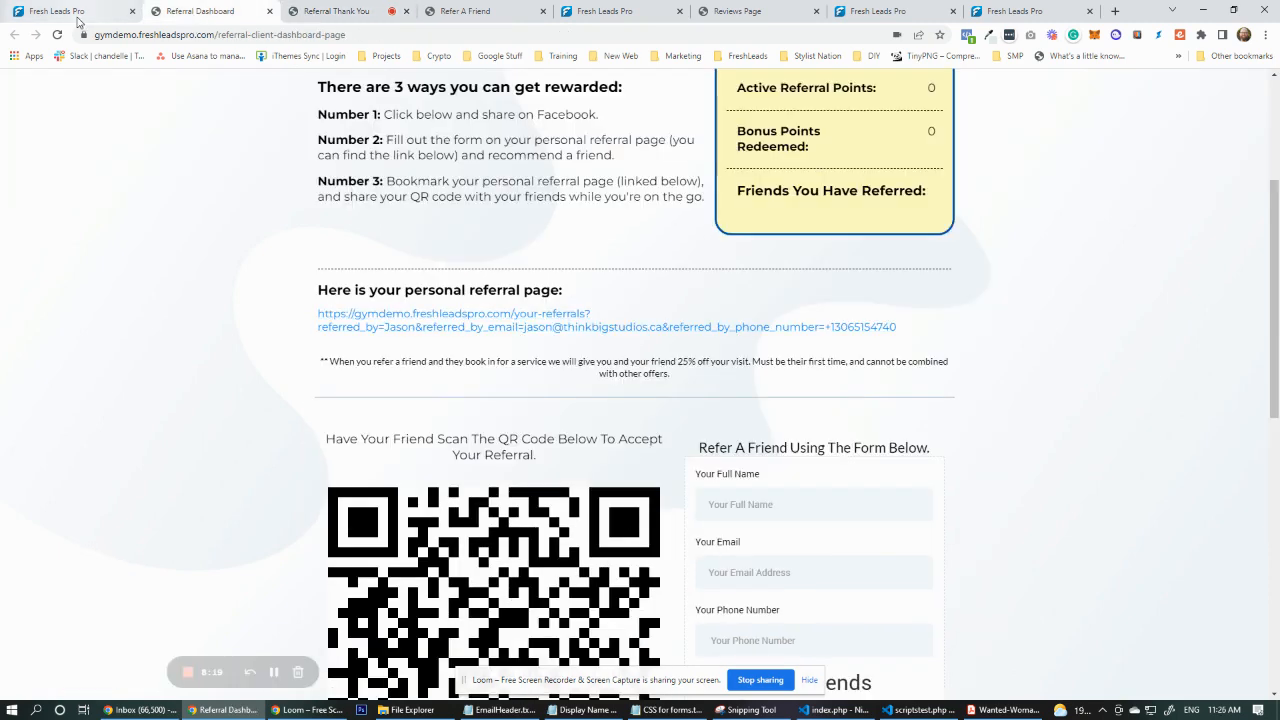
pyautogui.click(60, 12)
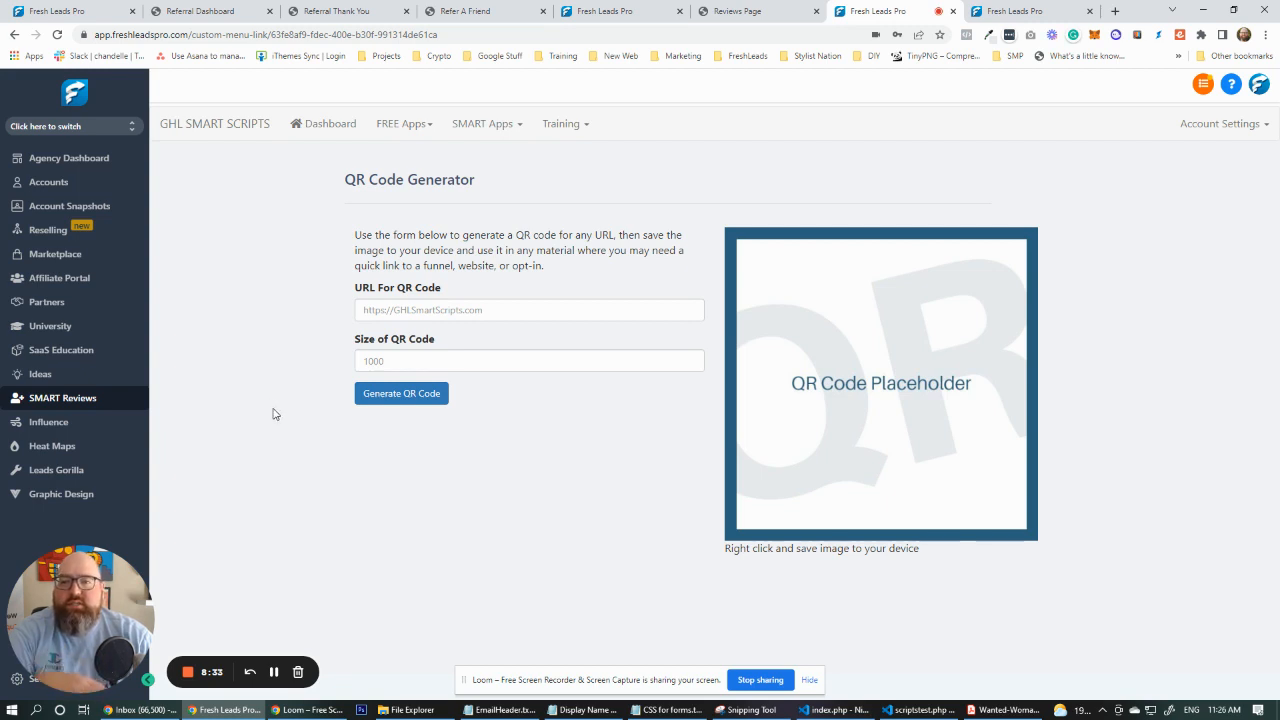
pyautogui.moveTo(518, 156)
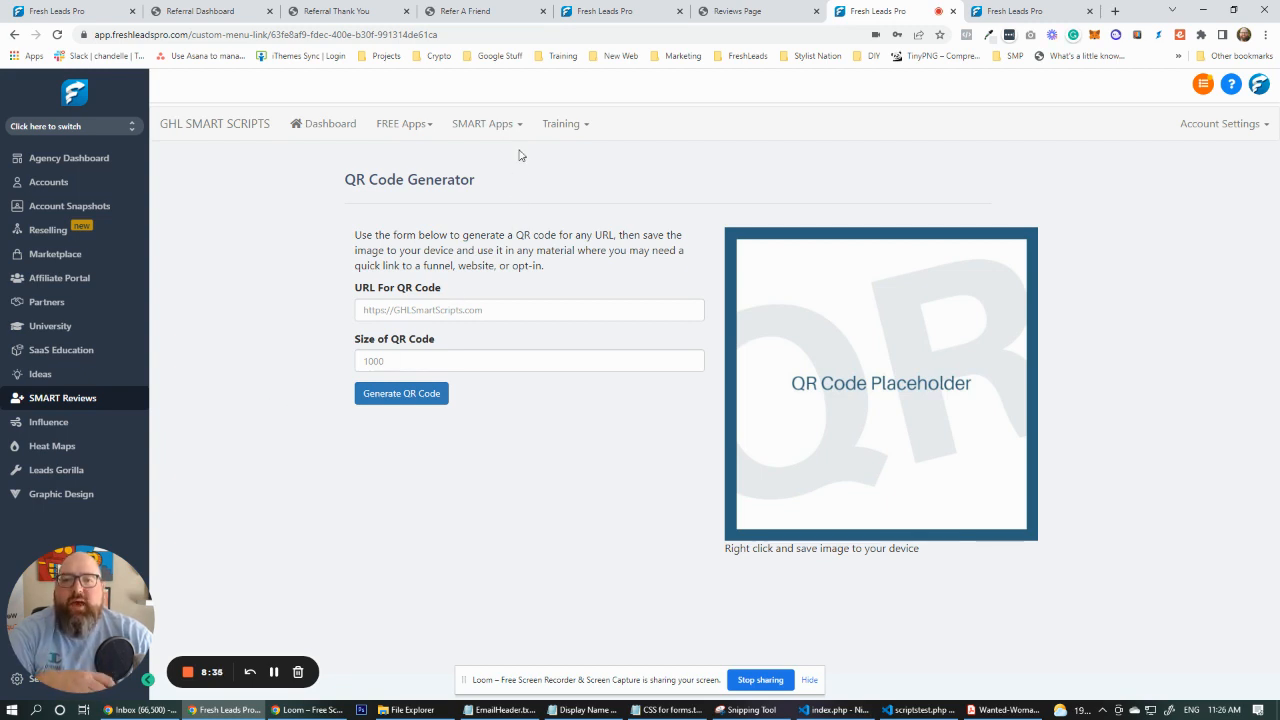
# Choose SMART Reviews & Referrals from the SMART Apps menu to list Review Locations.
pyautogui.click(484, 124)
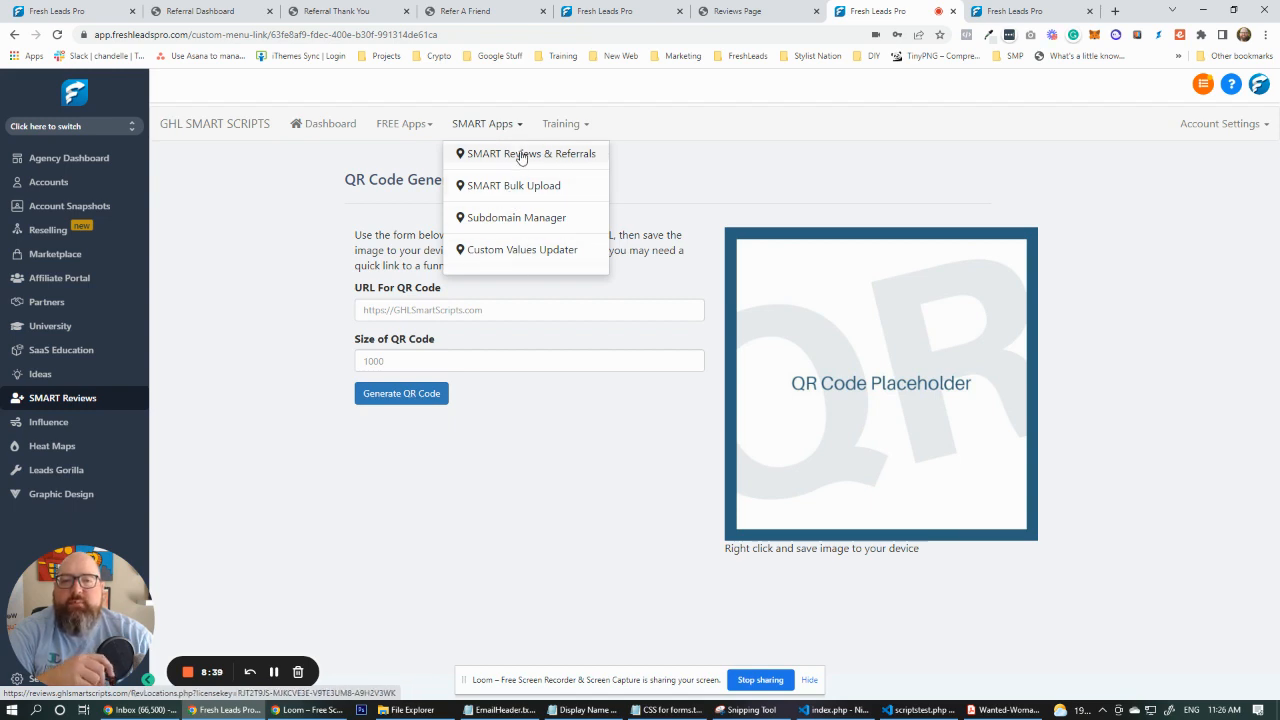
pyautogui.click(284, 318)
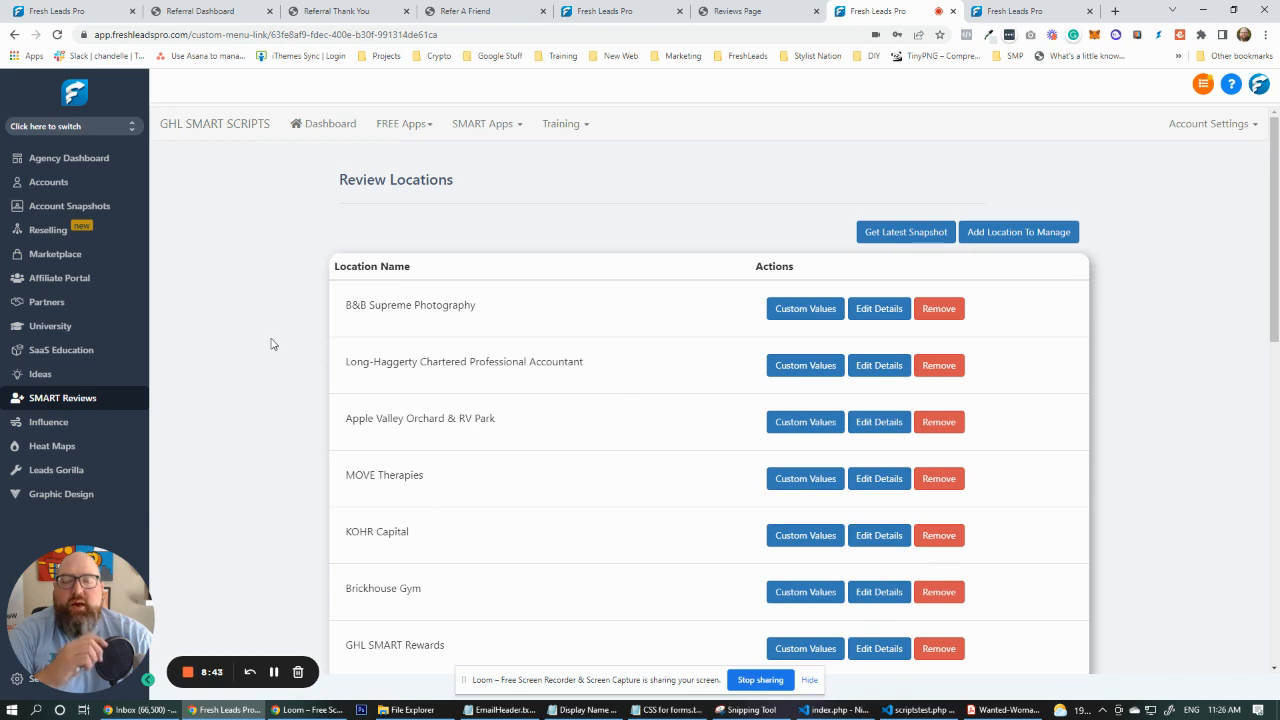
pyautogui.moveTo(276, 336)
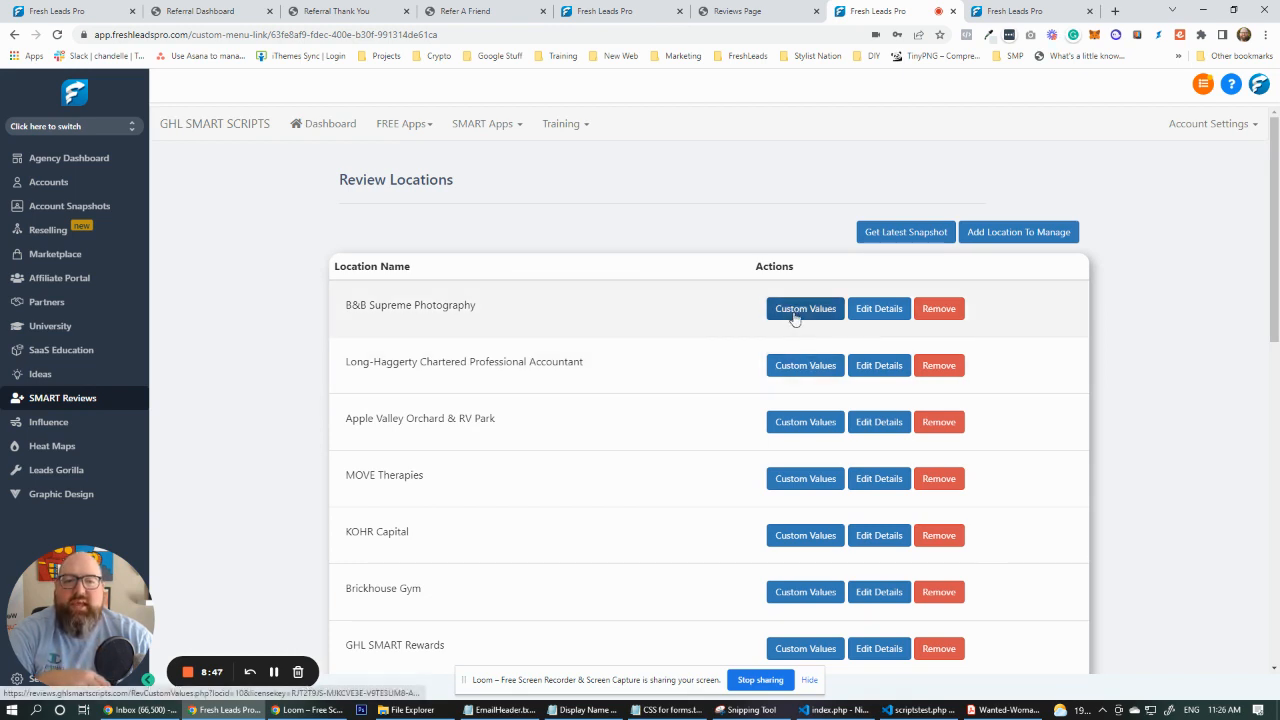
# View B&B Supreme Photography's Custom Values: referral, email, review-link and business settings.
pyautogui.click(804, 308)
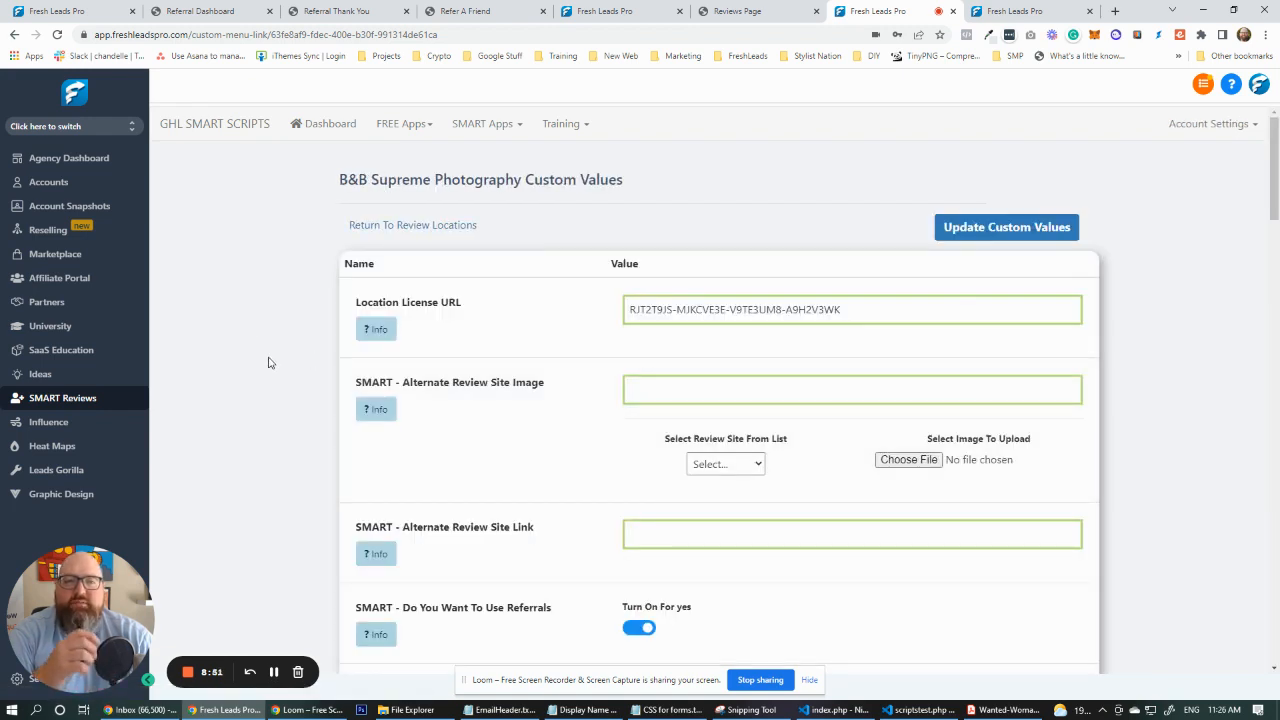
pyautogui.scroll(-3)
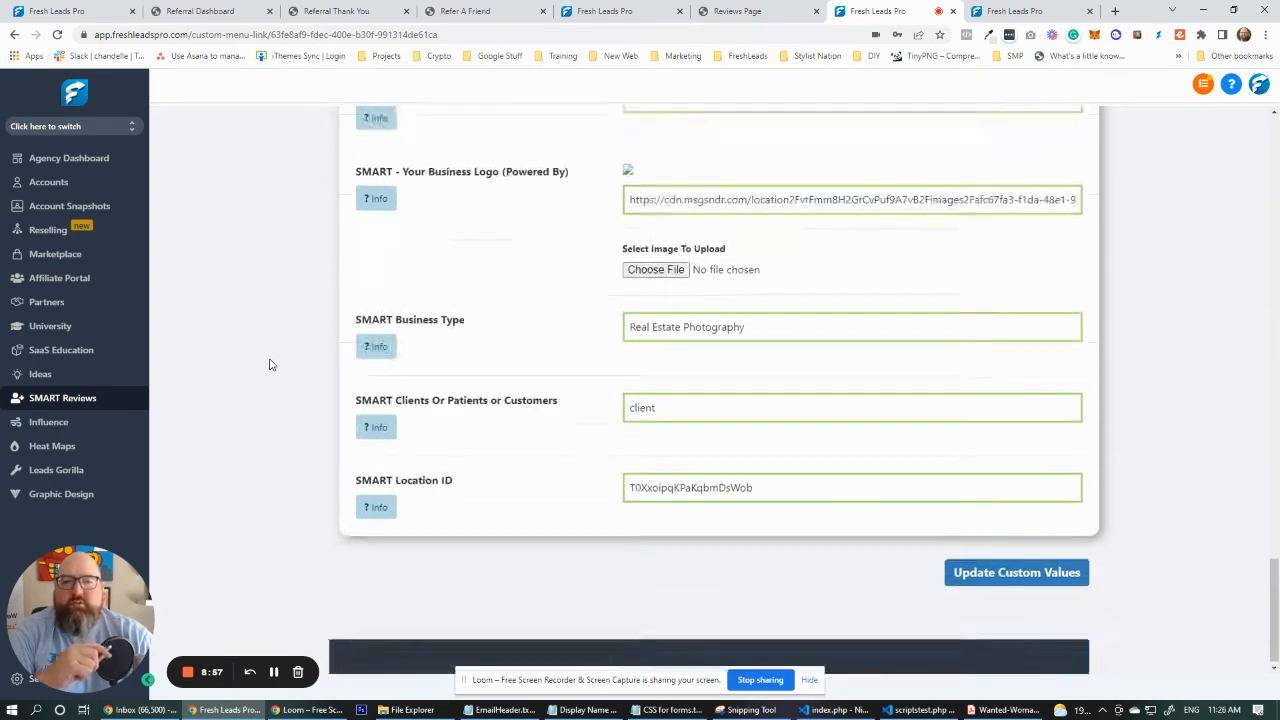
pyautogui.scroll(3)
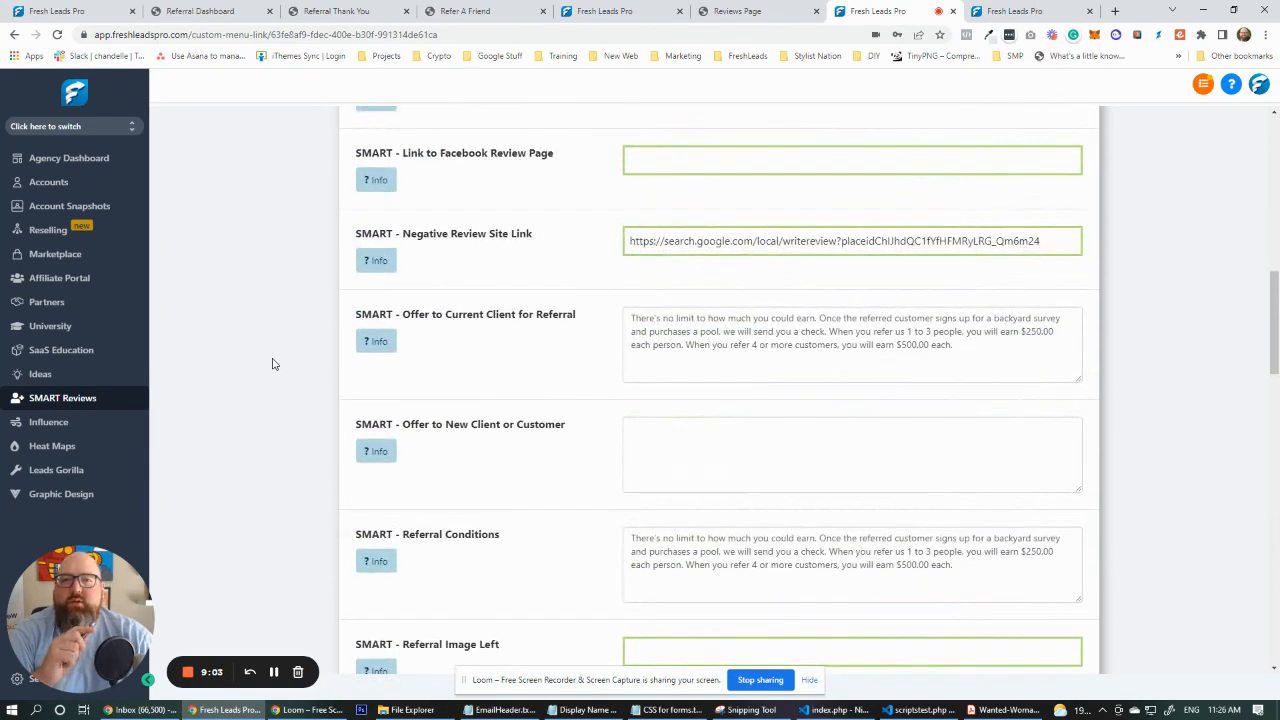
pyautogui.scroll(3)
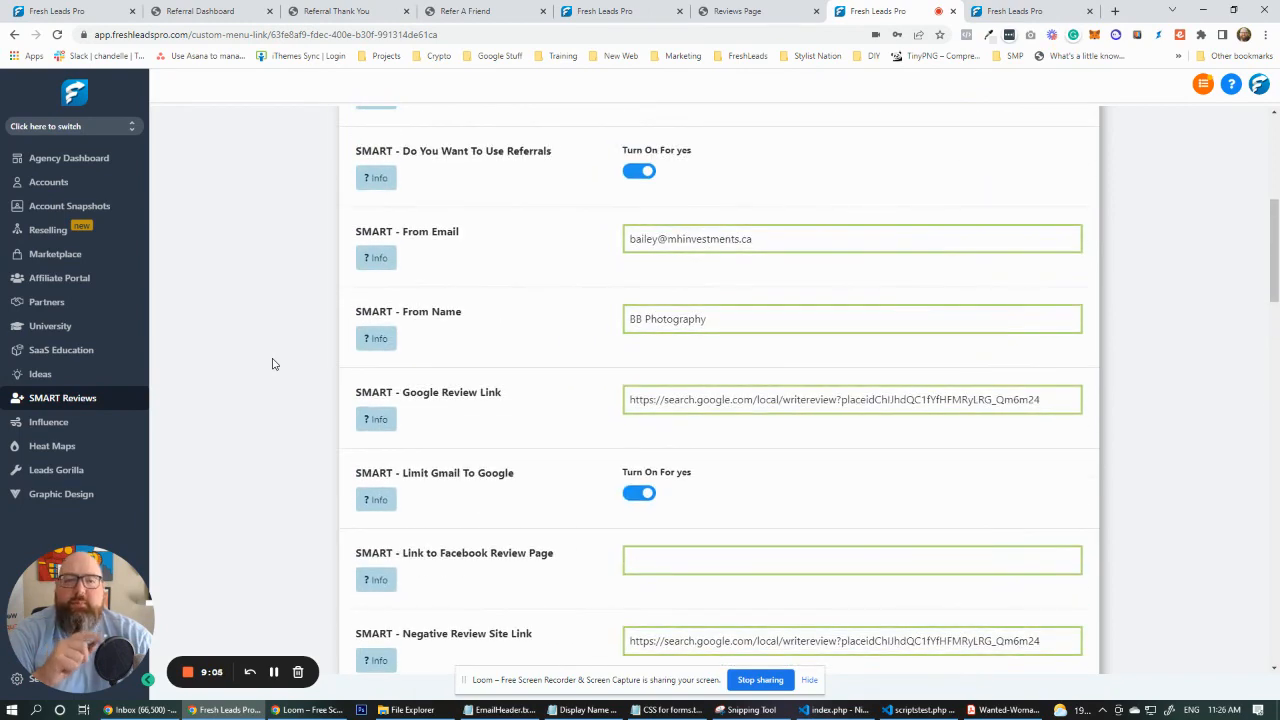
pyautogui.click(210, 12)
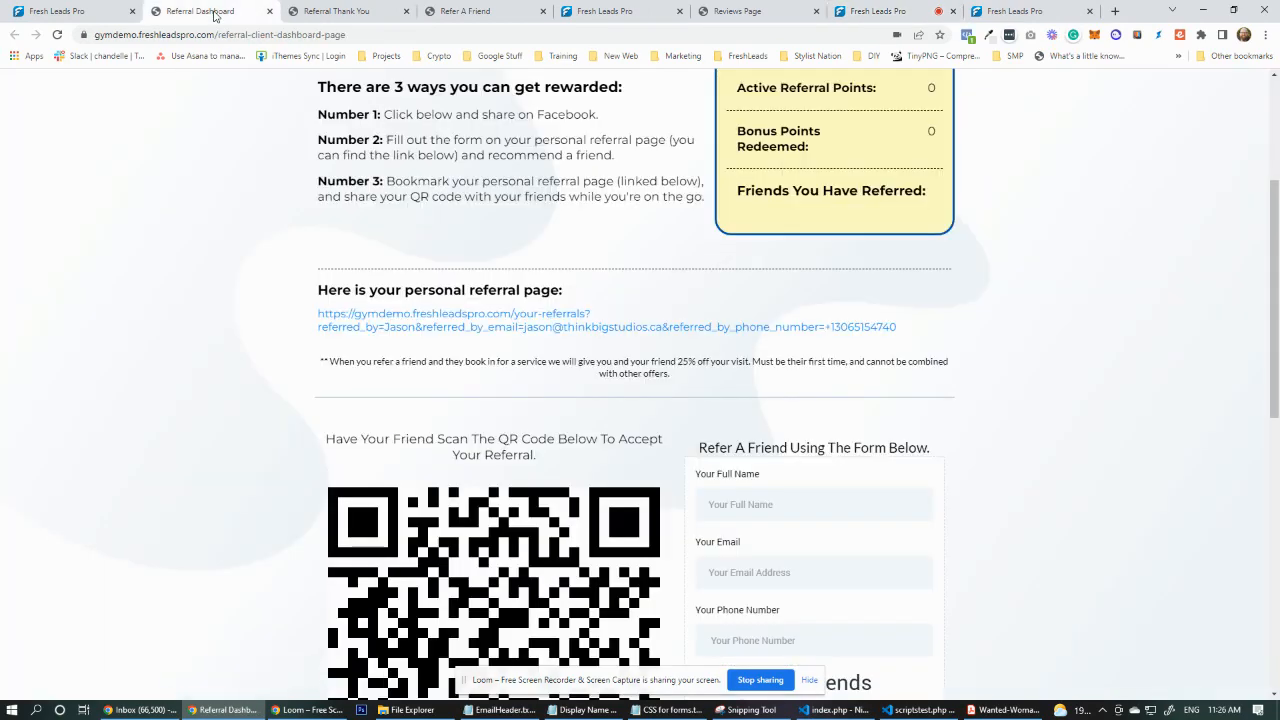
pyautogui.click(460, 12)
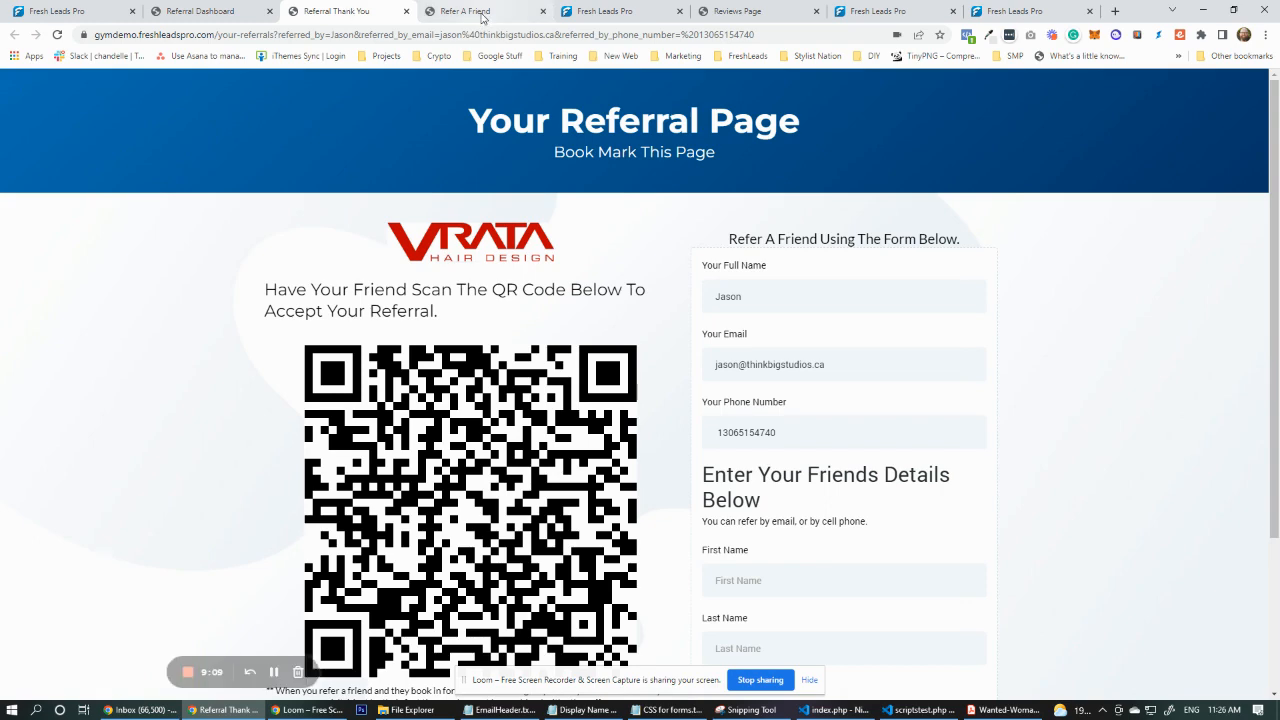
pyautogui.click(488, 12)
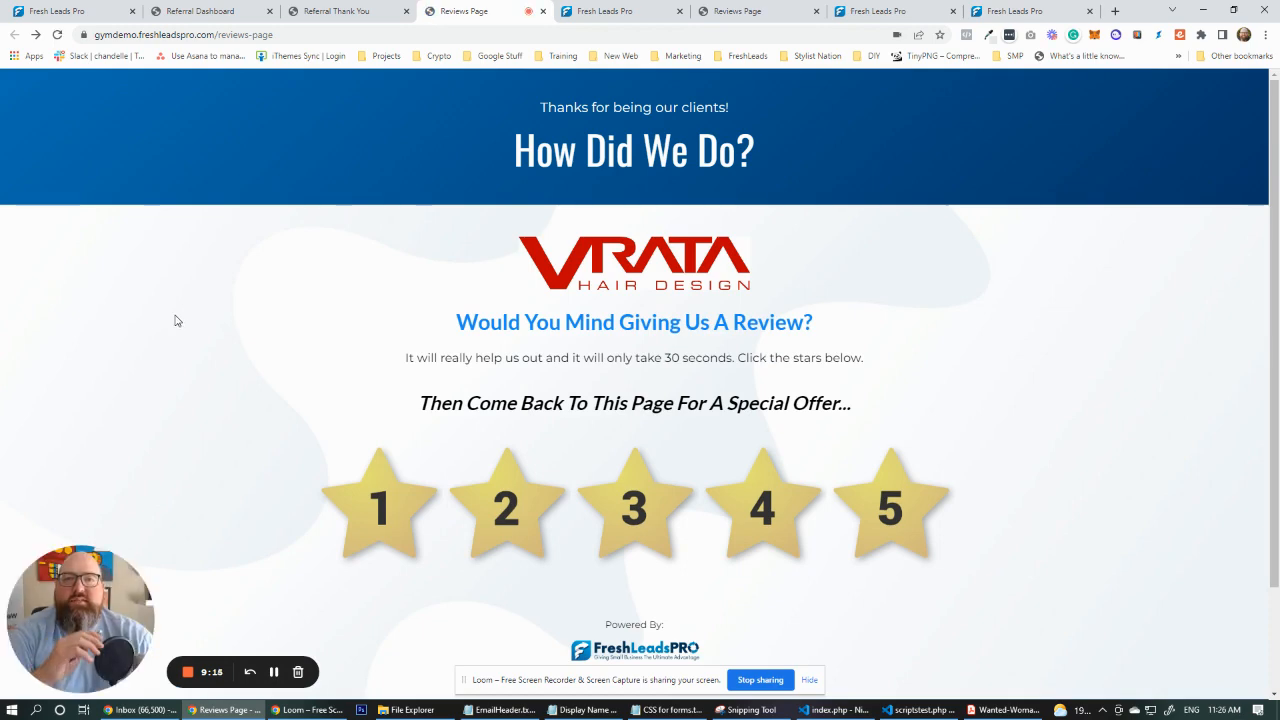
pyautogui.click(890, 12)
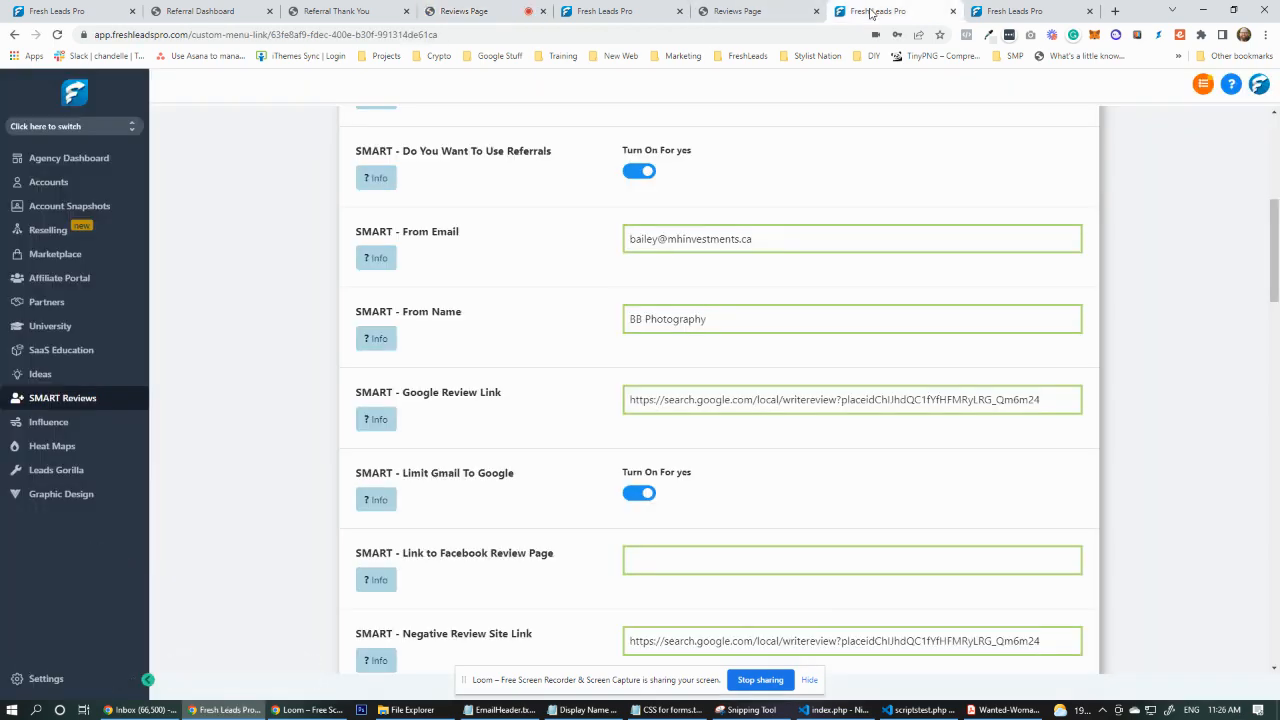
pyautogui.scroll(3)
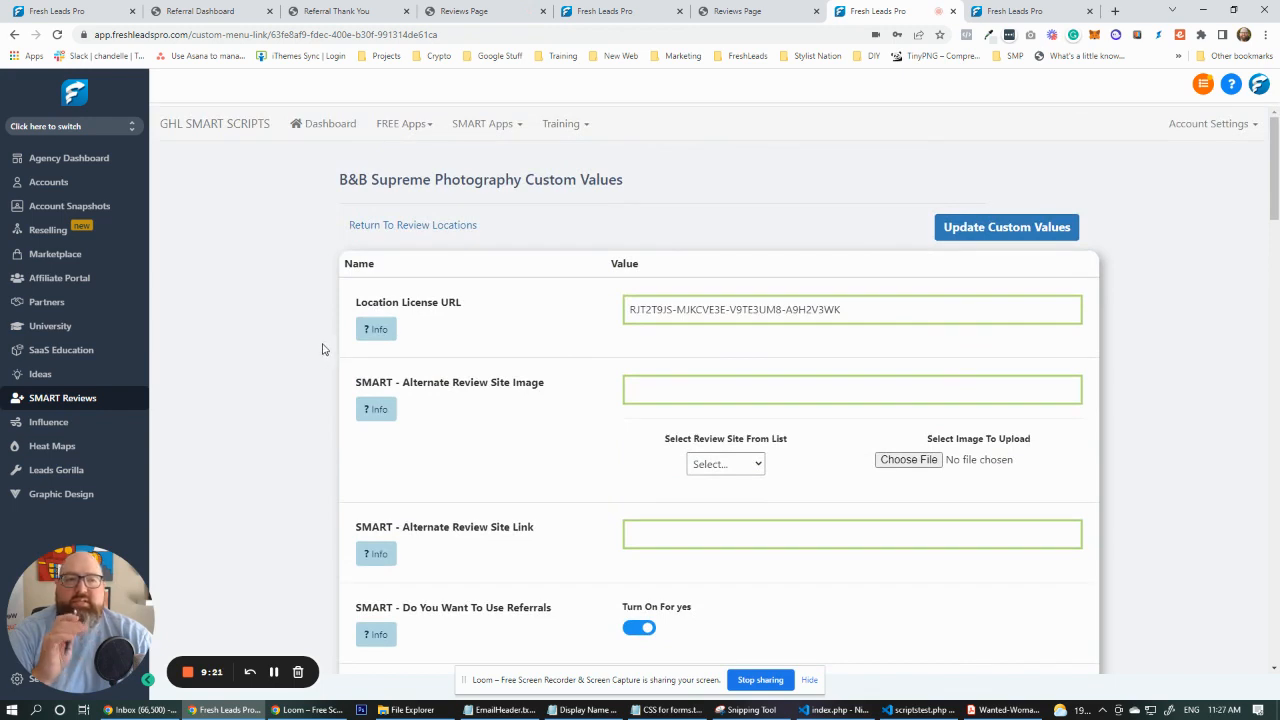
# Go to the SMART Reviews funnel and select its 'BULK UPLOAD Client List - Give To Clients' step.
pyautogui.click(70, 12)
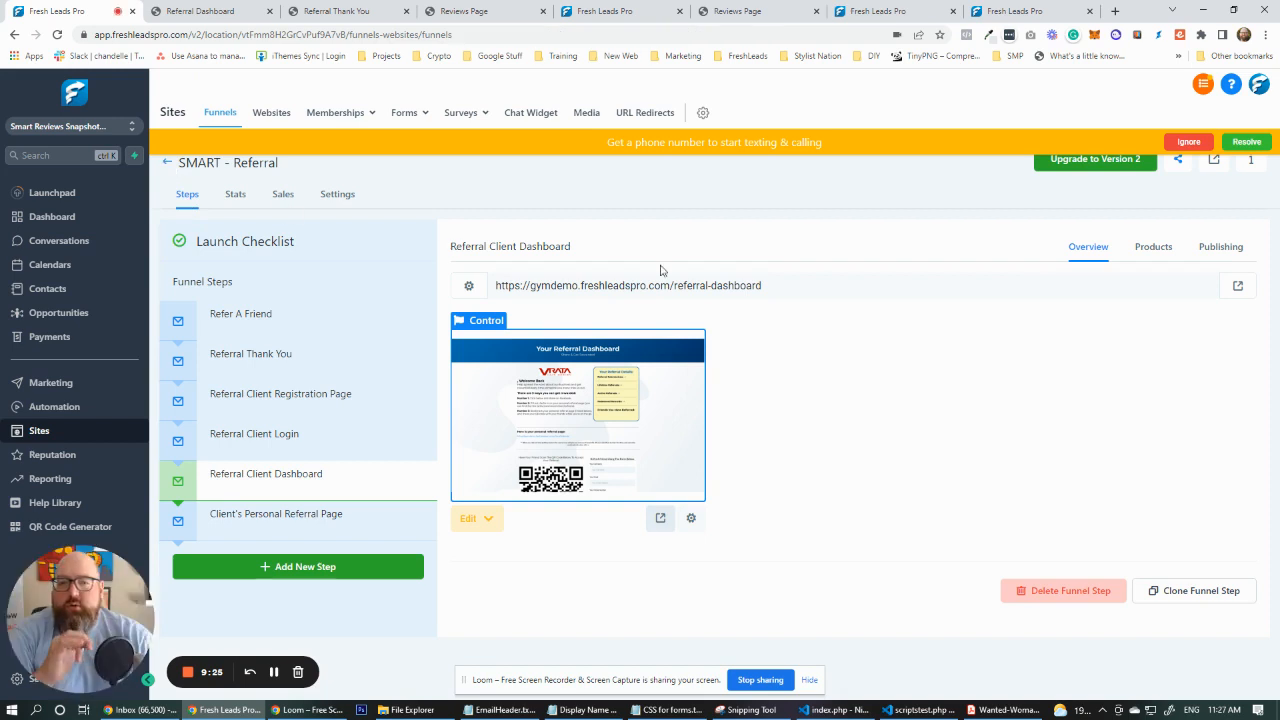
pyautogui.click(168, 162)
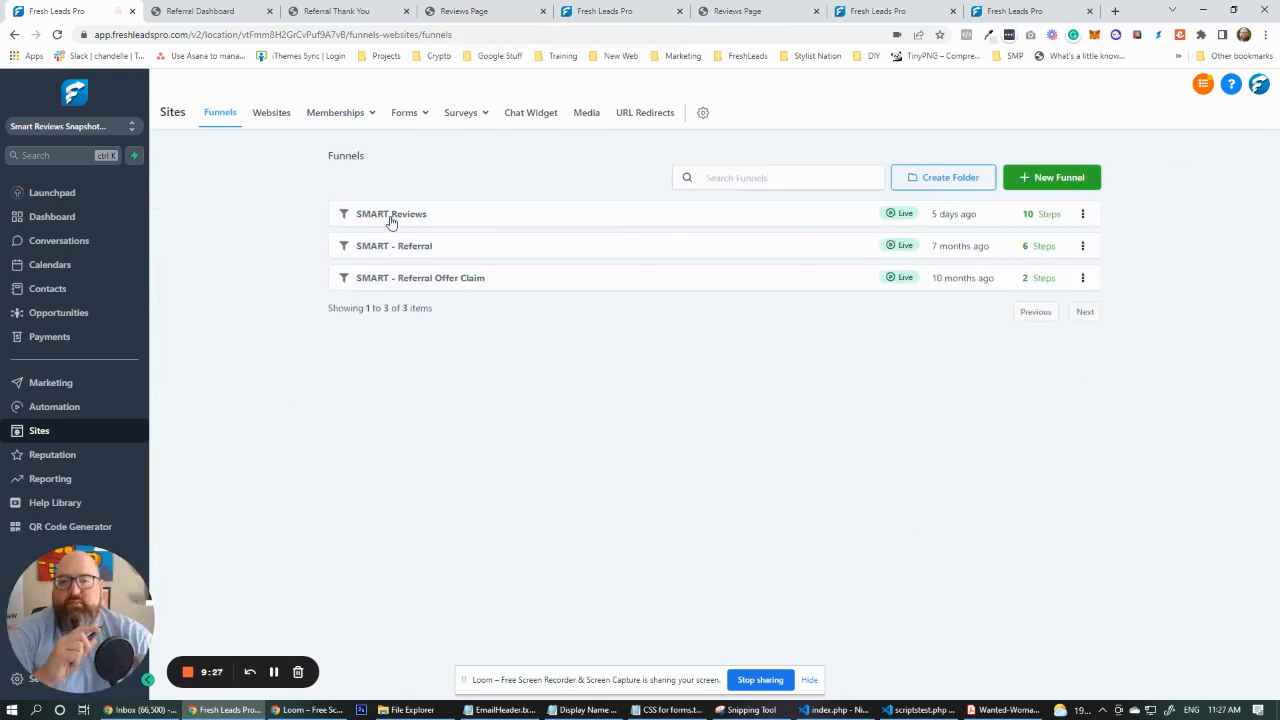
pyautogui.click(392, 212)
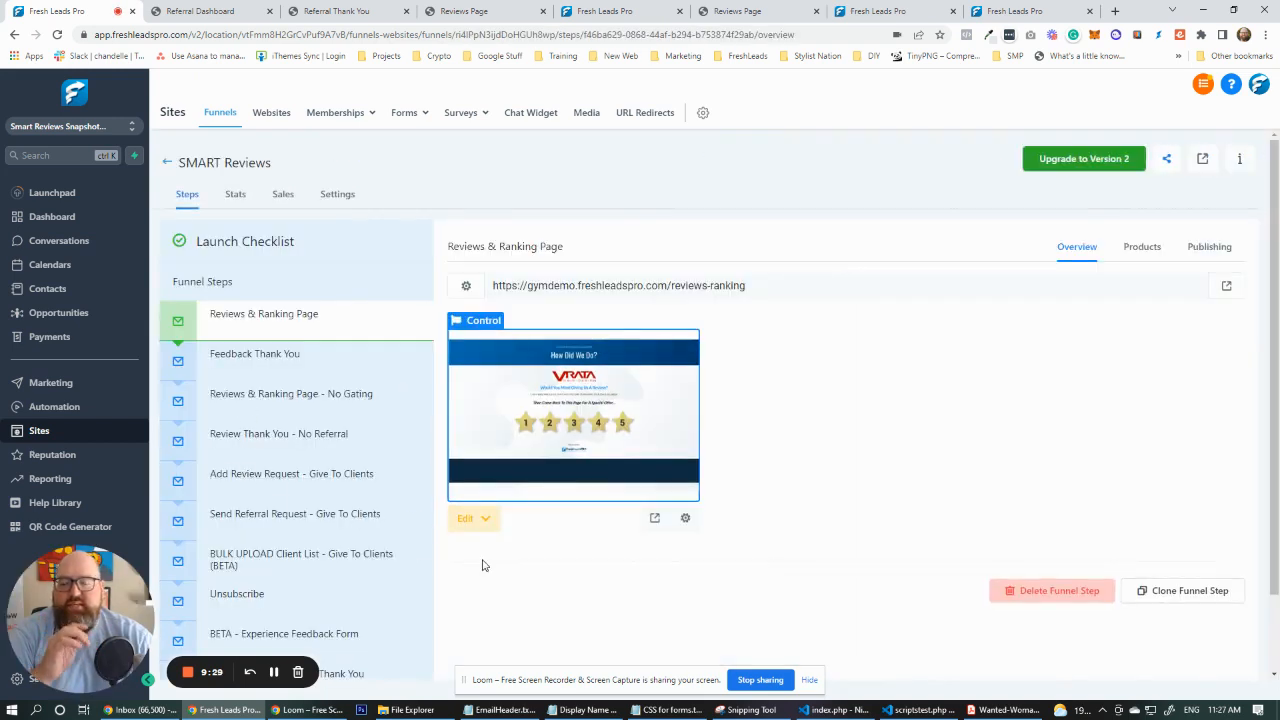
pyautogui.scroll(-3)
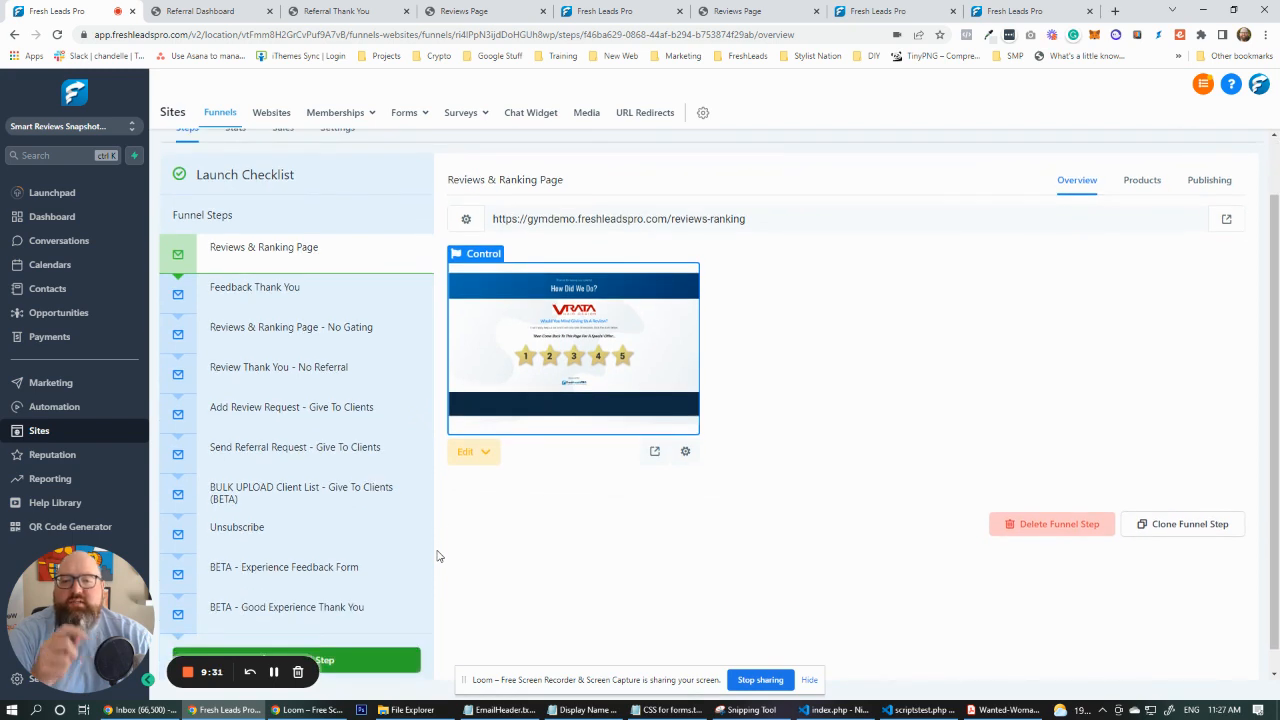
pyautogui.moveTo(356, 500)
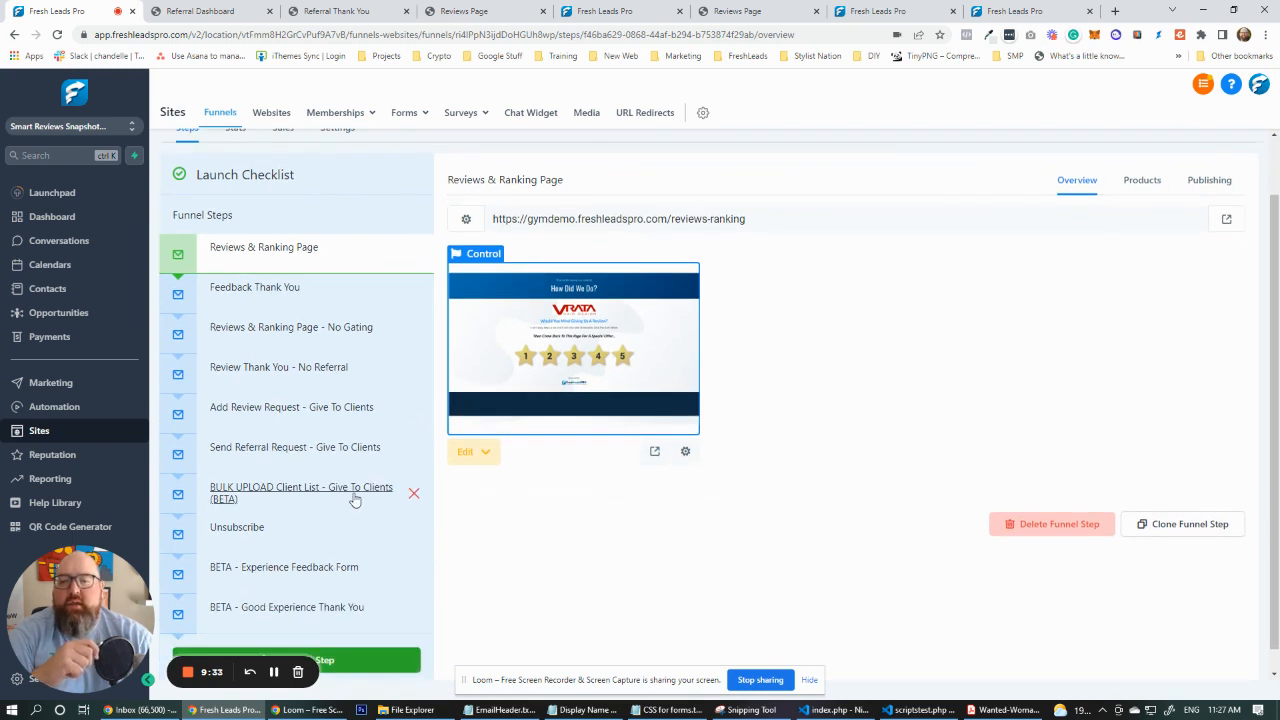
pyautogui.moveTo(444, 520)
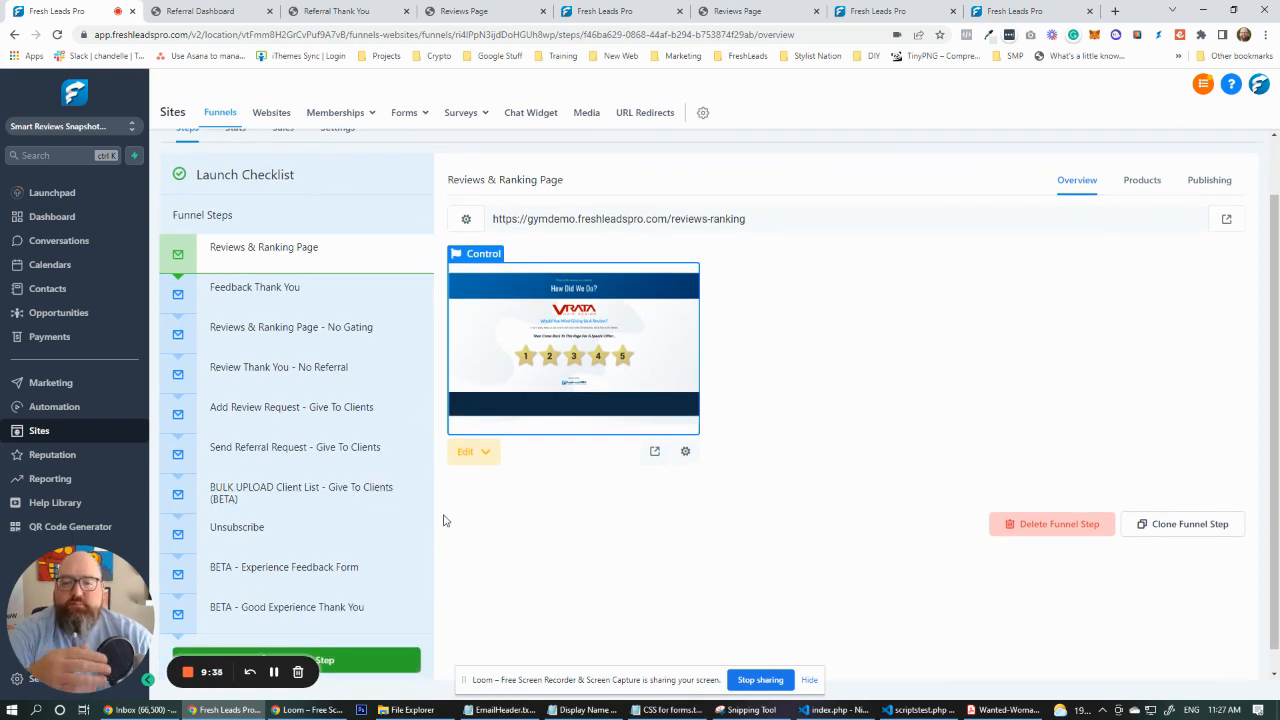
pyautogui.moveTo(304, 492)
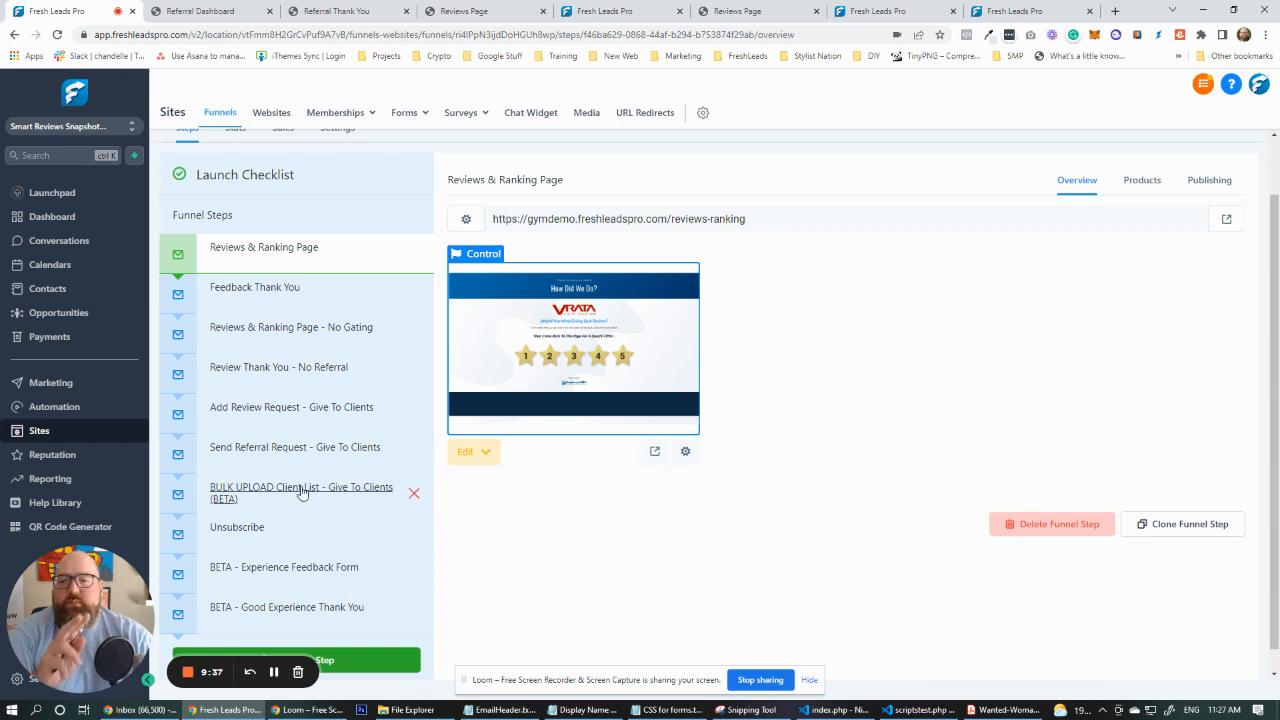
pyautogui.click(300, 492)
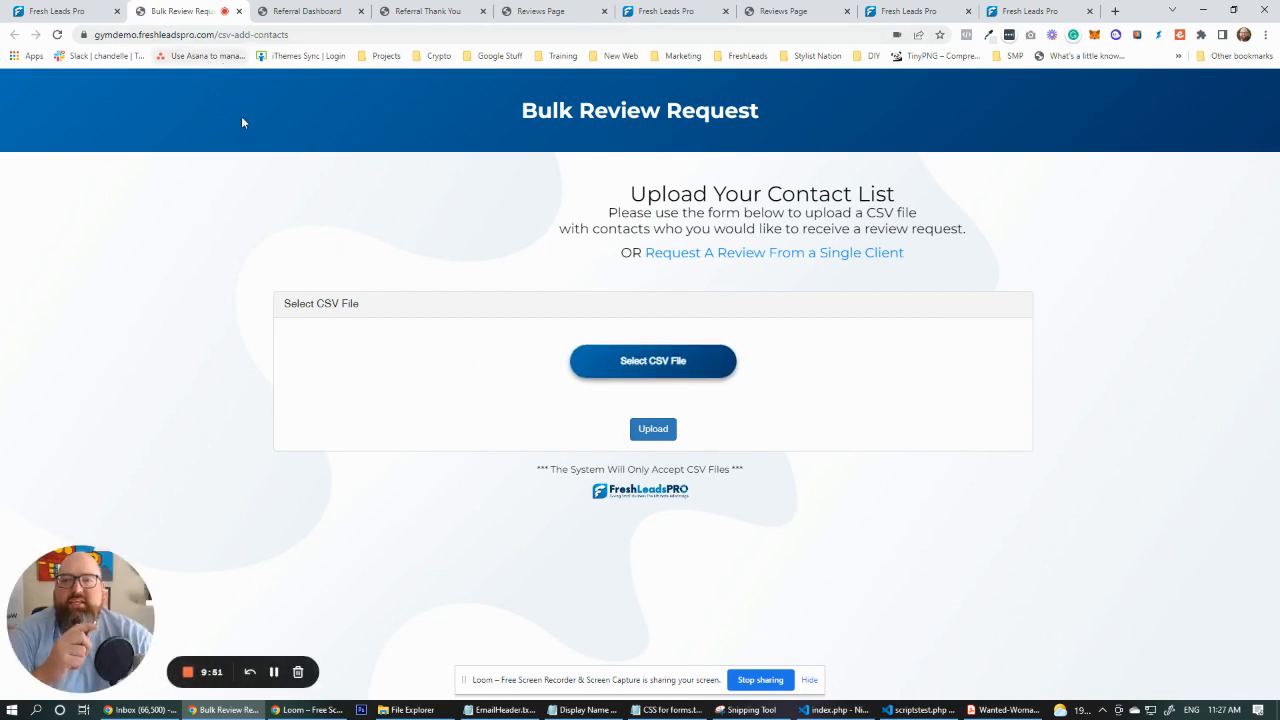
pyautogui.moveTo(192, 318)
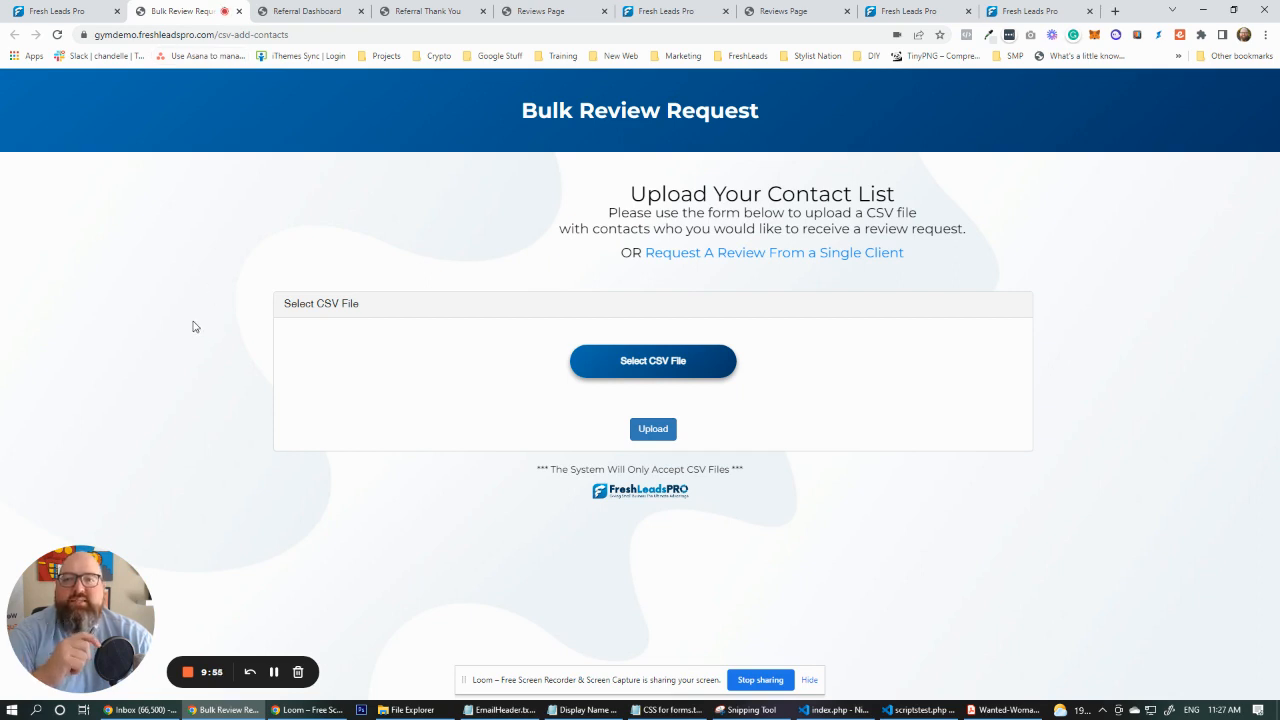
pyautogui.moveTo(350, 442)
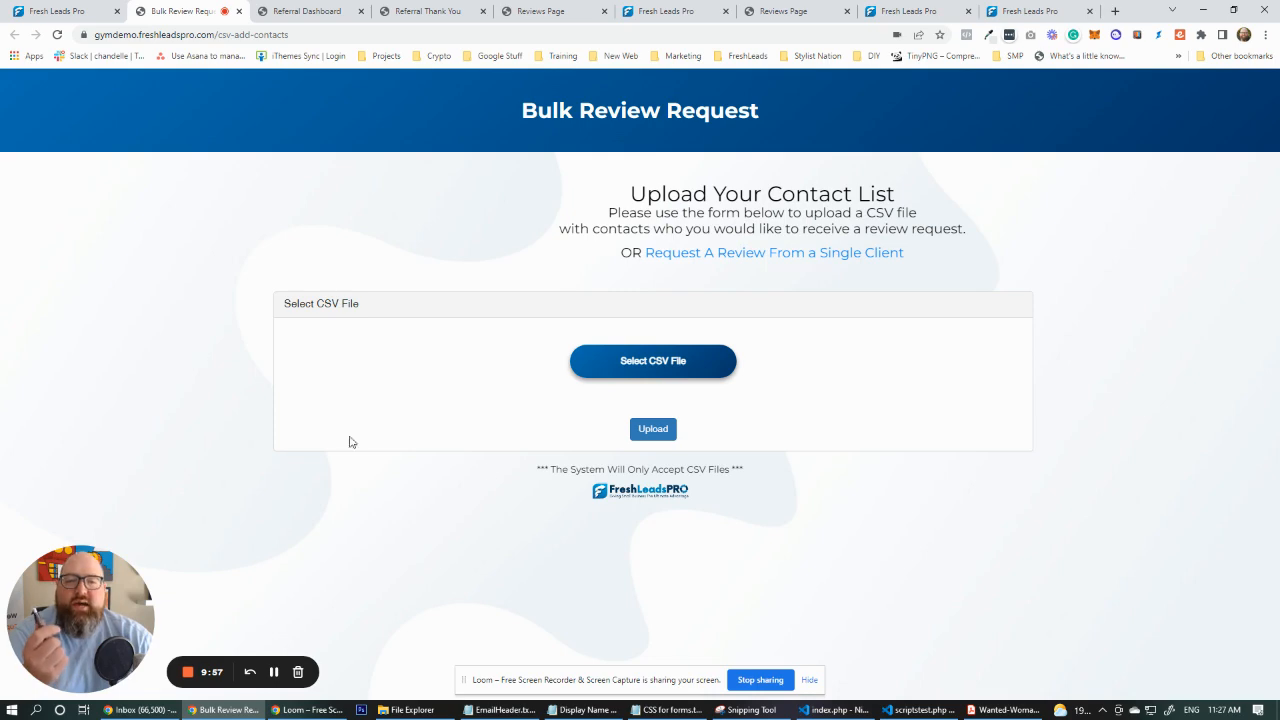
# Inspect the Select CSV File and Upload form on the Bulk Review Request page.
pyautogui.click(652, 360)
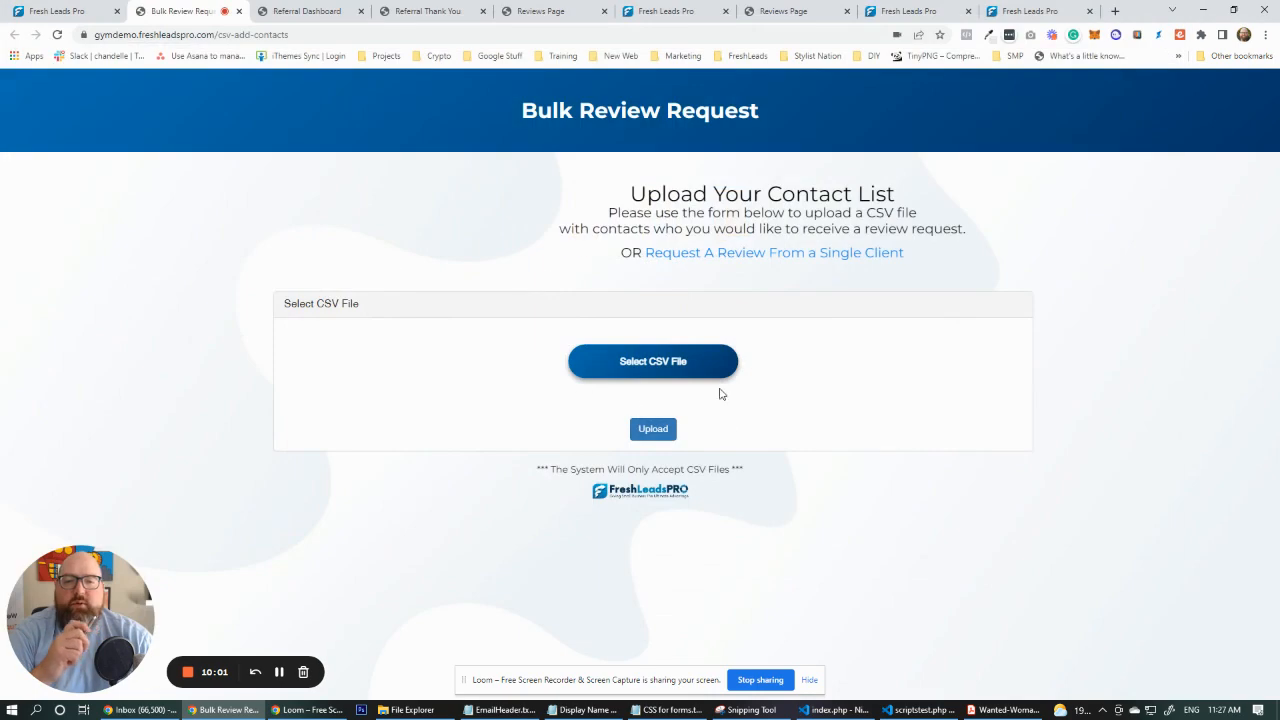
pyautogui.moveTo(940, 510)
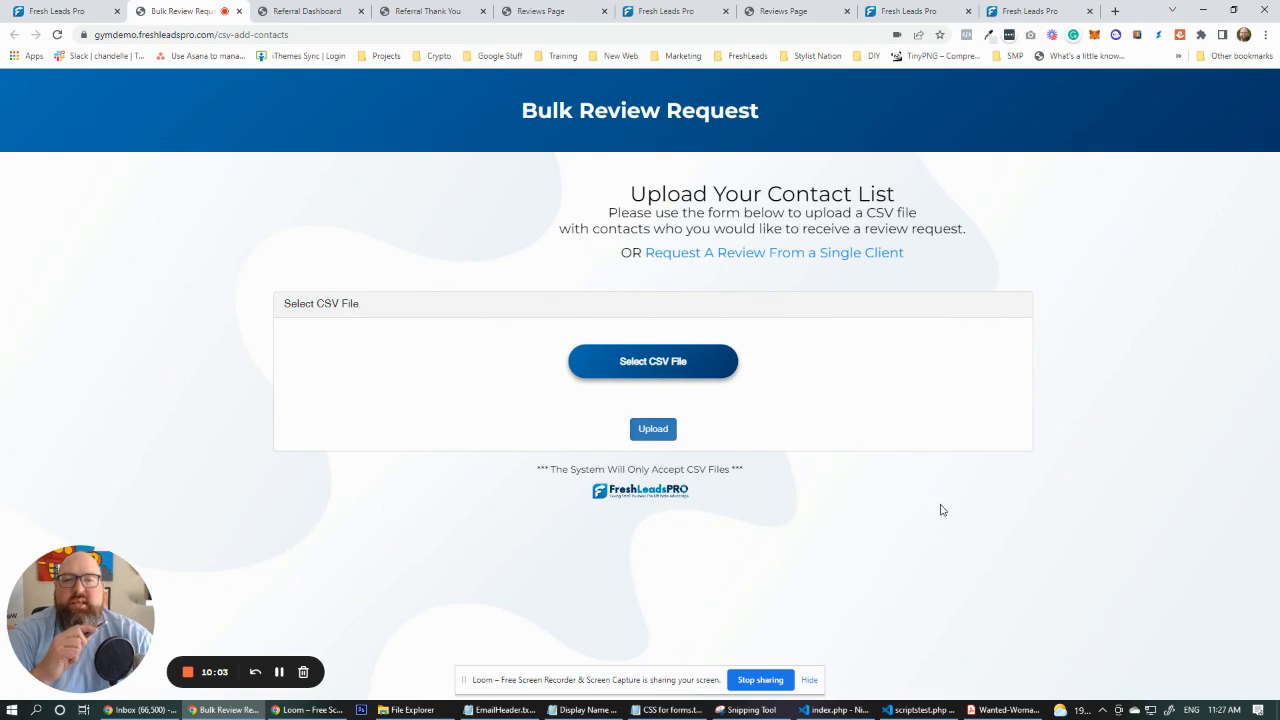
pyautogui.moveTo(156, 400)
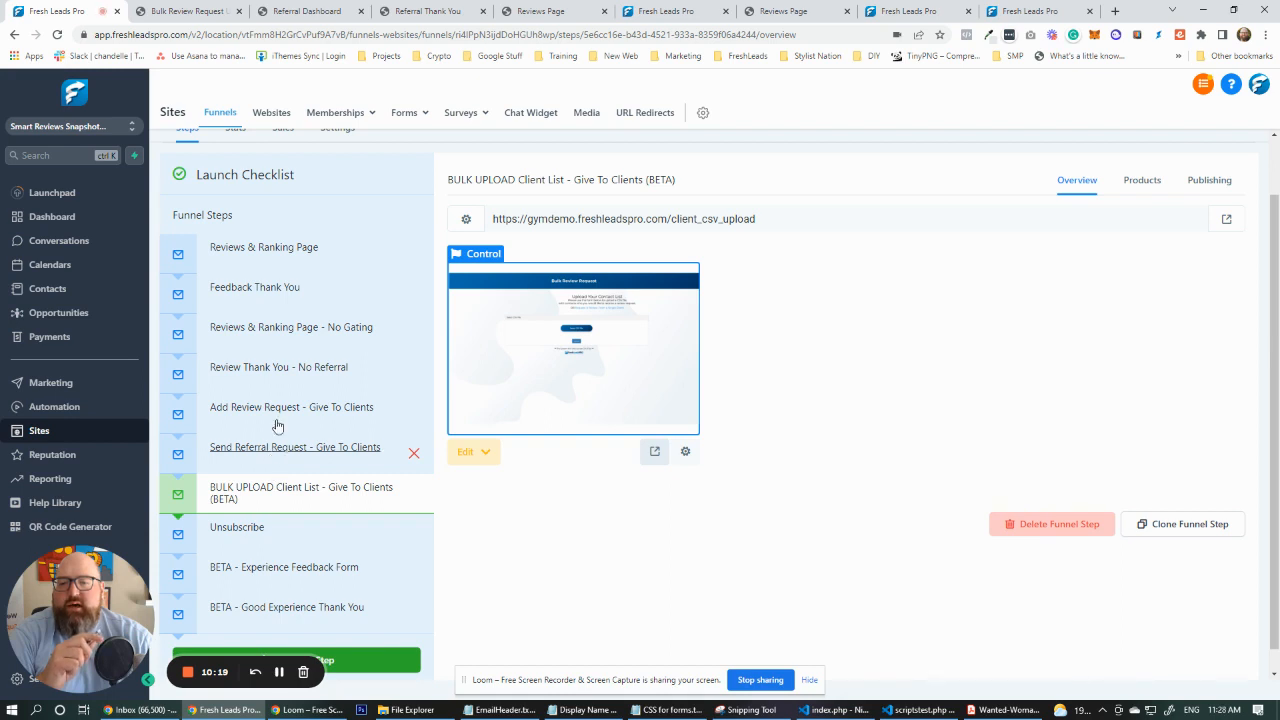
# Select 'Add Review Request', then 'Send Referral Request - Give To Clients' in the Funnel Steps list.
pyautogui.click(292, 408)
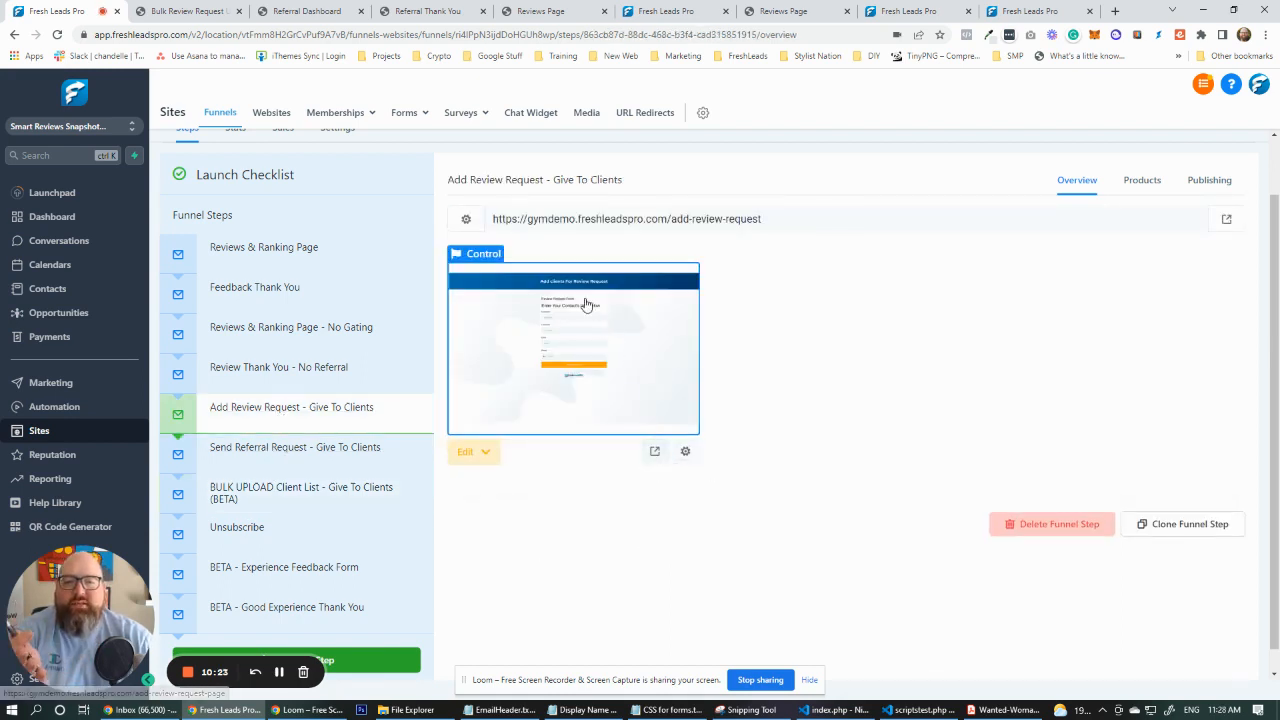
pyautogui.moveTo(228, 456)
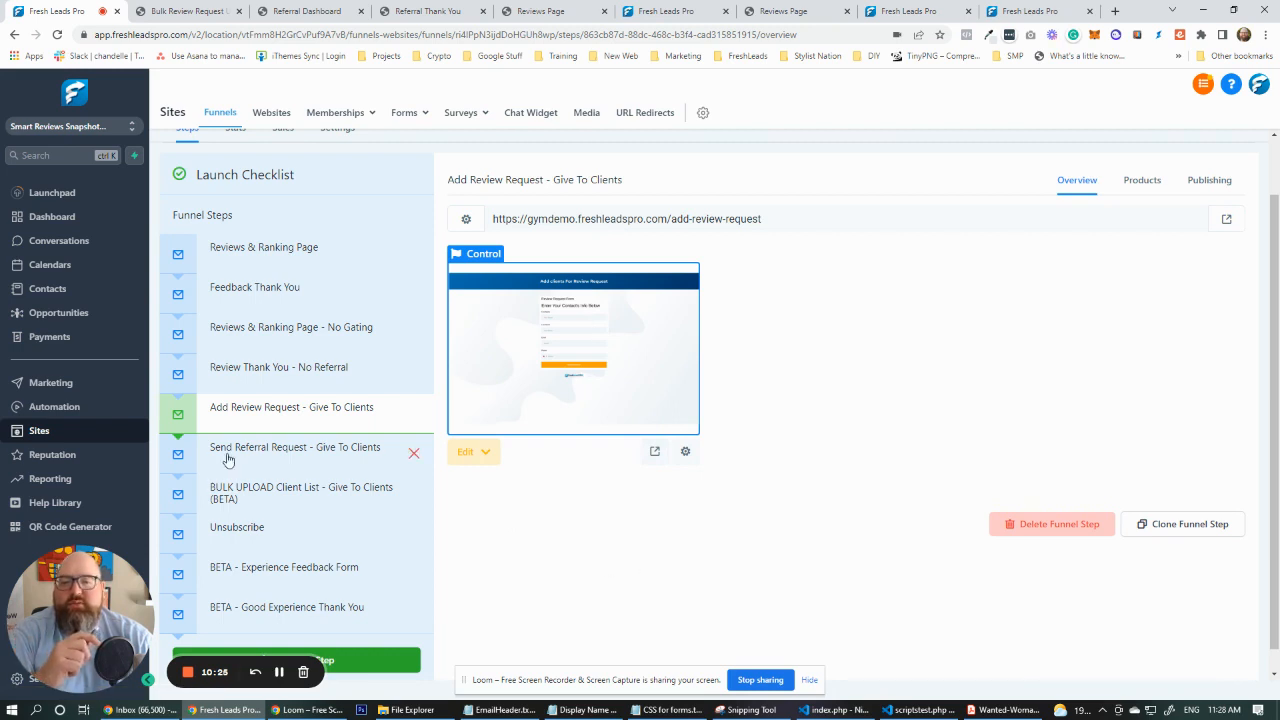
pyautogui.click(296, 448)
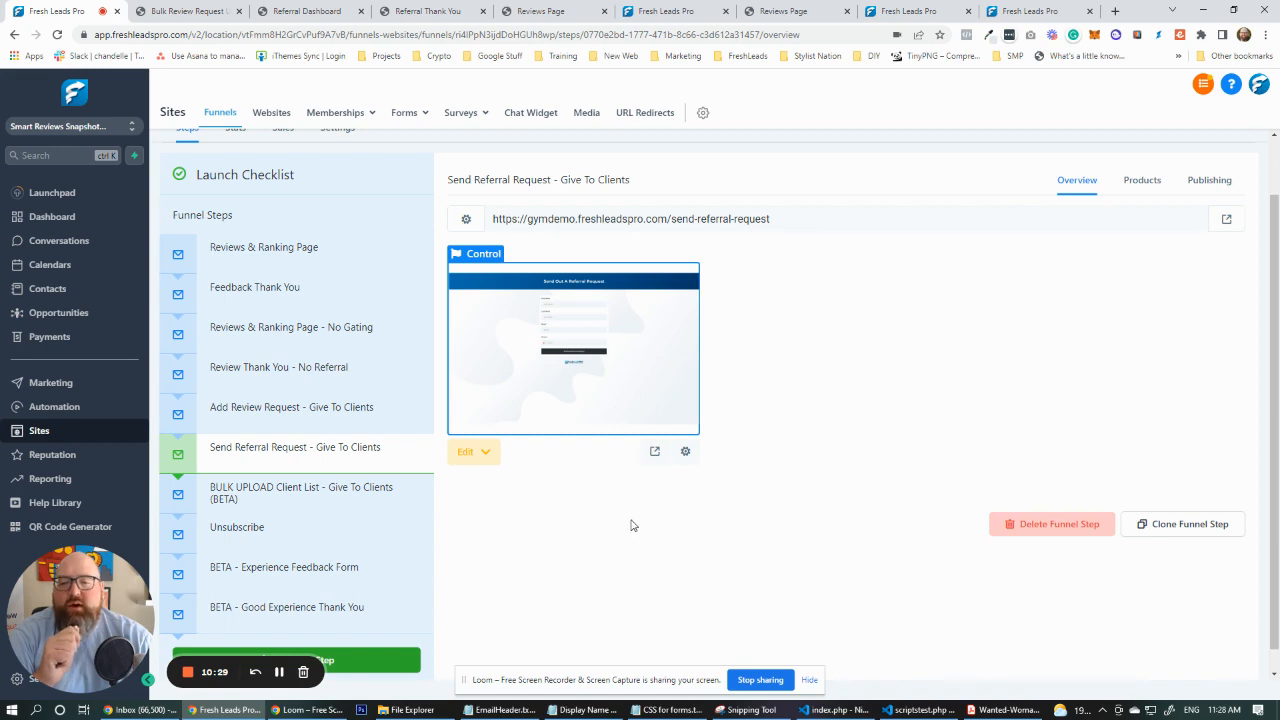
pyautogui.moveTo(700, 540)
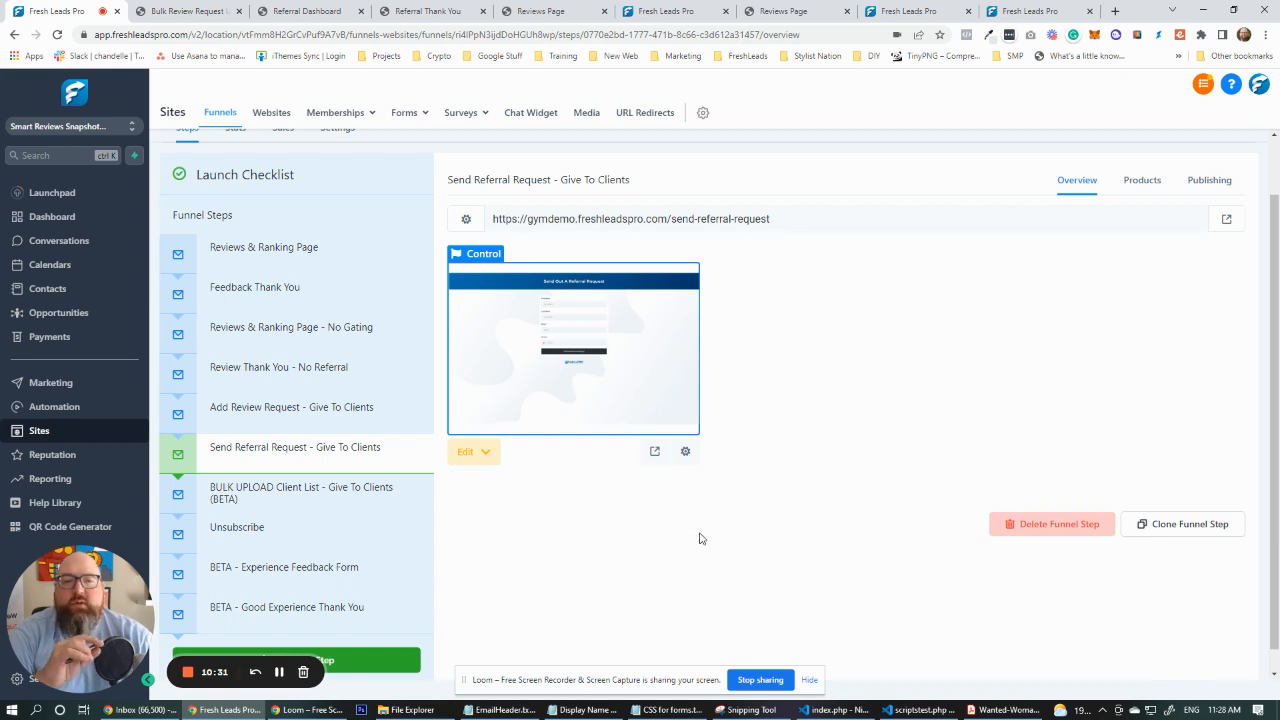
pyautogui.moveTo(620, 552)
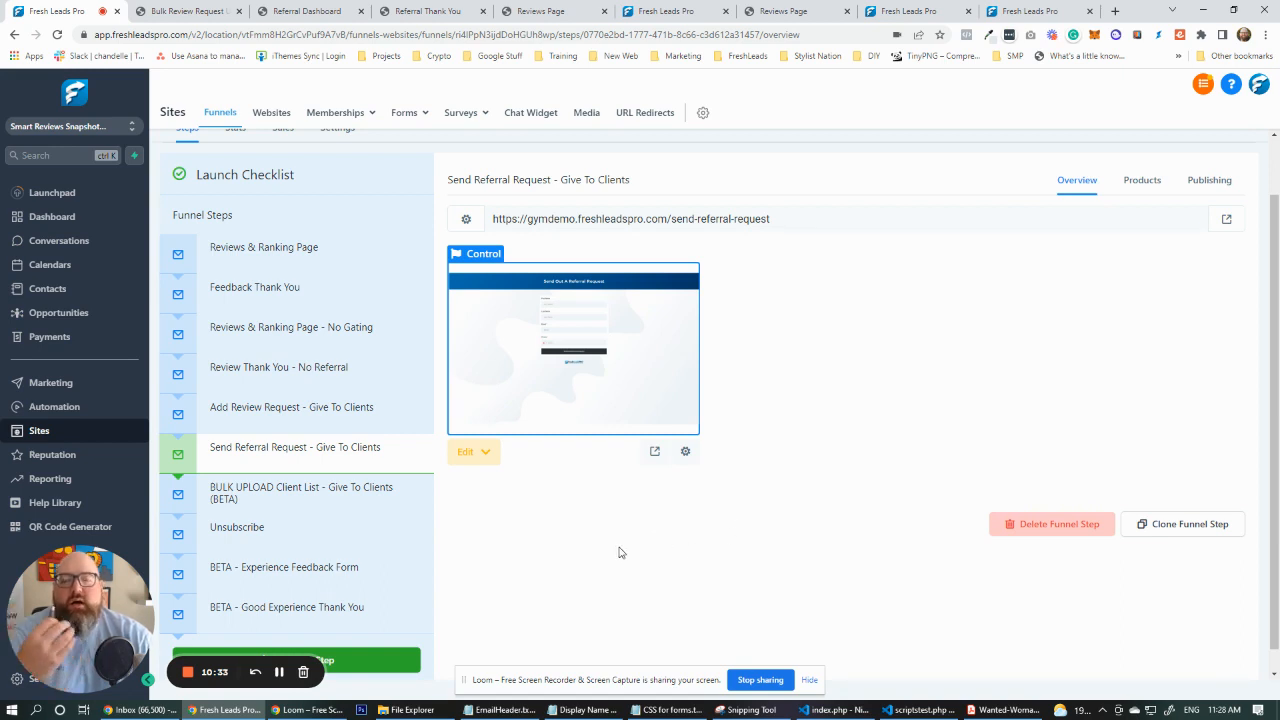
pyautogui.moveTo(820, 496)
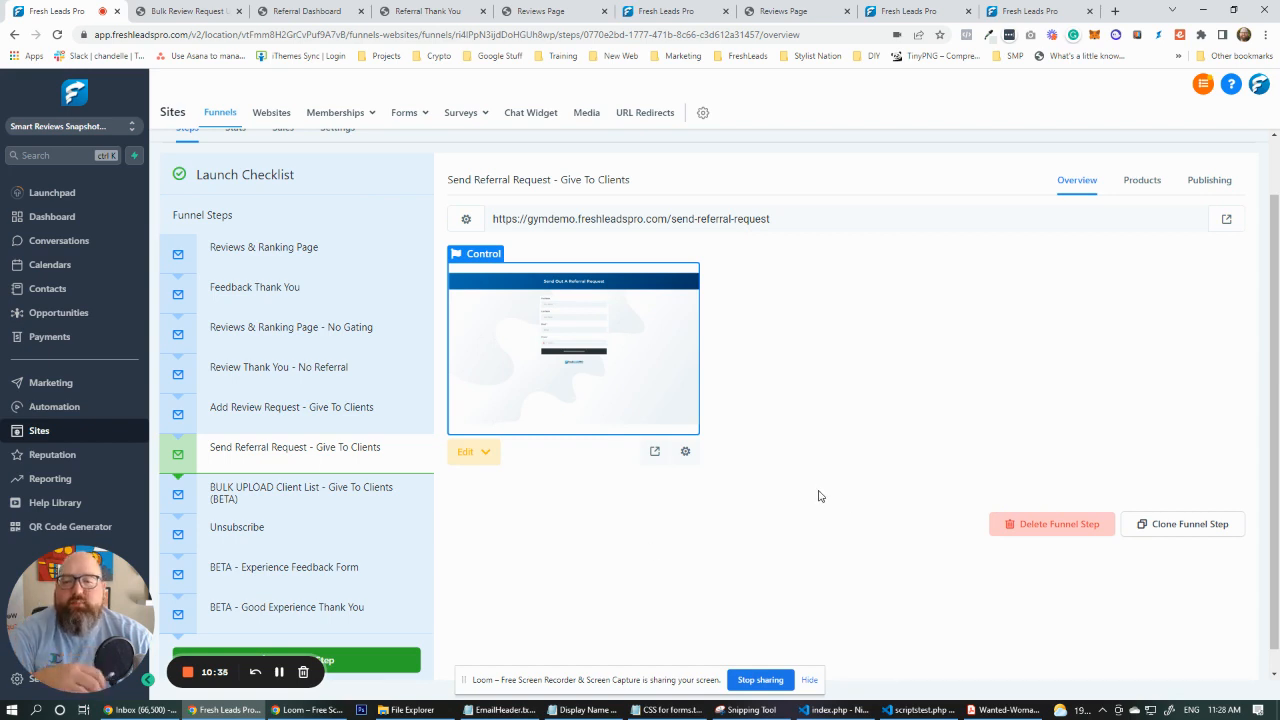
pyautogui.moveTo(798, 512)
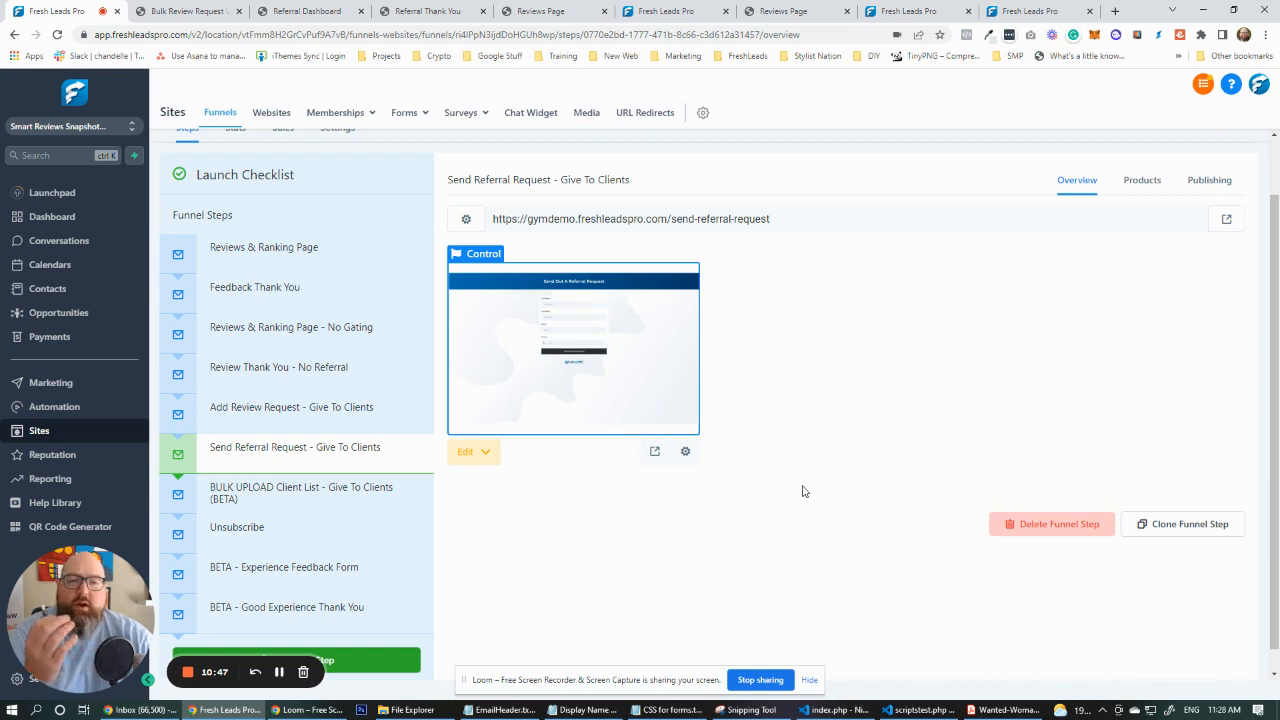
pyautogui.moveTo(808, 508)
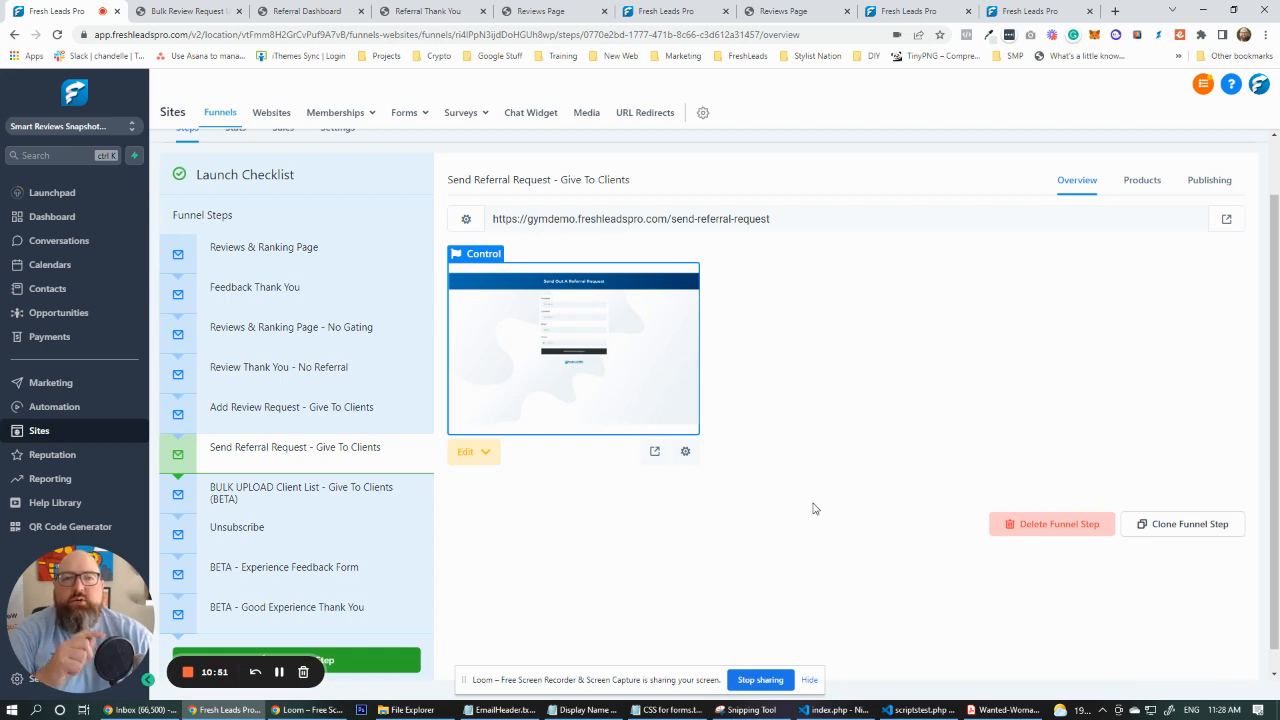
pyautogui.moveTo(820, 498)
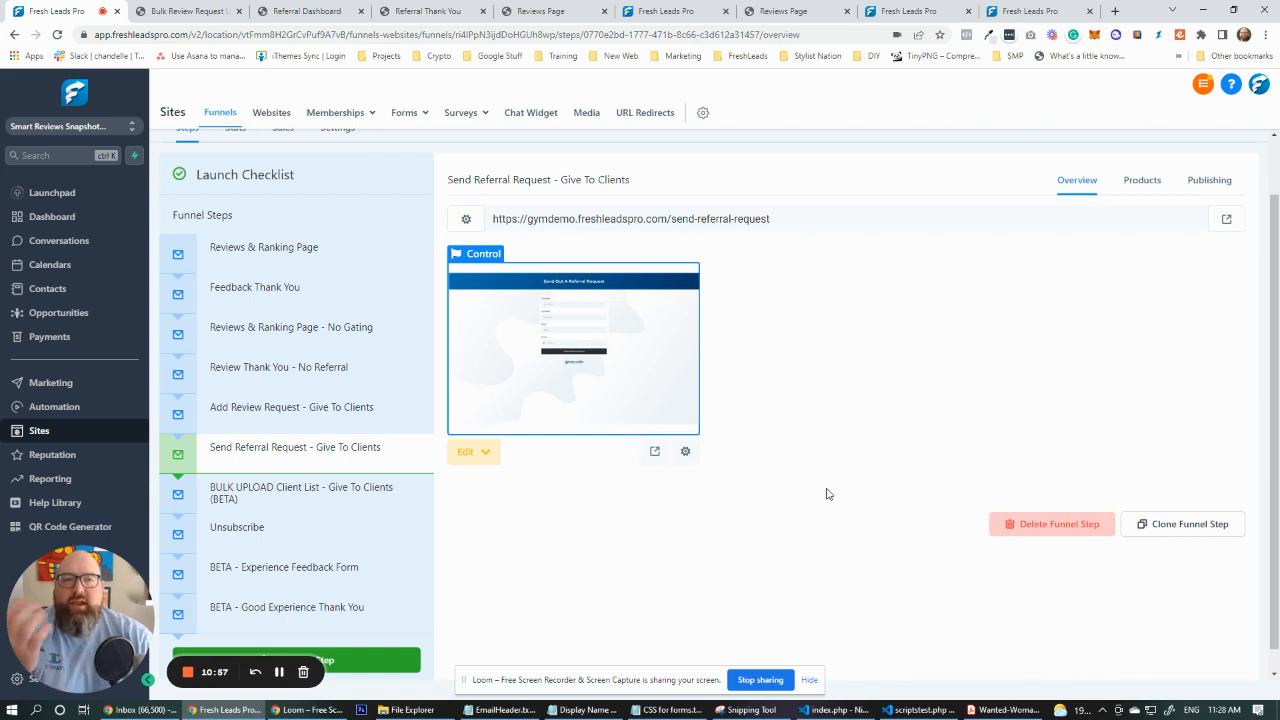
pyautogui.moveTo(776, 534)
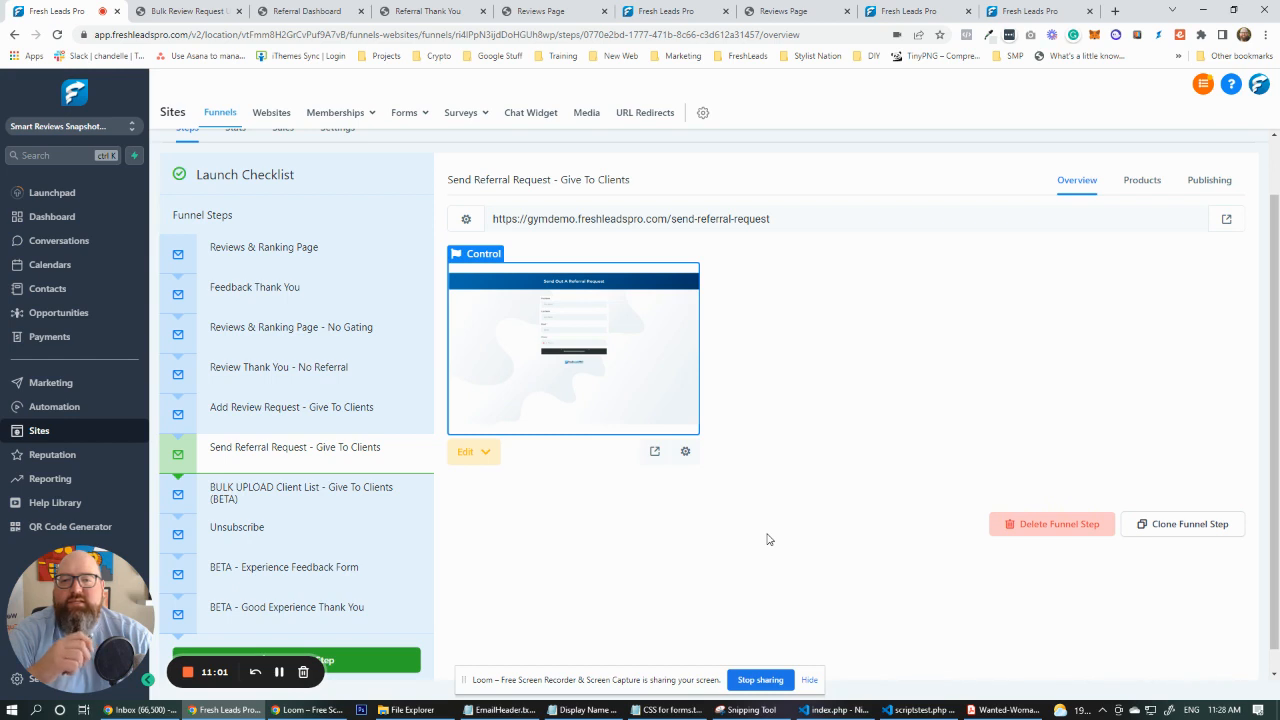
pyautogui.moveTo(748, 572)
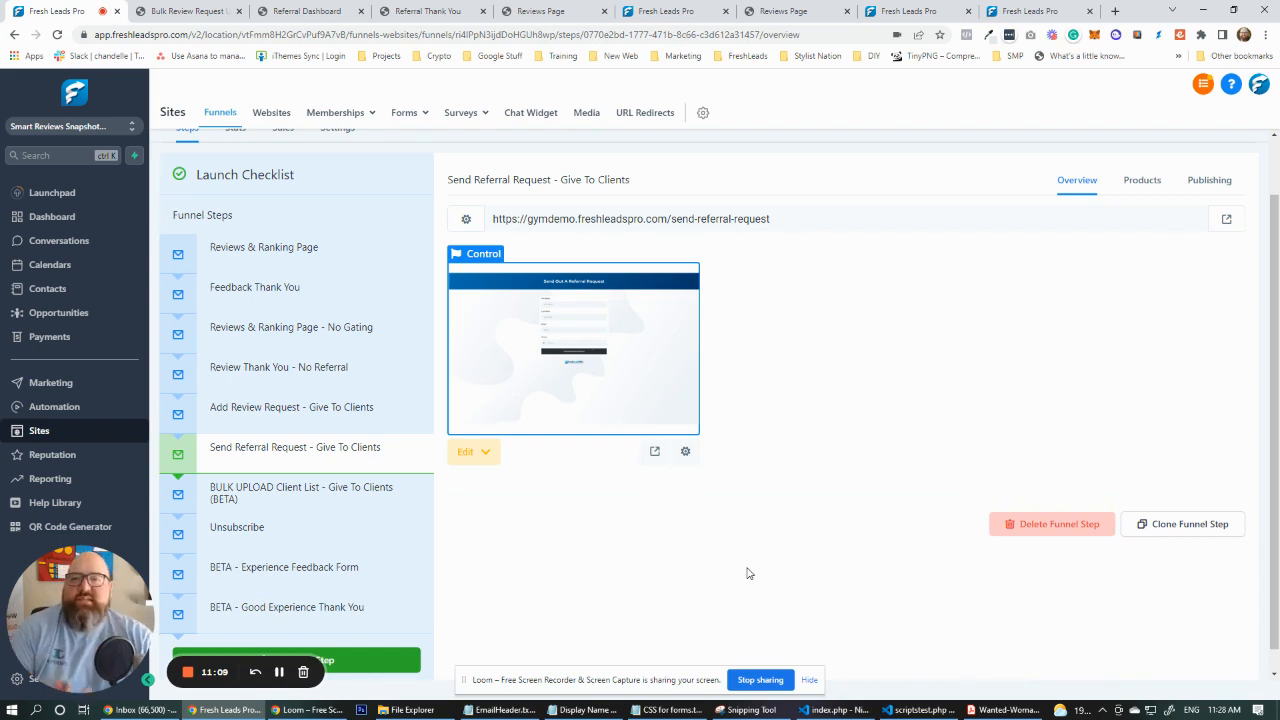
pyautogui.moveTo(720, 532)
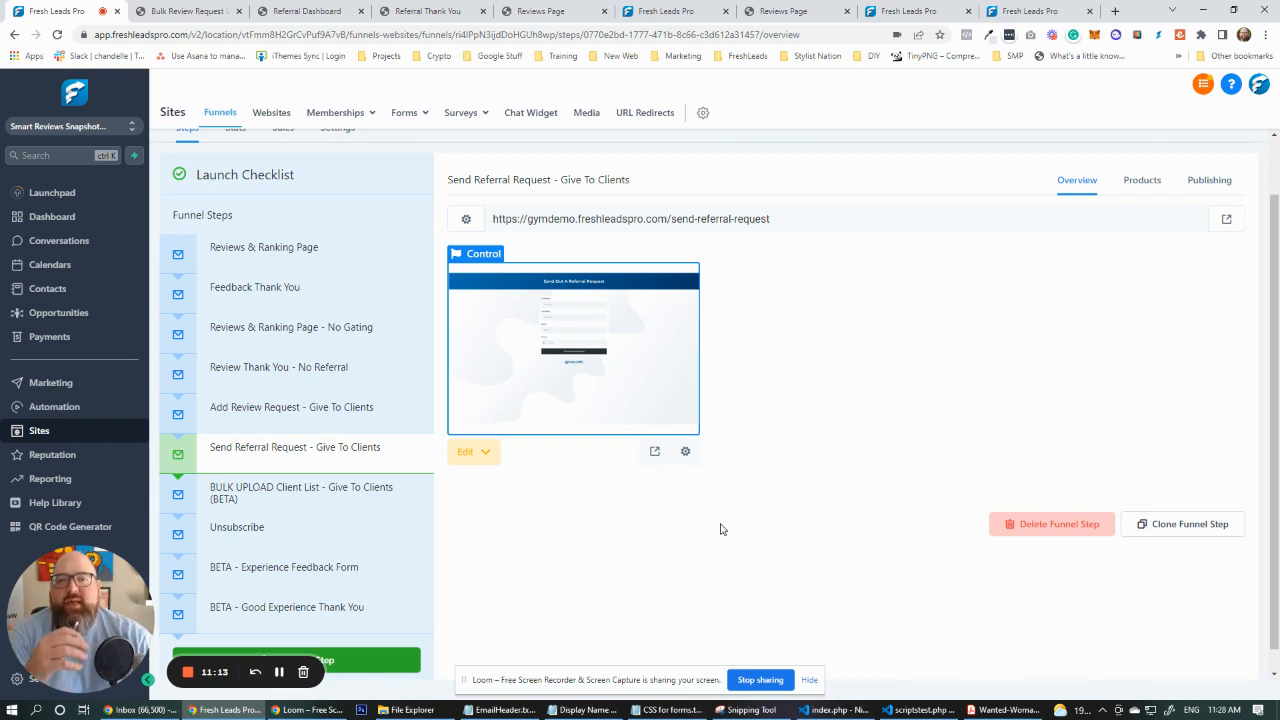
pyautogui.moveTo(728, 520)
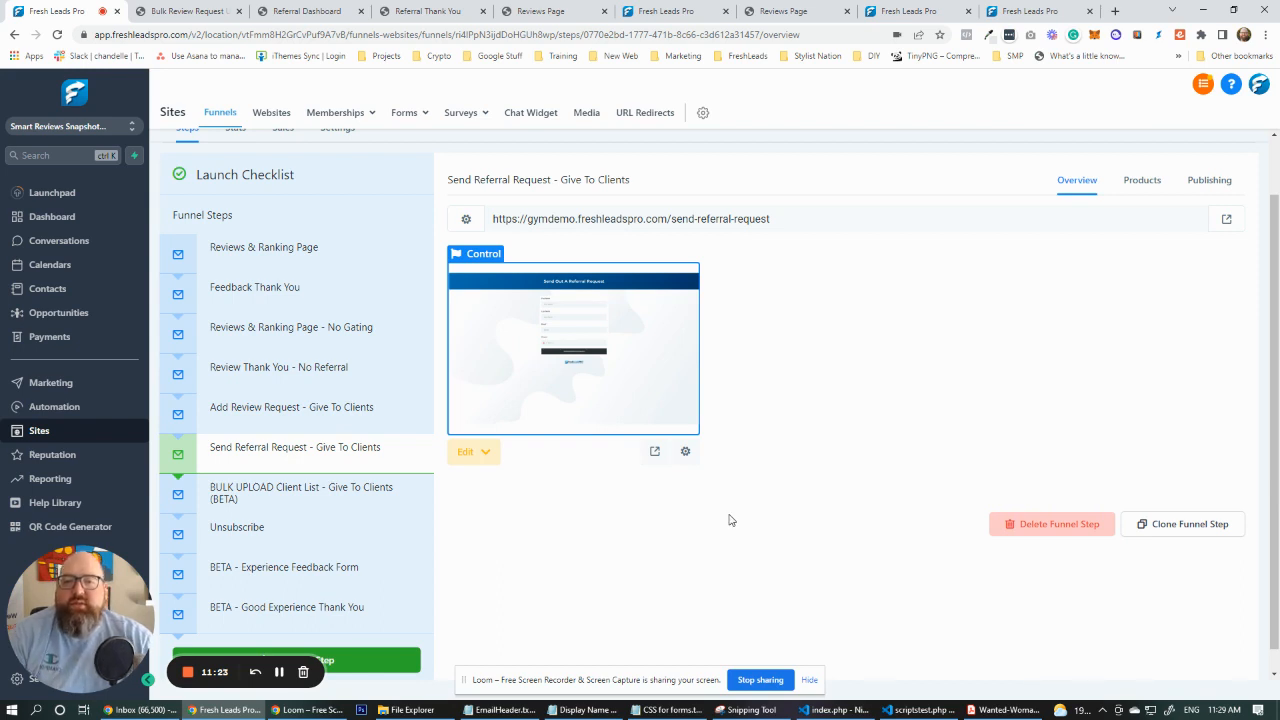
pyautogui.moveTo(736, 516)
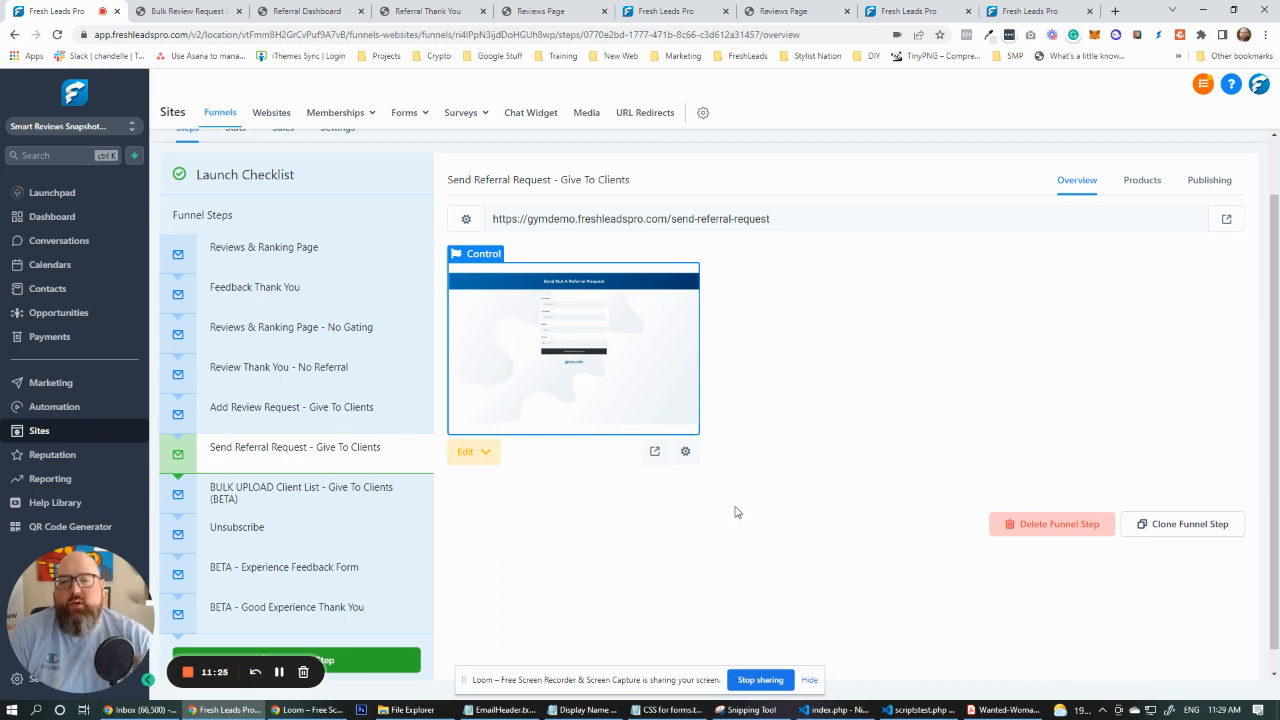
pyautogui.moveTo(732, 508)
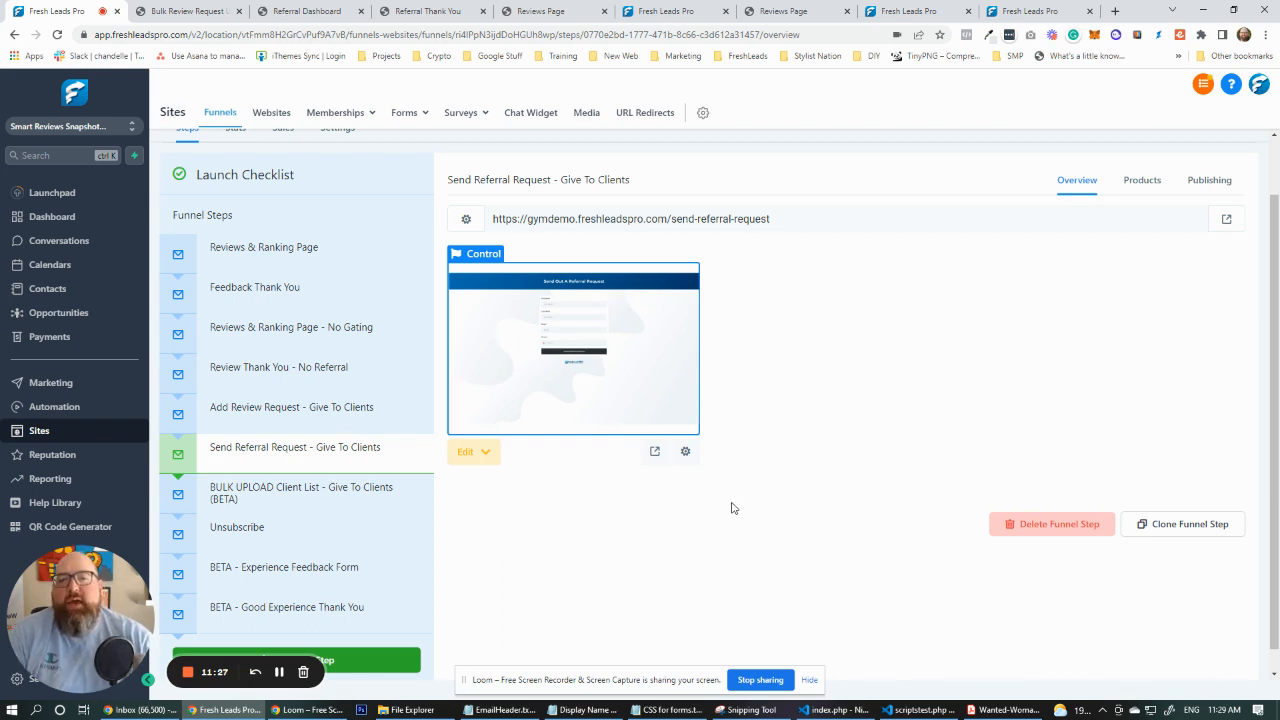